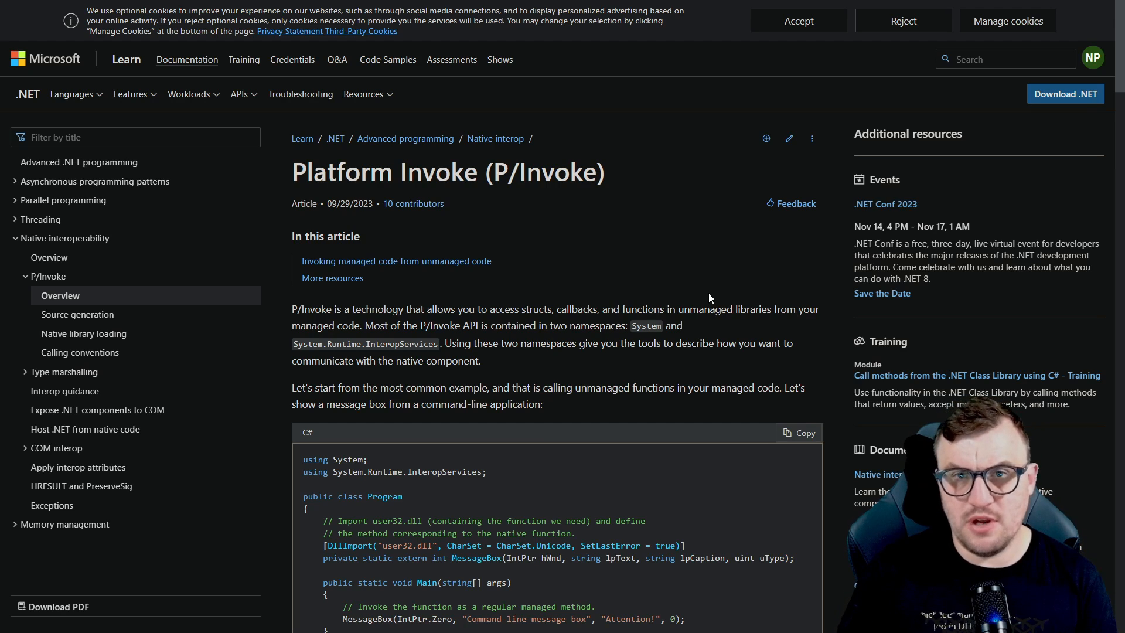
Step: Navigate from the Platform Invoke overview to the MessageBox function (winuser.h) reference page
click(798, 20)
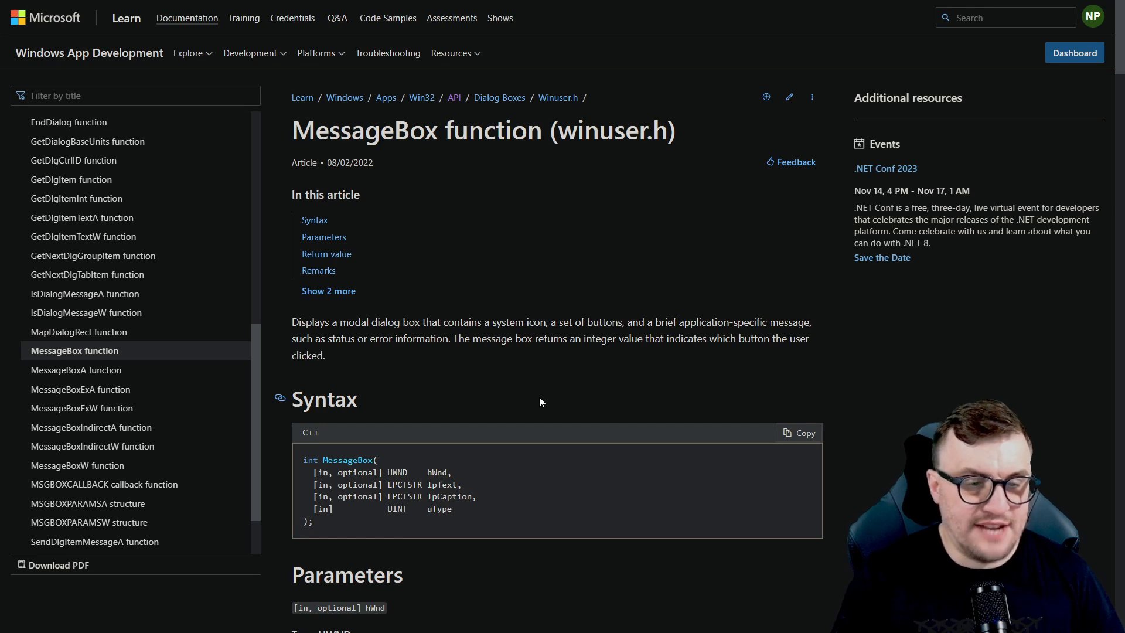
scroll(down, 3)
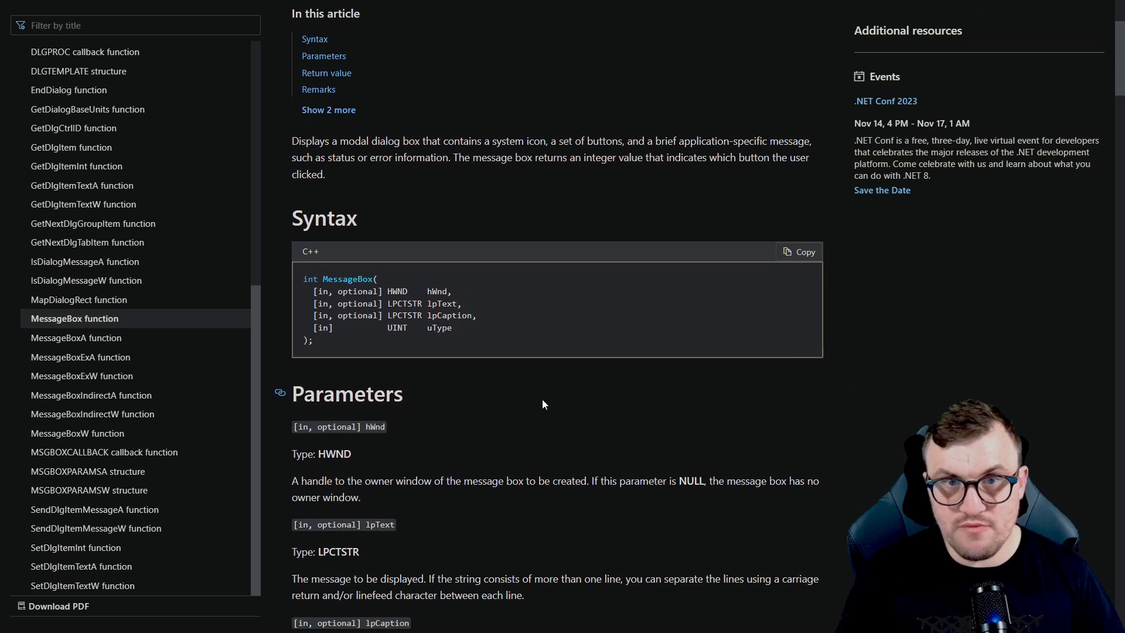
scroll(down, 3)
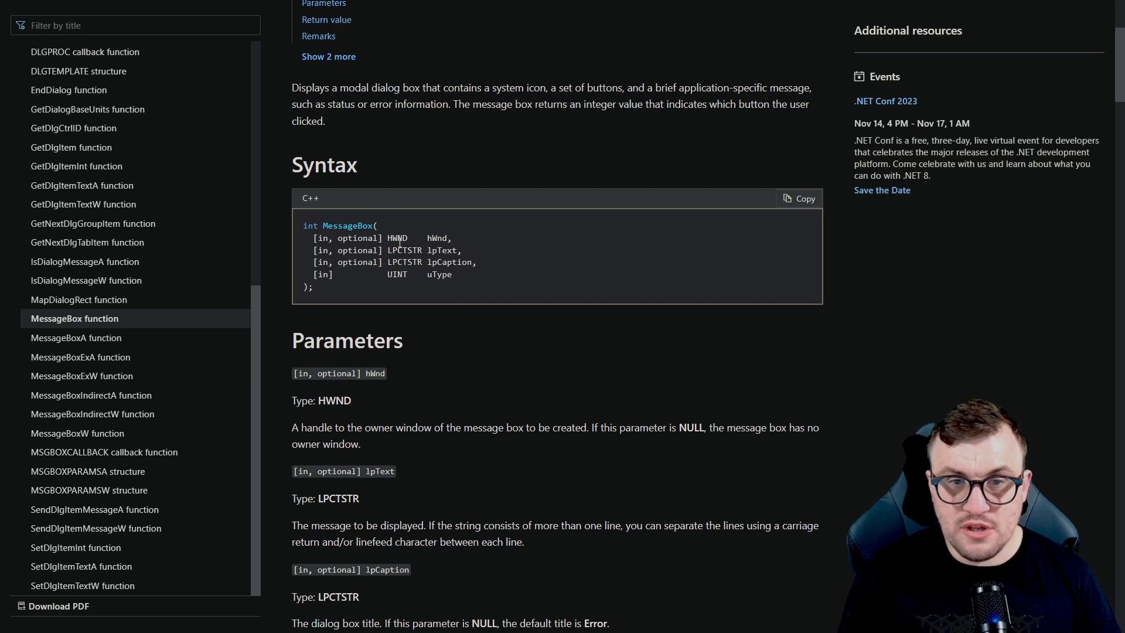
mouse_move(453, 249)
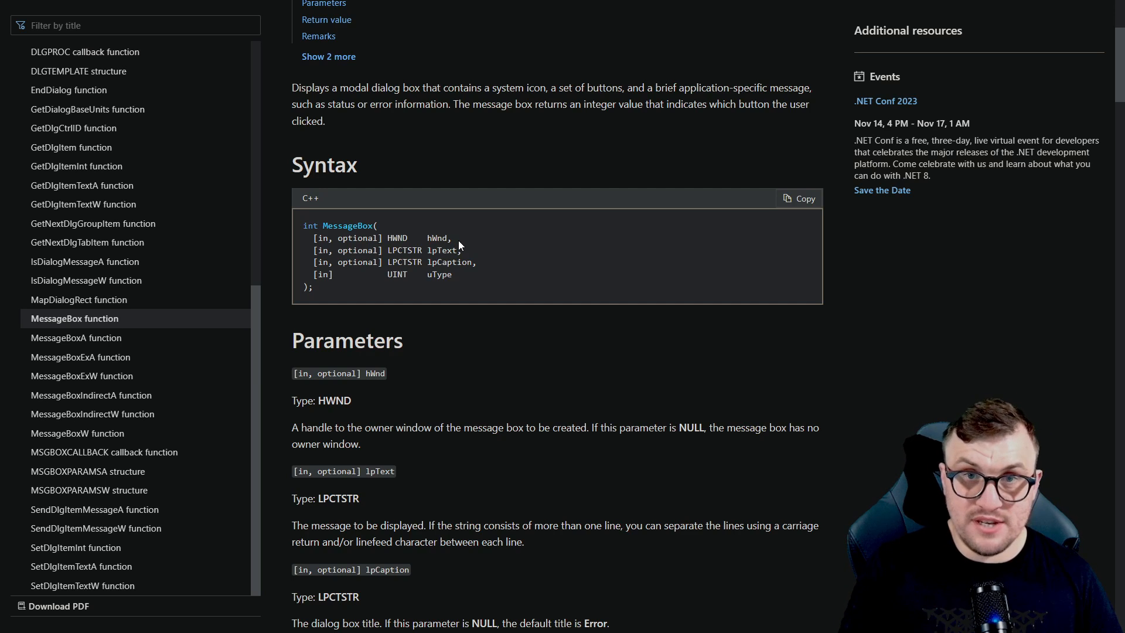
mouse_move(470, 254)
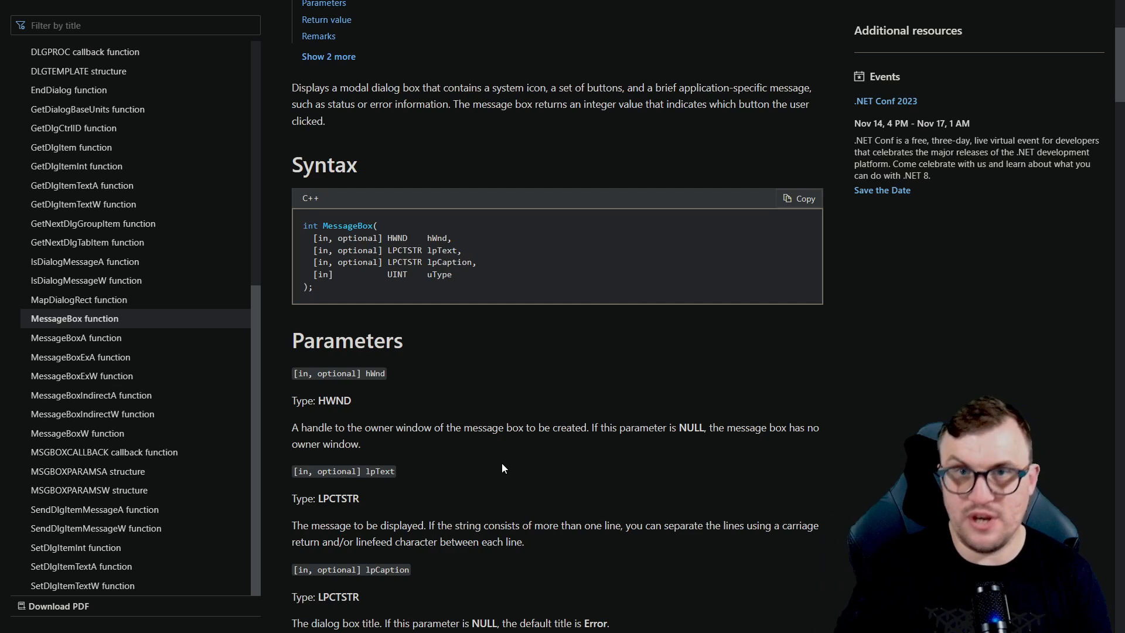
scroll(down, 3)
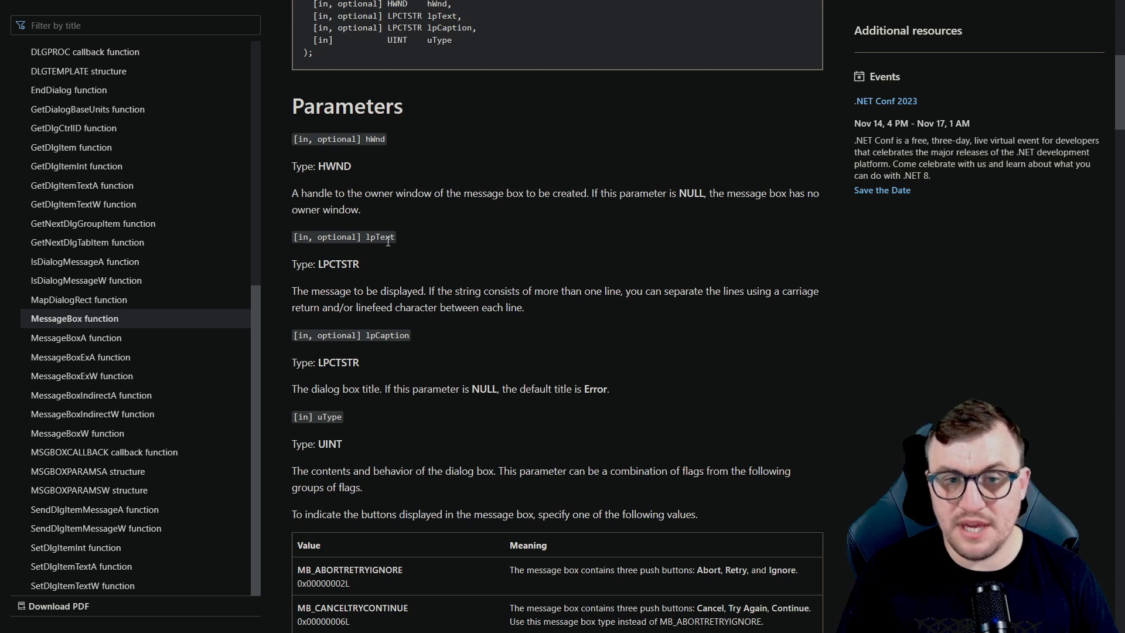
mouse_move(370, 305)
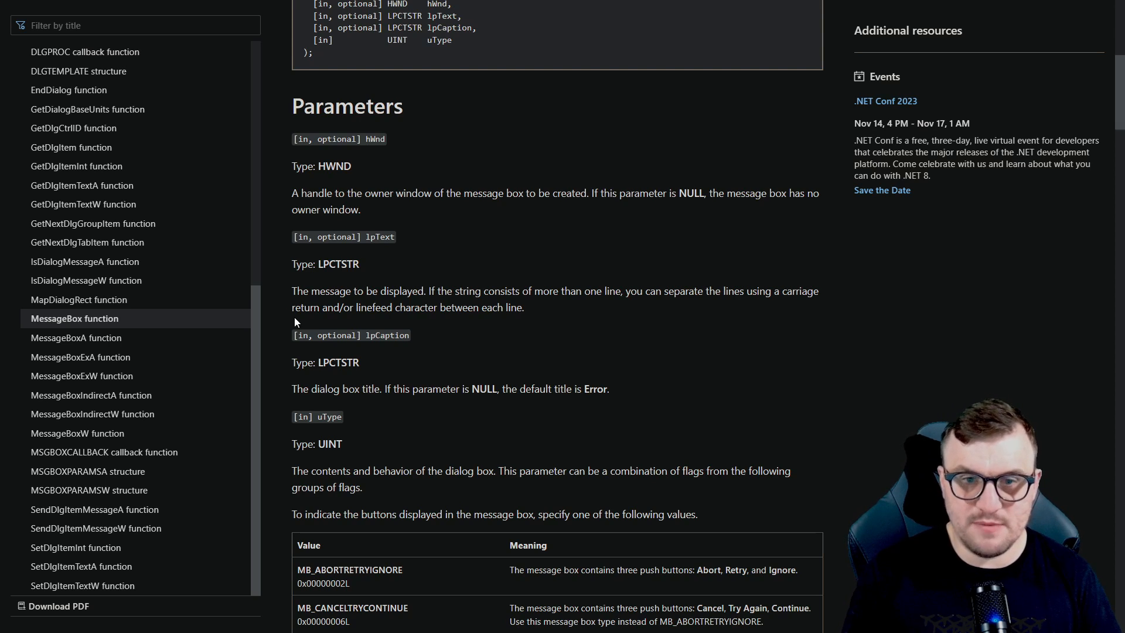
mouse_move(291, 292)
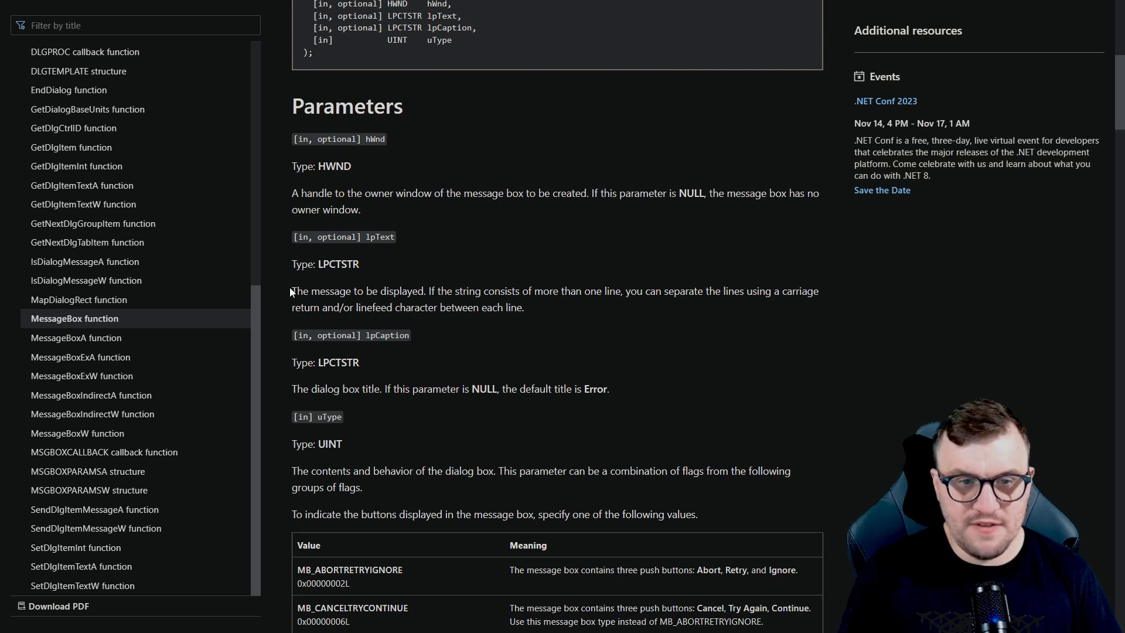
mouse_move(713, 322)
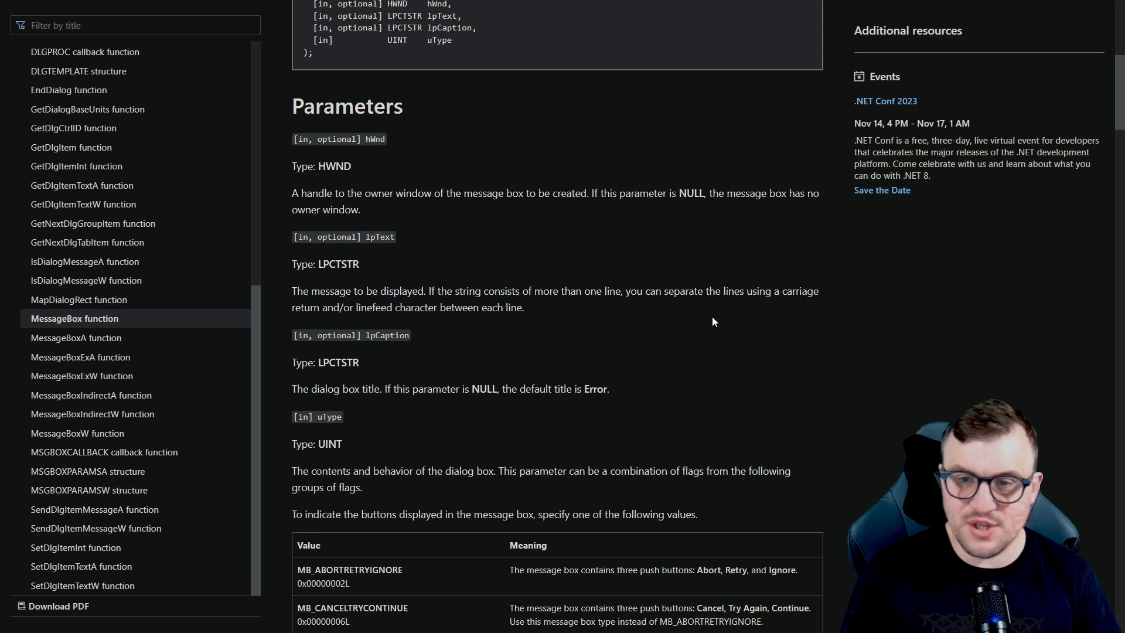
mouse_move(373, 320)
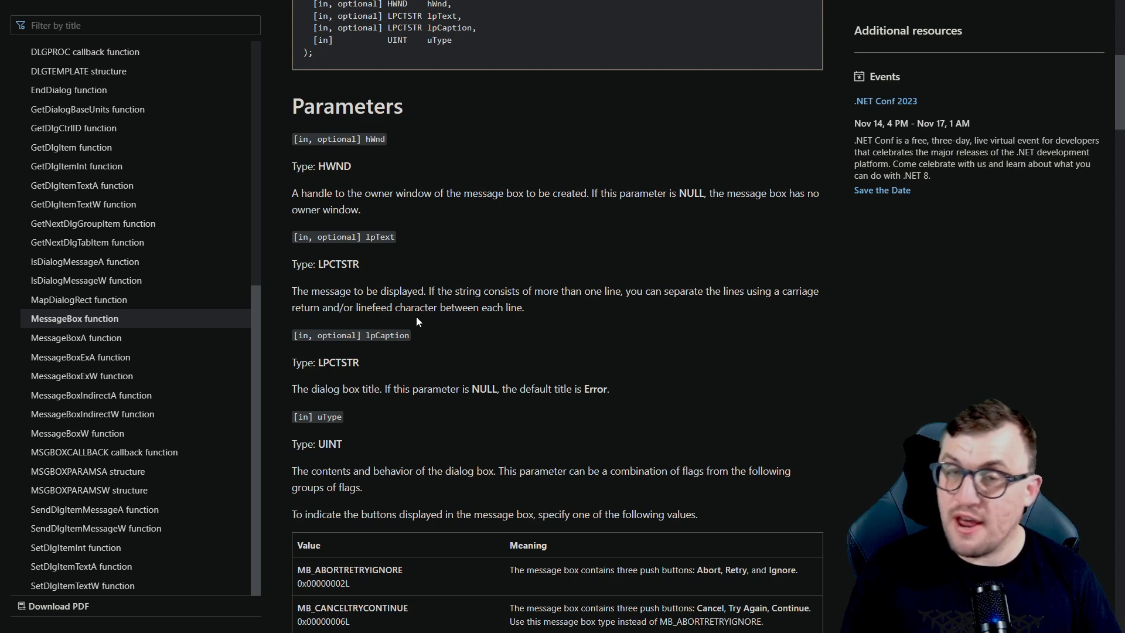
scroll(down, 3)
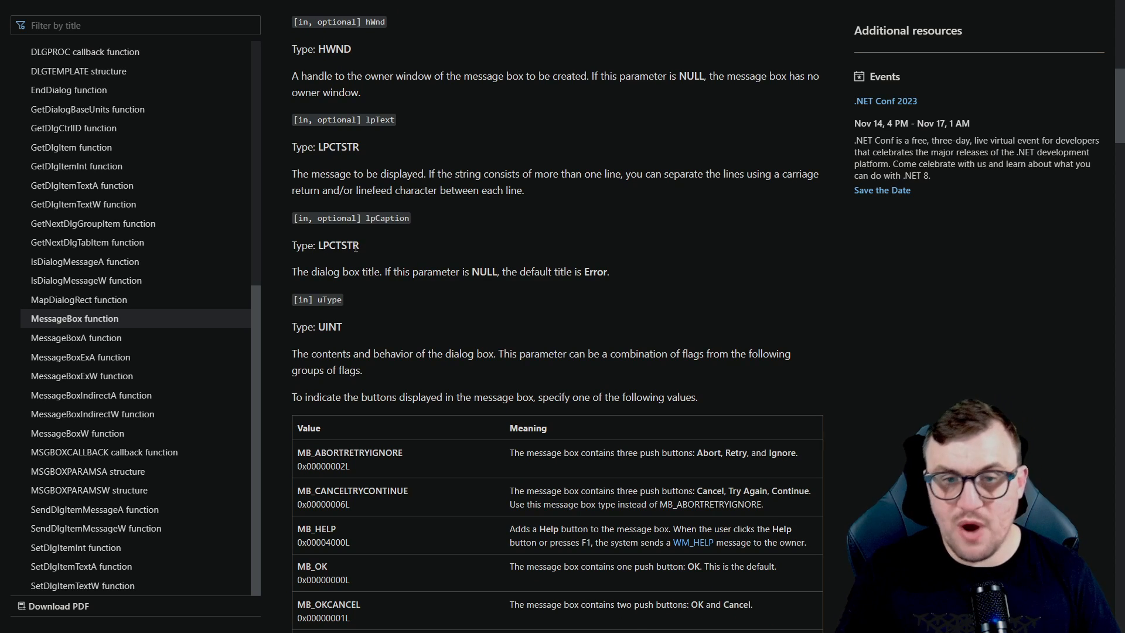
mouse_move(391, 250)
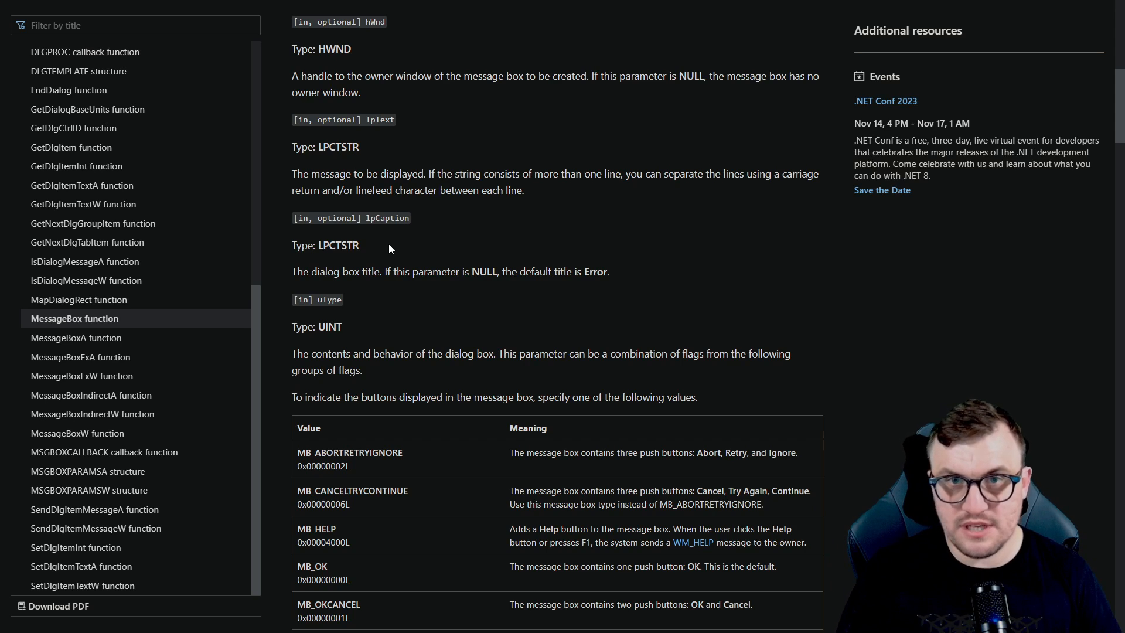
scroll(up, 3)
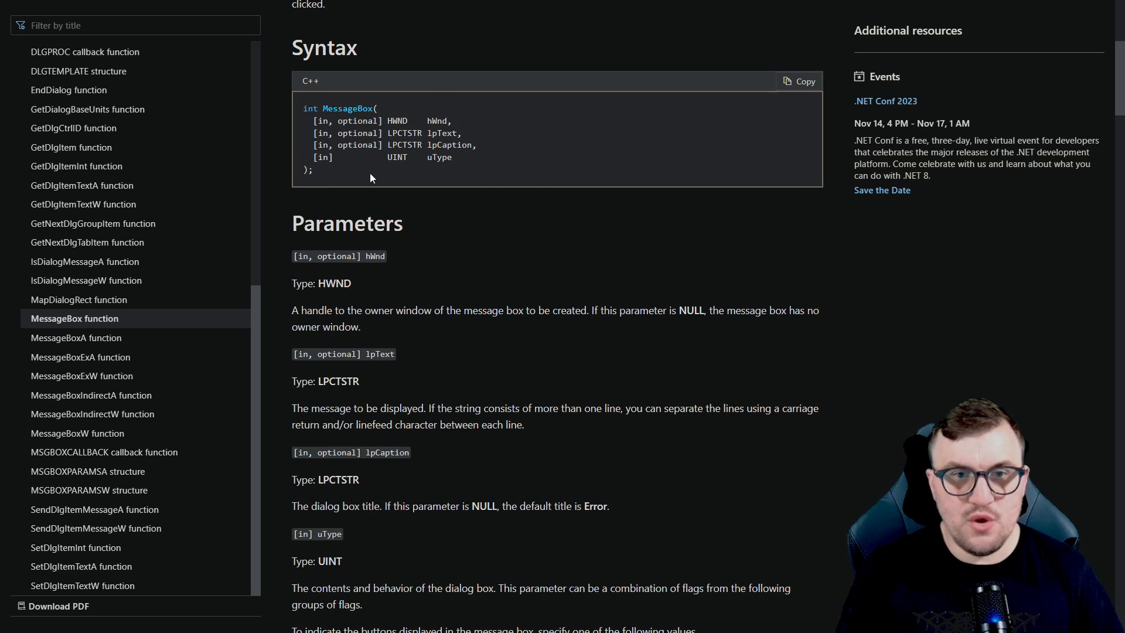
scroll(down, 3)
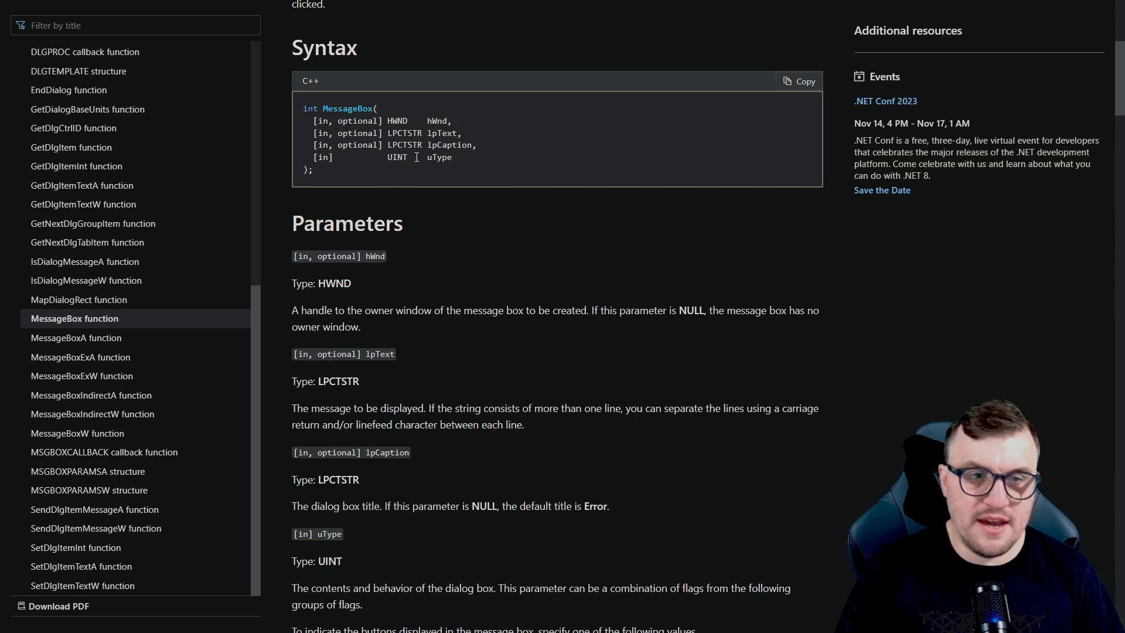
scroll(down, 3)
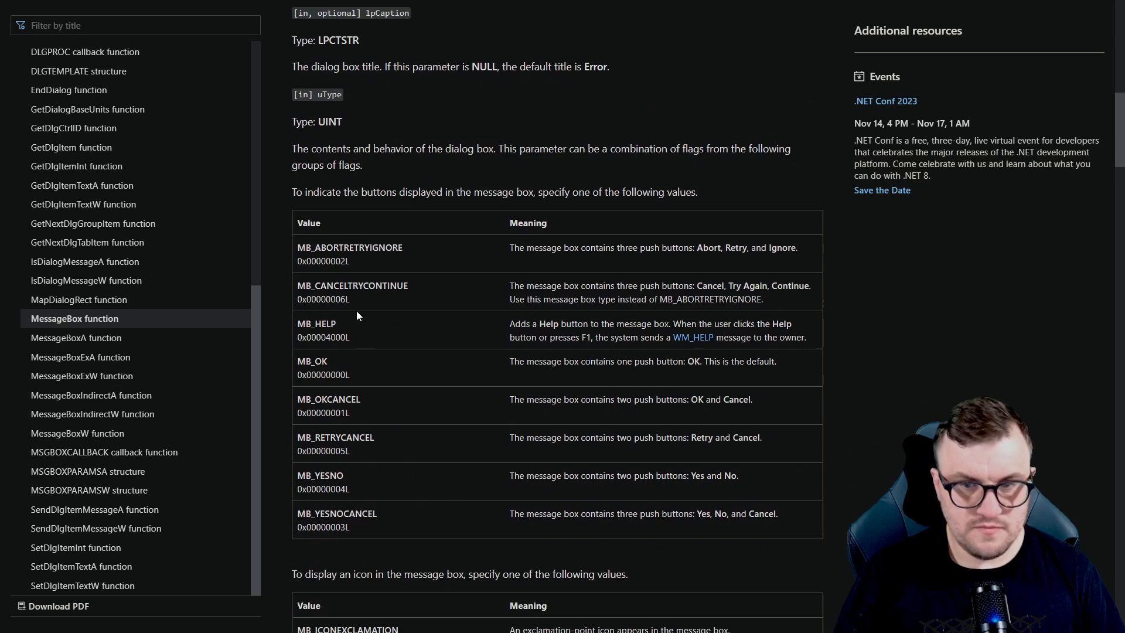
scroll(down, 3)
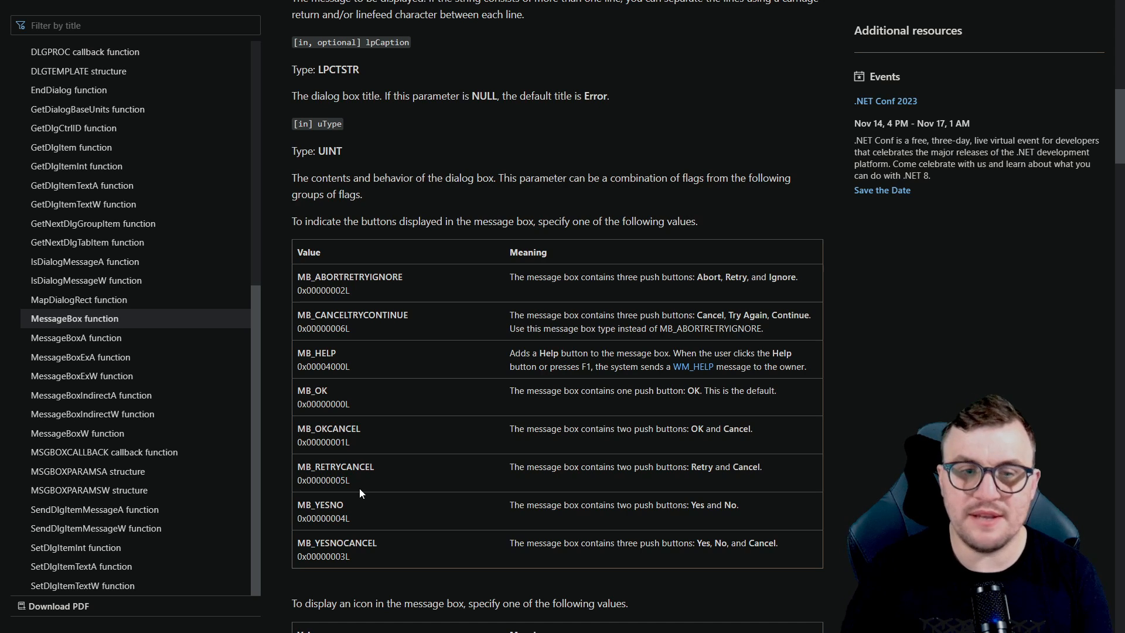
mouse_move(320, 401)
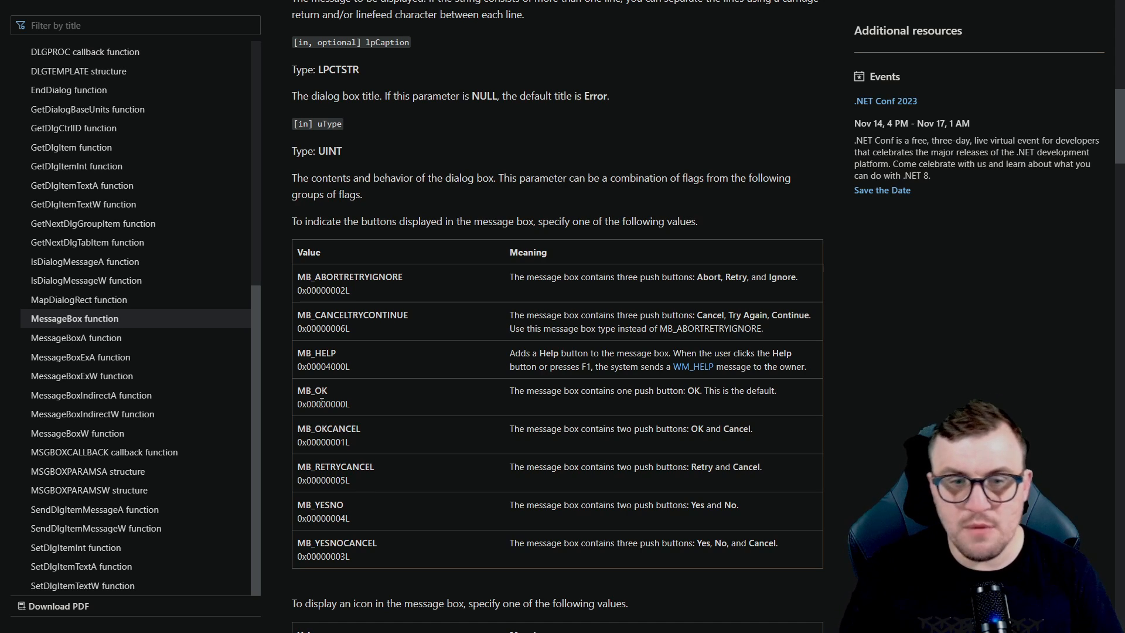
mouse_move(372, 410)
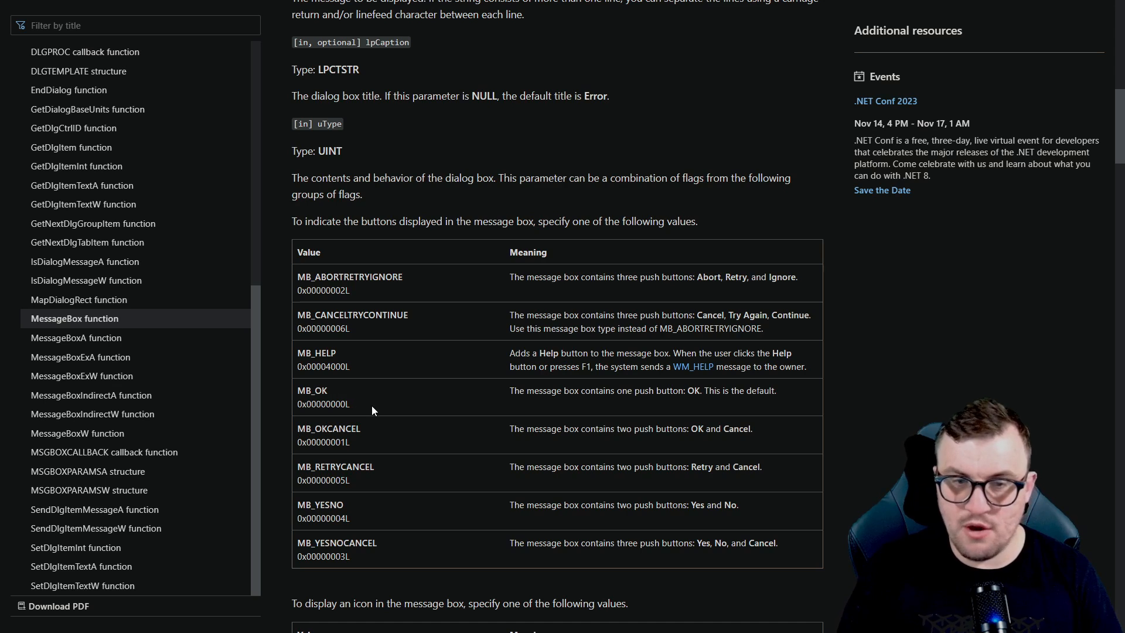
mouse_move(544, 323)
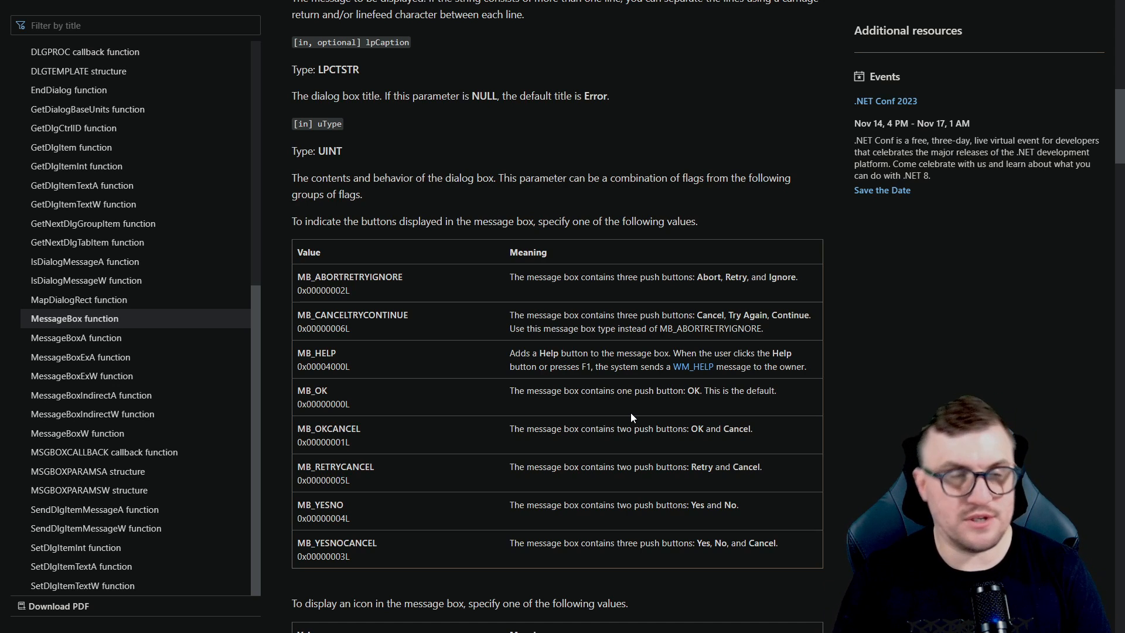
mouse_move(520, 456)
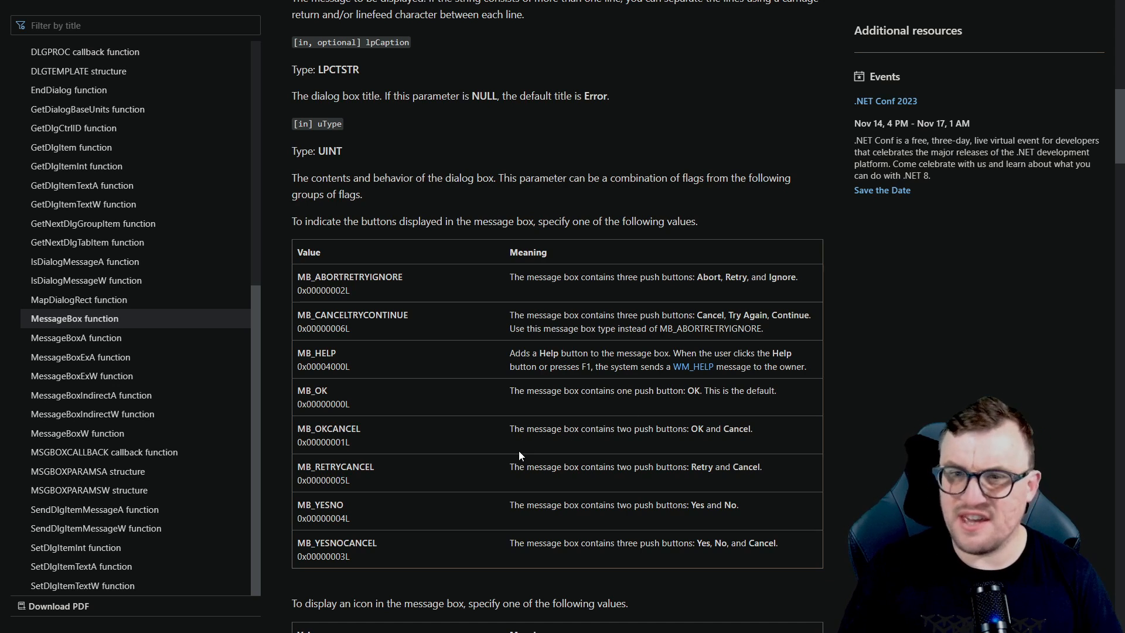
mouse_move(421, 384)
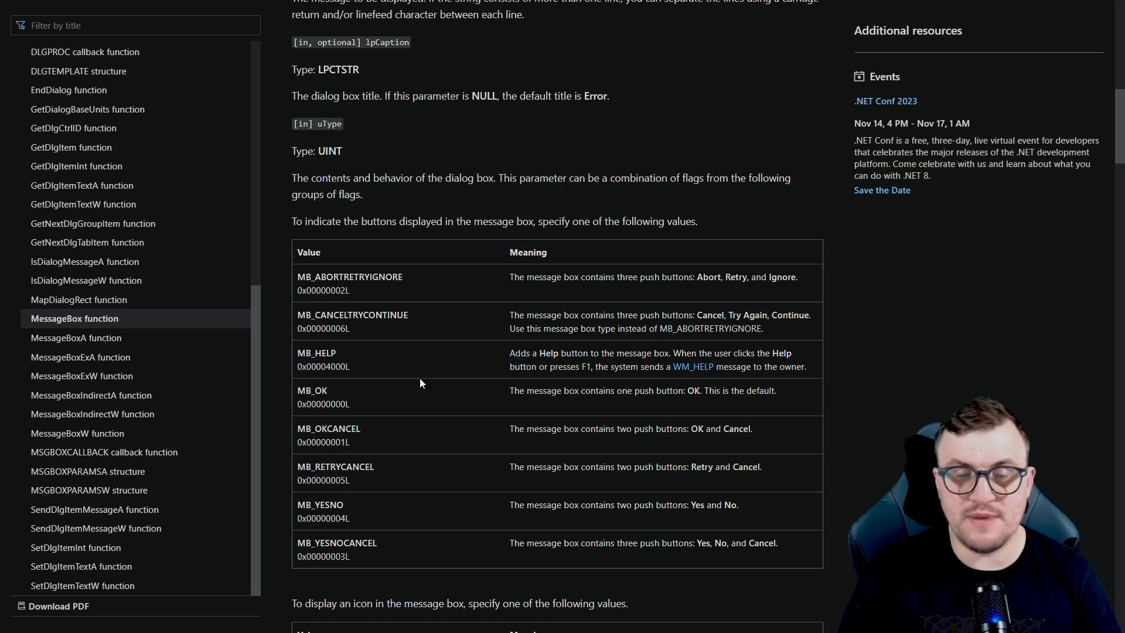
mouse_move(377, 415)
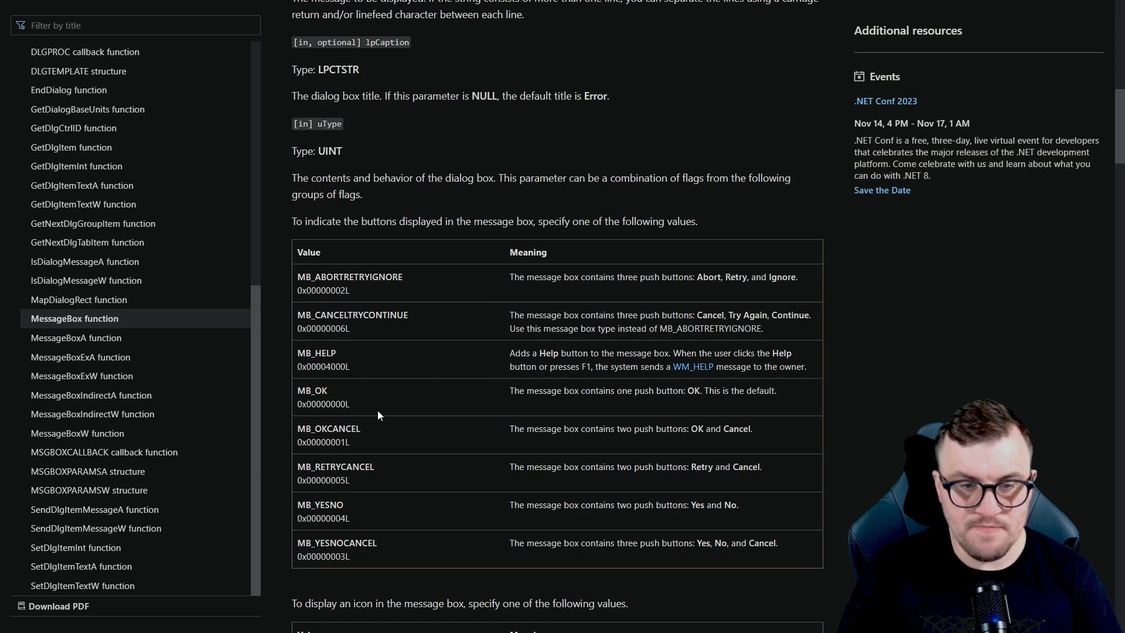
mouse_move(473, 410)
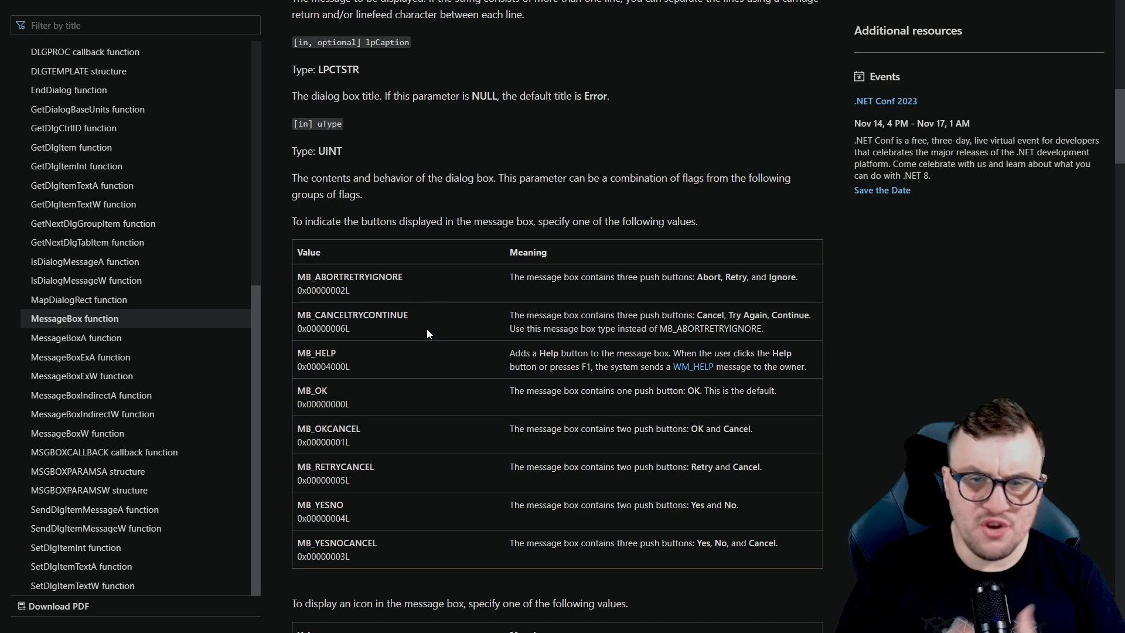
mouse_move(715, 294)
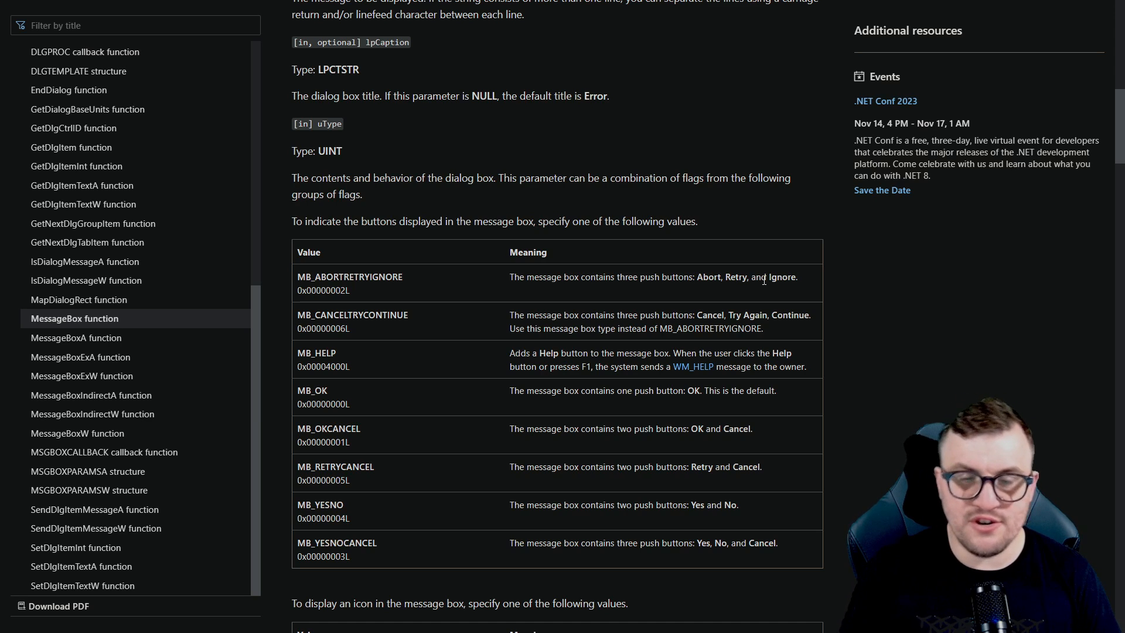
Step: Scroll the MessageBox docs past Remarks and Examples to the Requirements table listing User32.dll
scroll(down, 3)
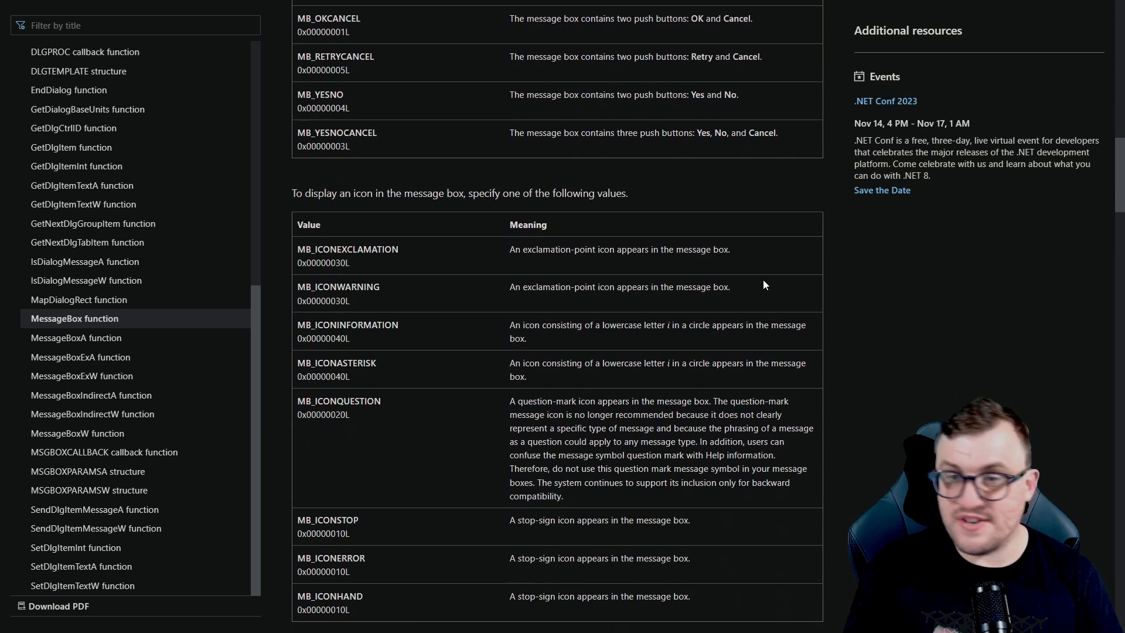
scroll(down, 3)
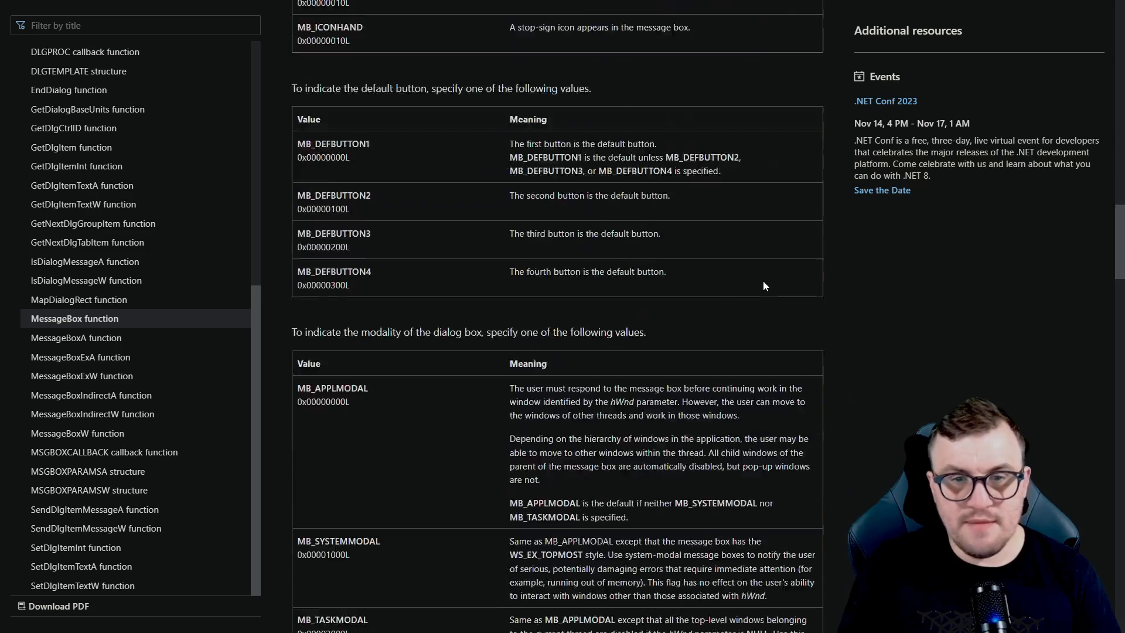
scroll(down, 3)
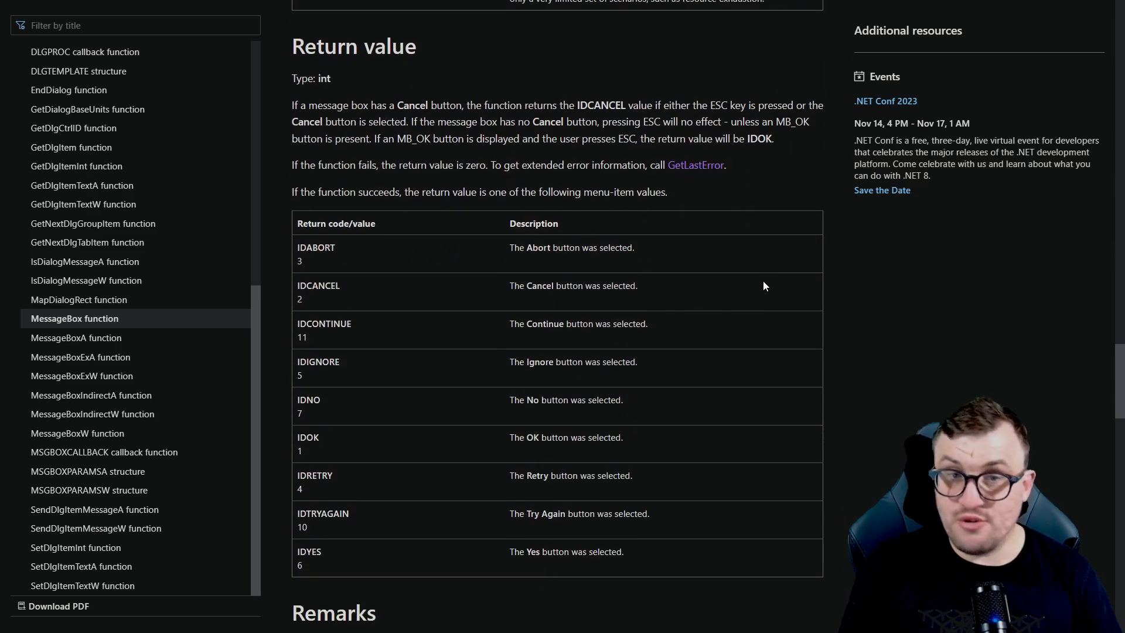
scroll(down, 3)
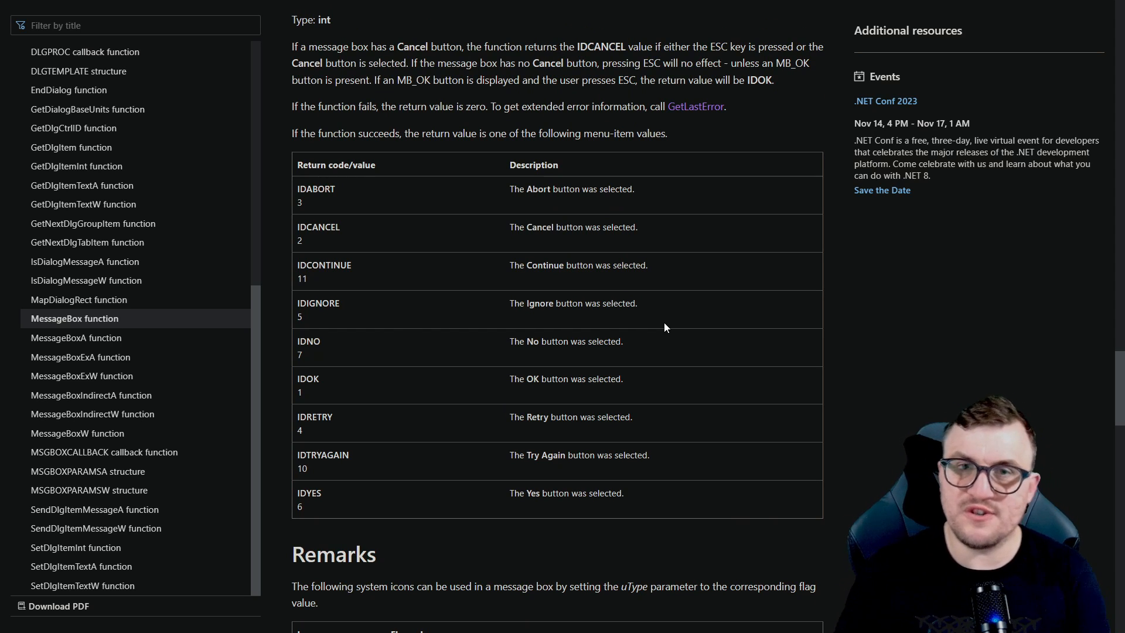
scroll(down, 3)
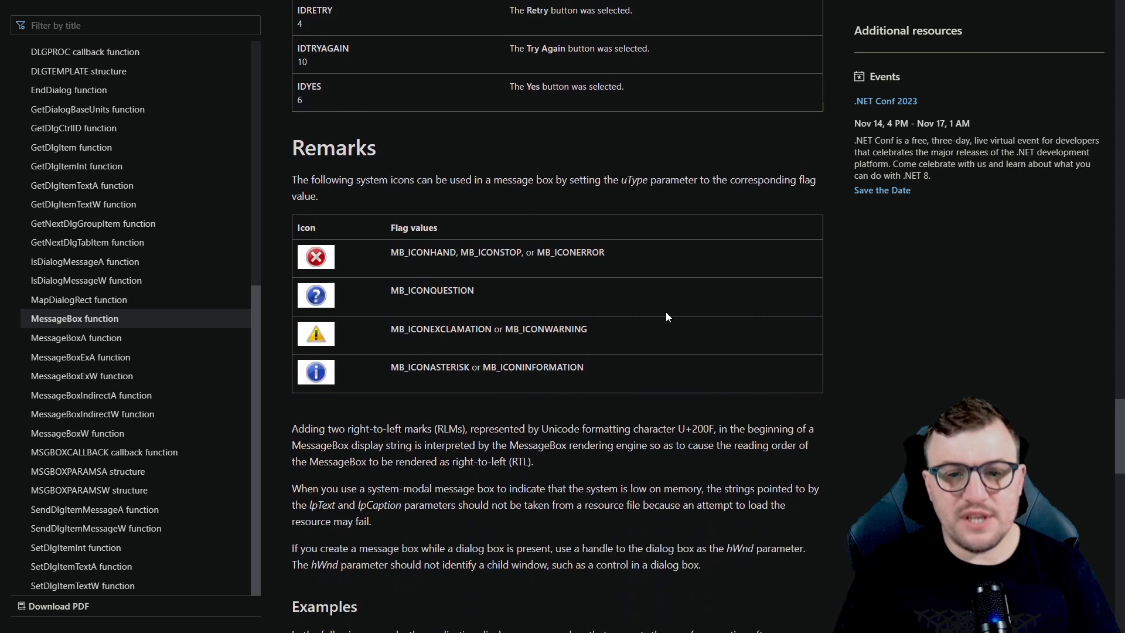
scroll(down, 3)
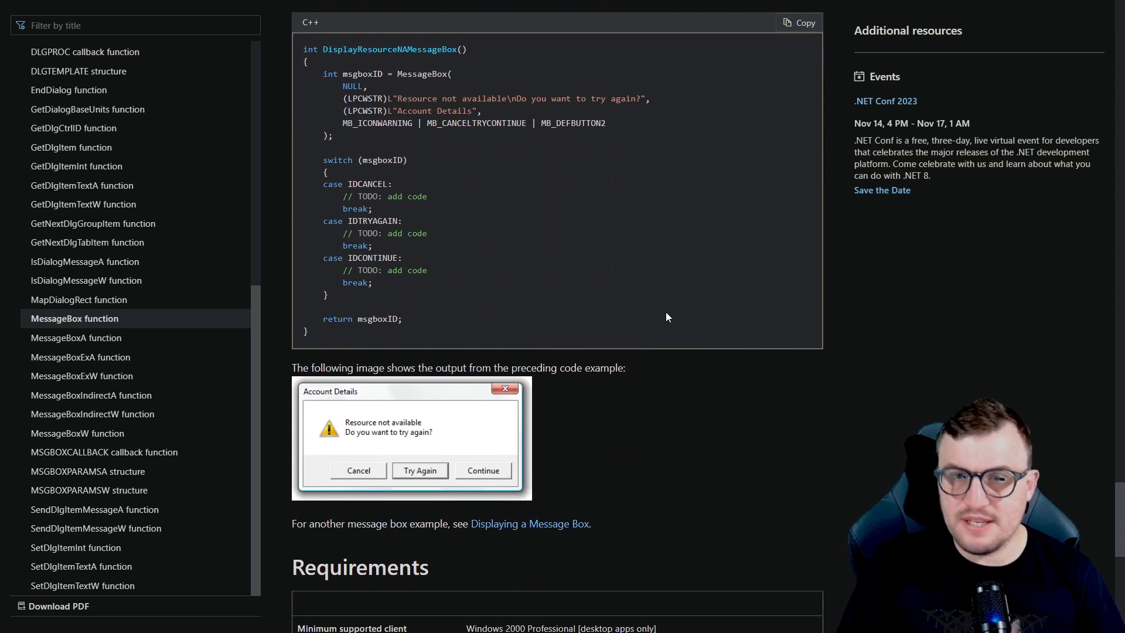
scroll(down, 3)
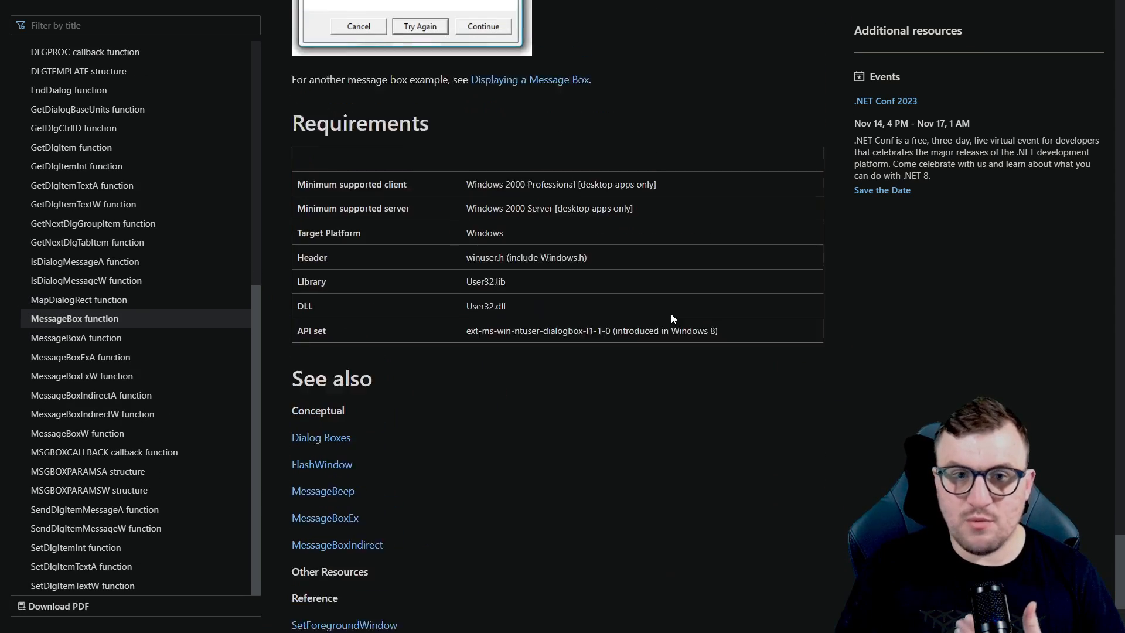
scroll(down, 3)
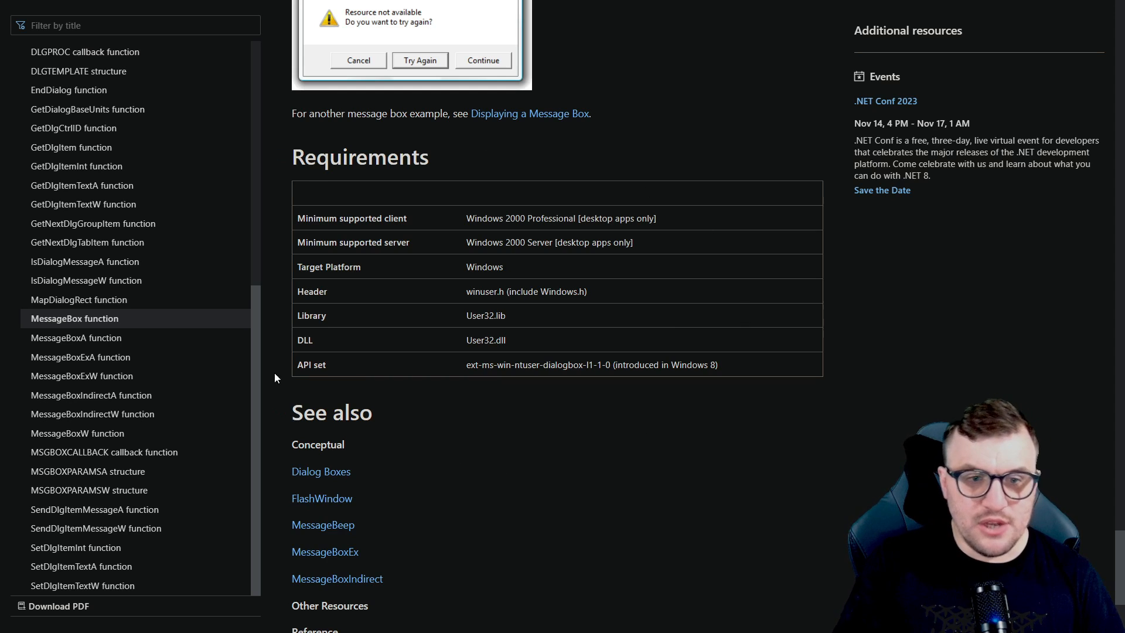
mouse_move(712, 214)
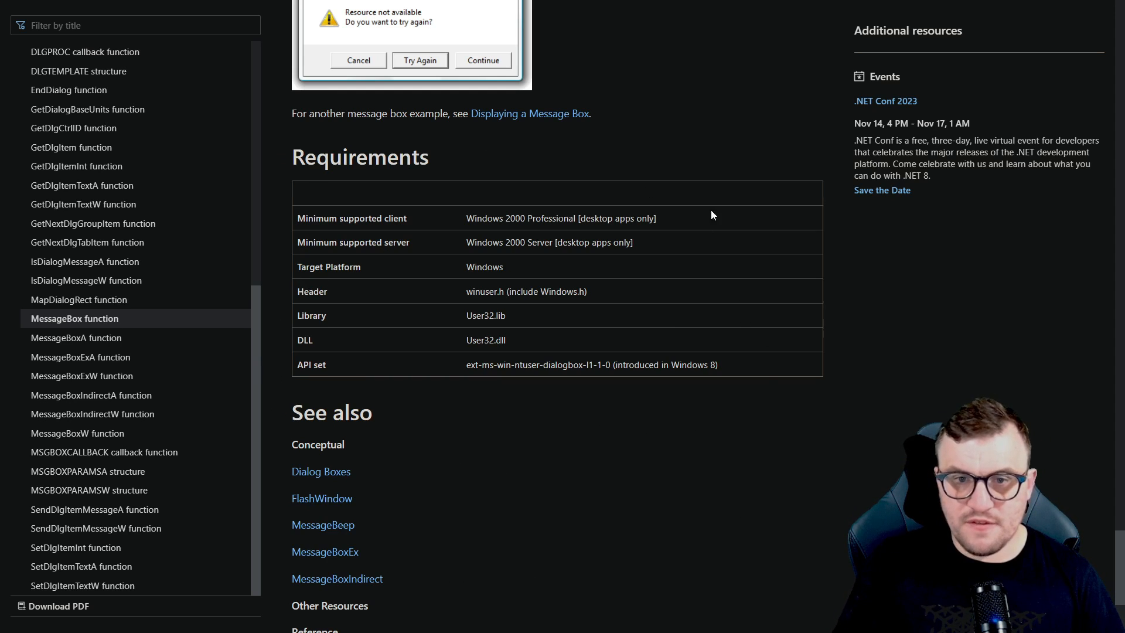
mouse_move(746, 217)
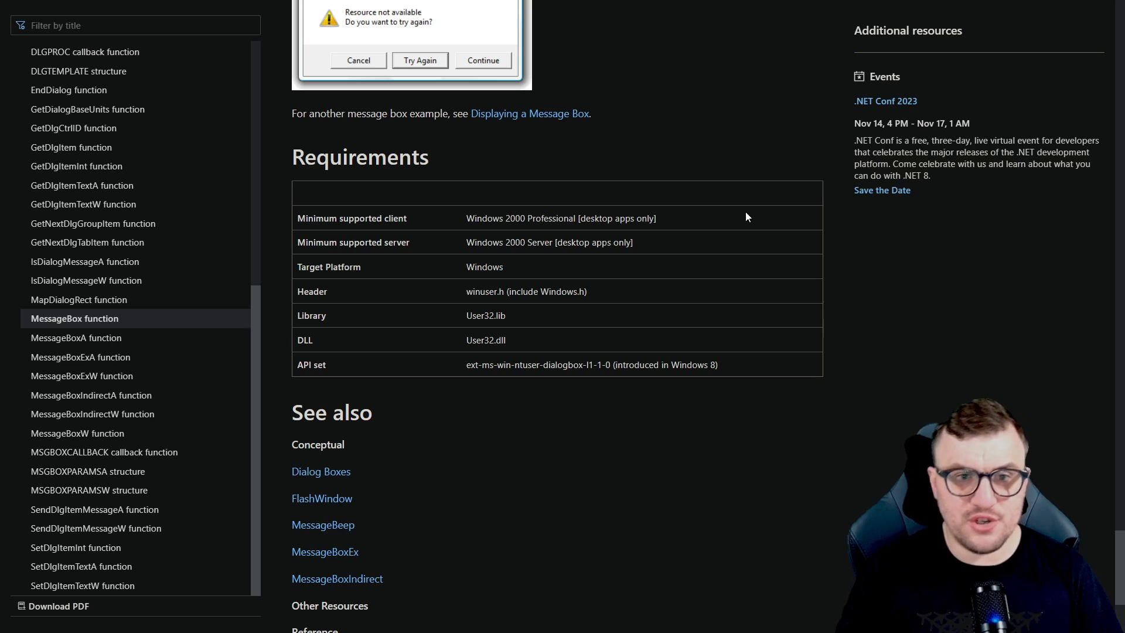
mouse_move(303, 320)
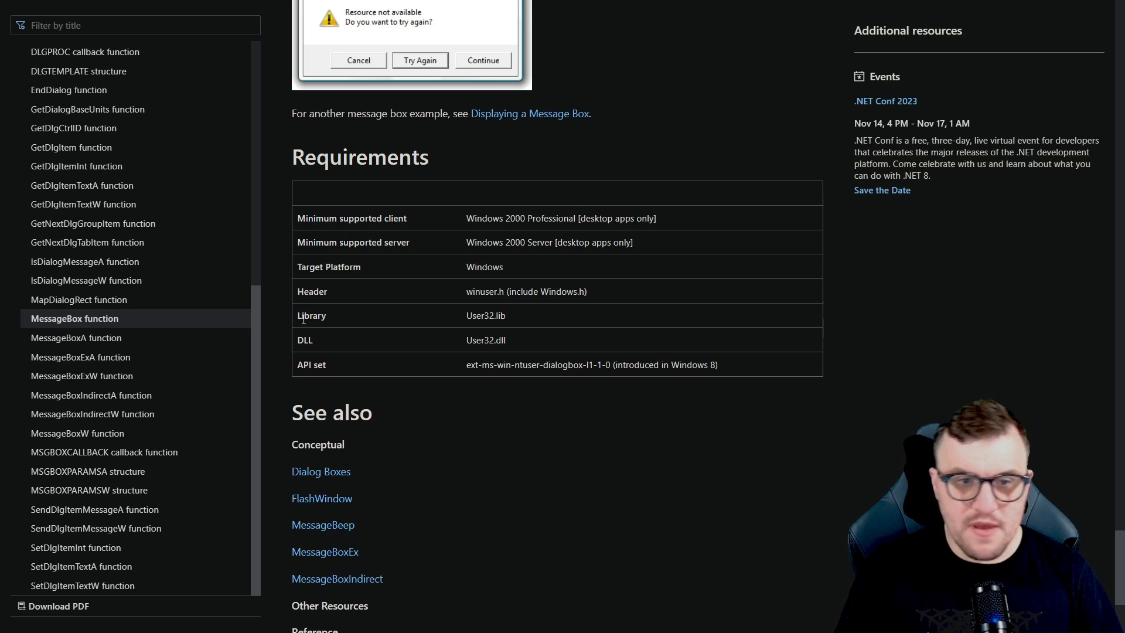
mouse_move(408, 317)
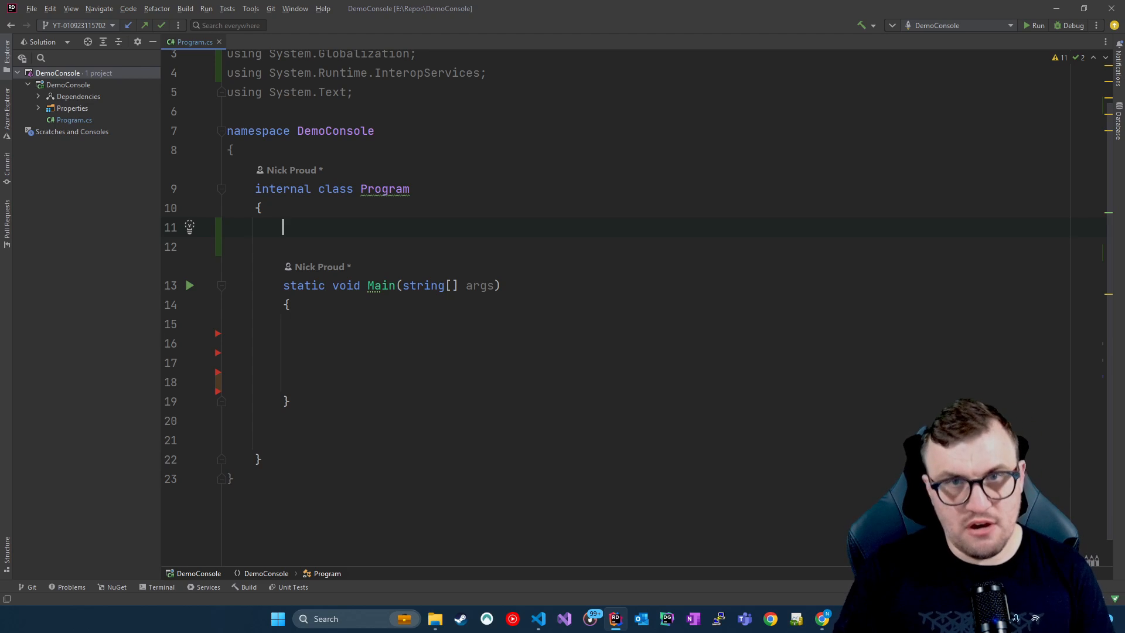
Step: Add a [DllImport("user32.dll")] attribute above Main via autocomplete
text([)
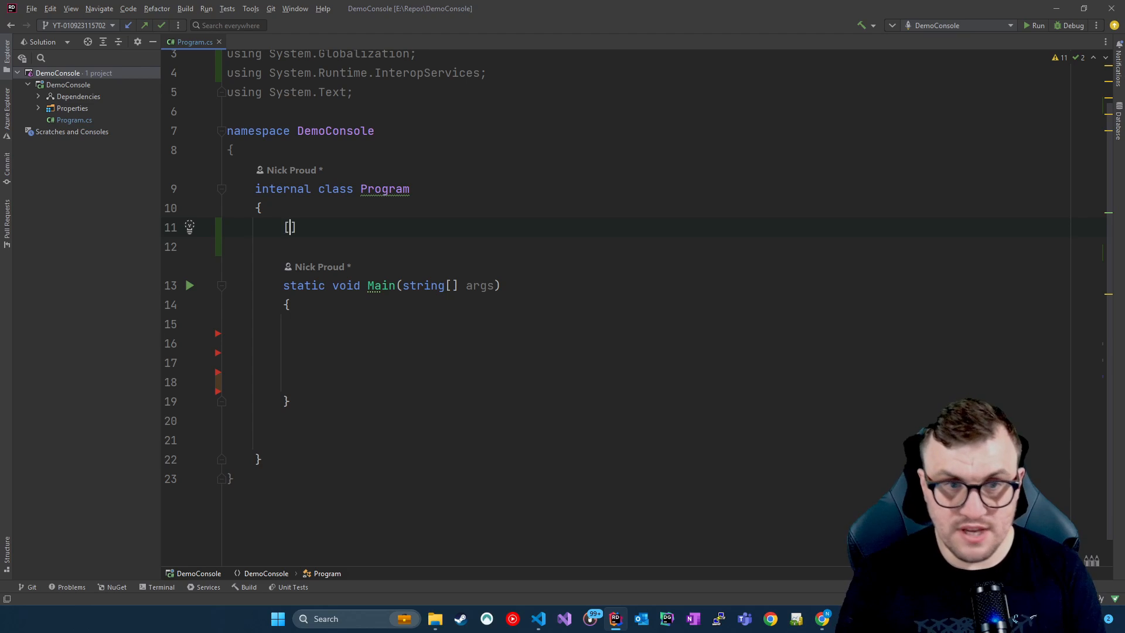
text(D)
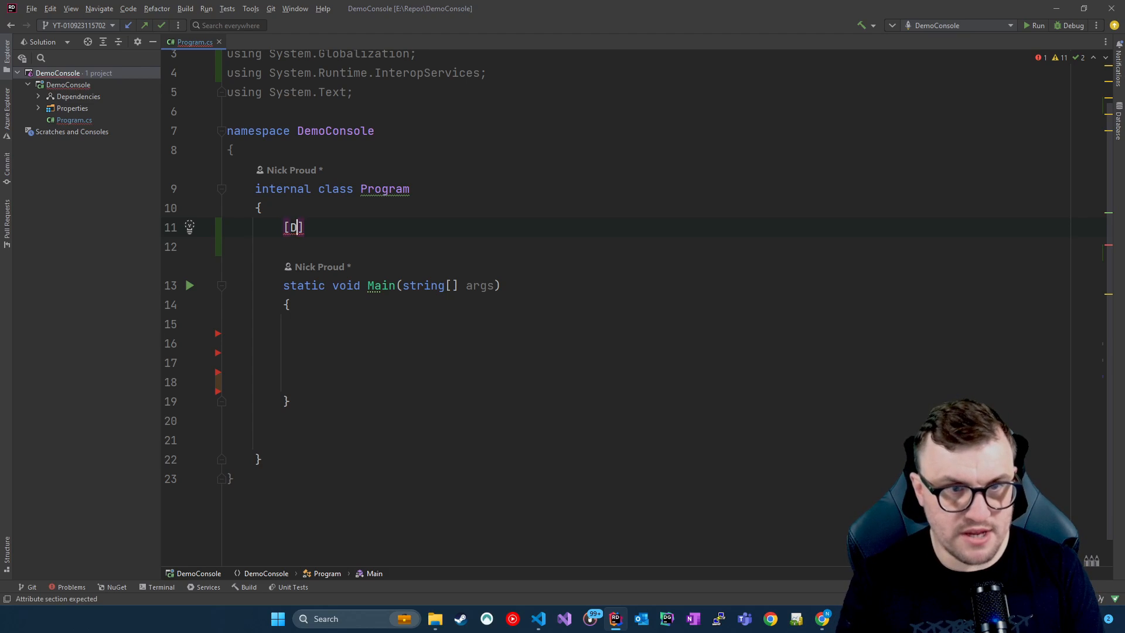
text(ll)
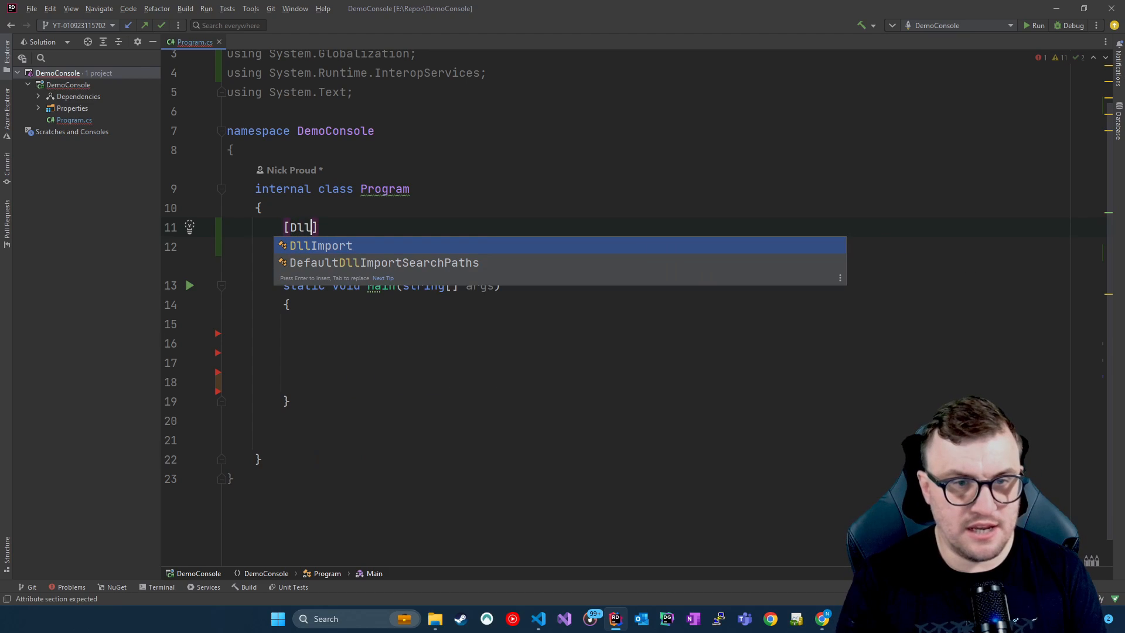
text(Import()
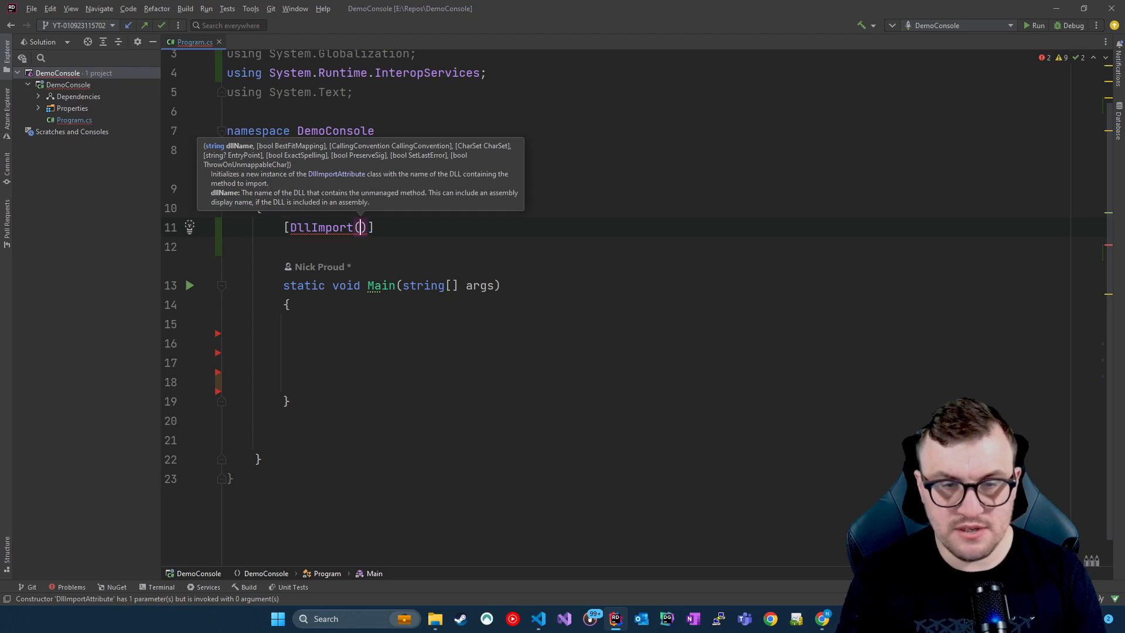
text(dllName: "")
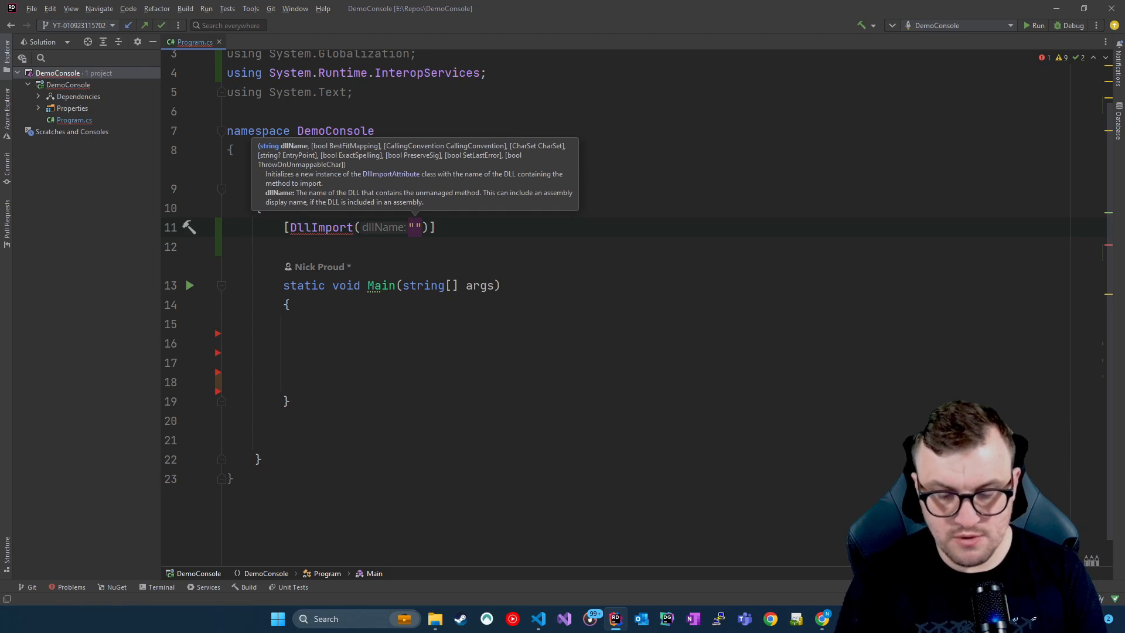
text(user32.)
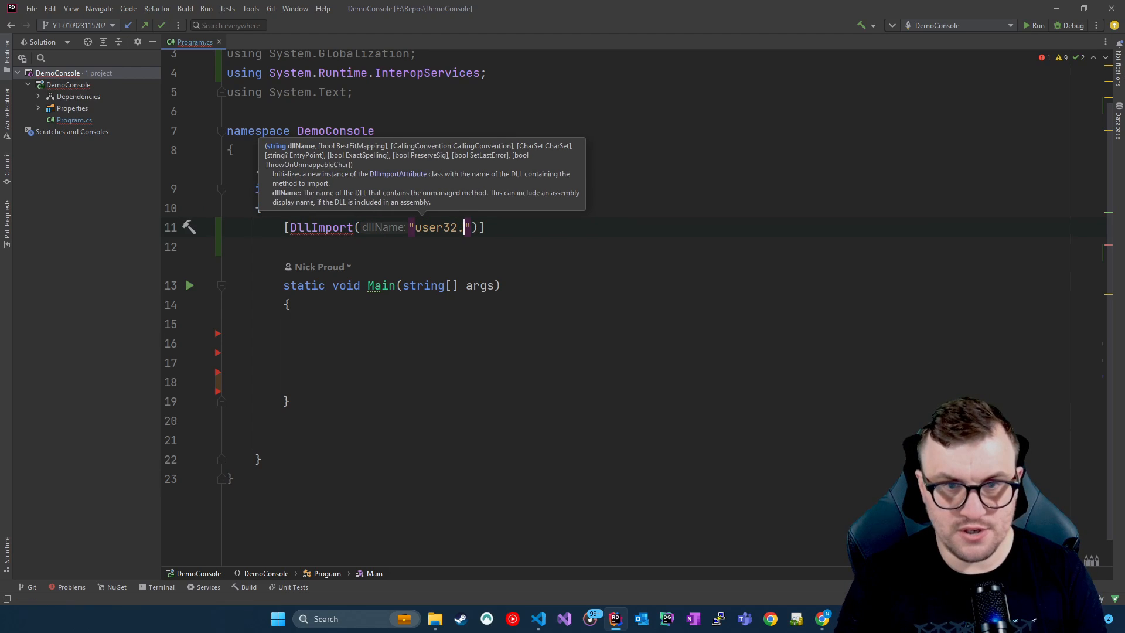
text(dll)
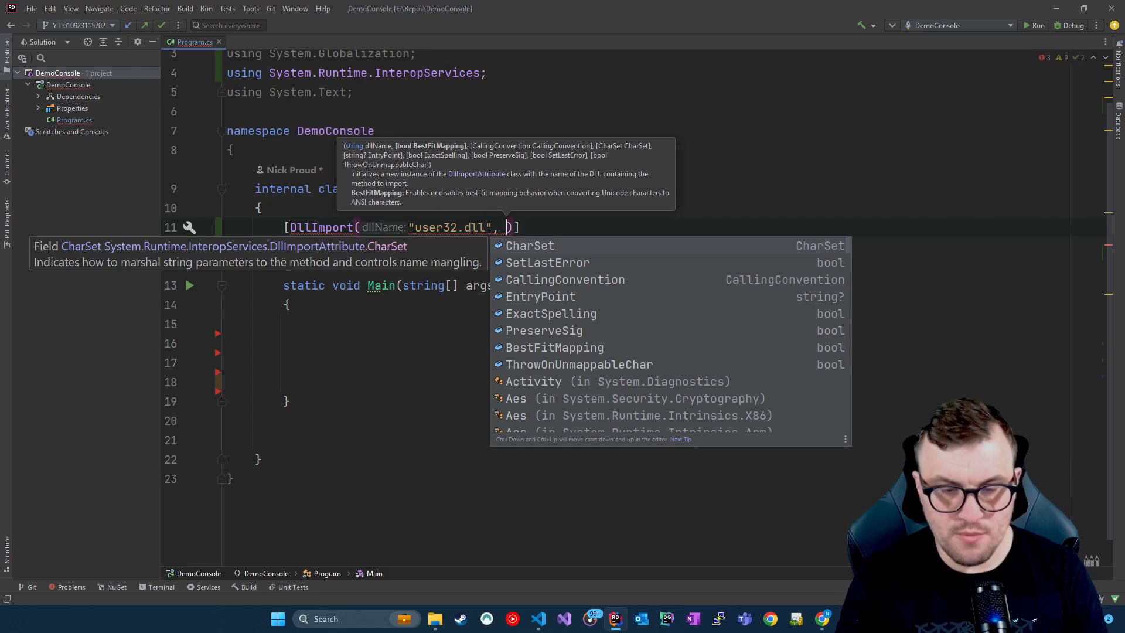
Step: Set the attribute's CharSet argument to CharSet.Unicode
text(Ch)
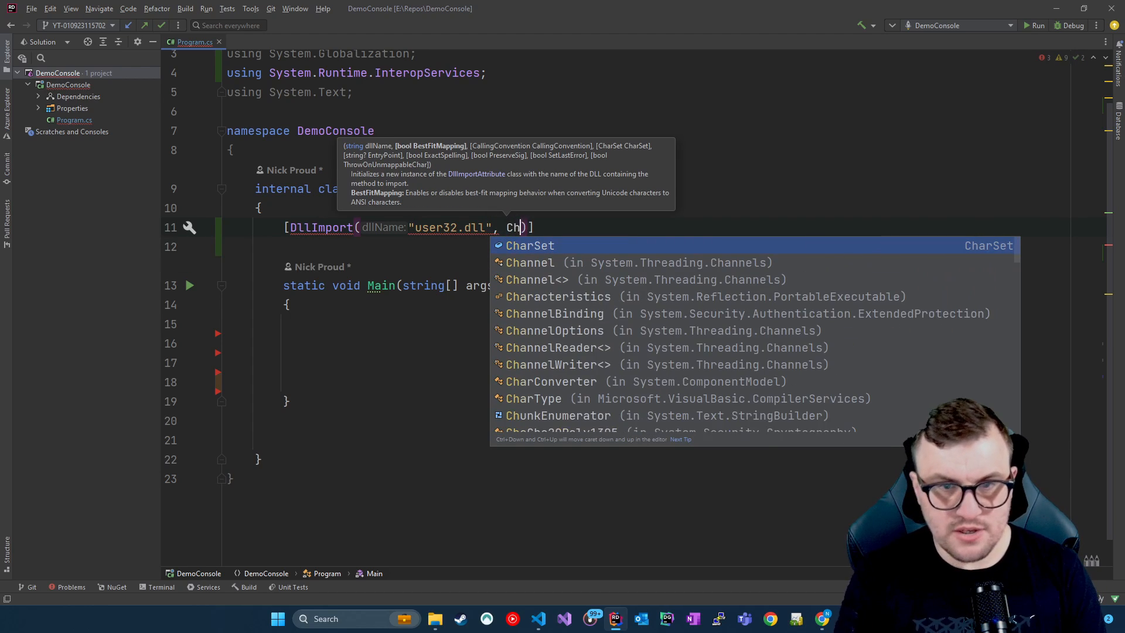
text(arSet =)
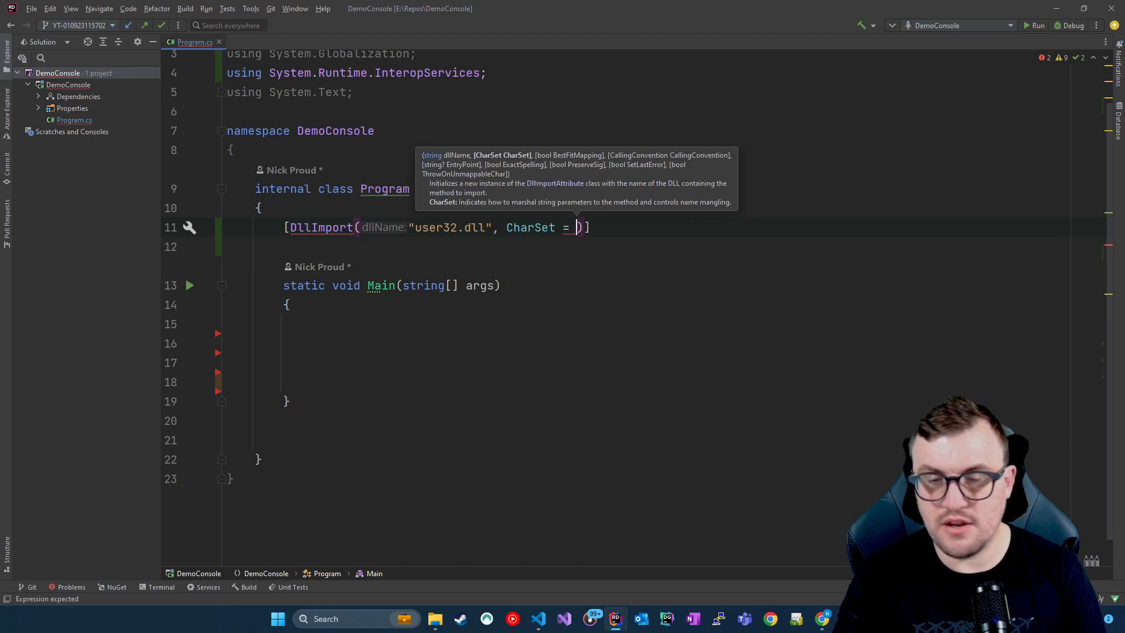
text(CharSet.Unicode)
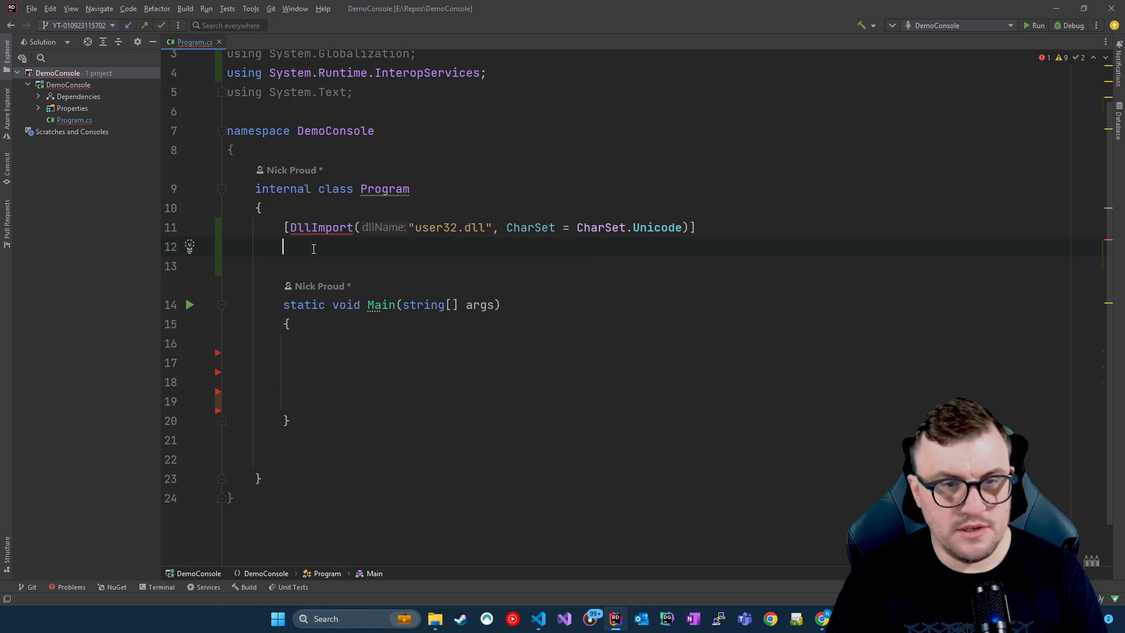
Step: Declare a private extern MessageBox method returning int
text(private static)
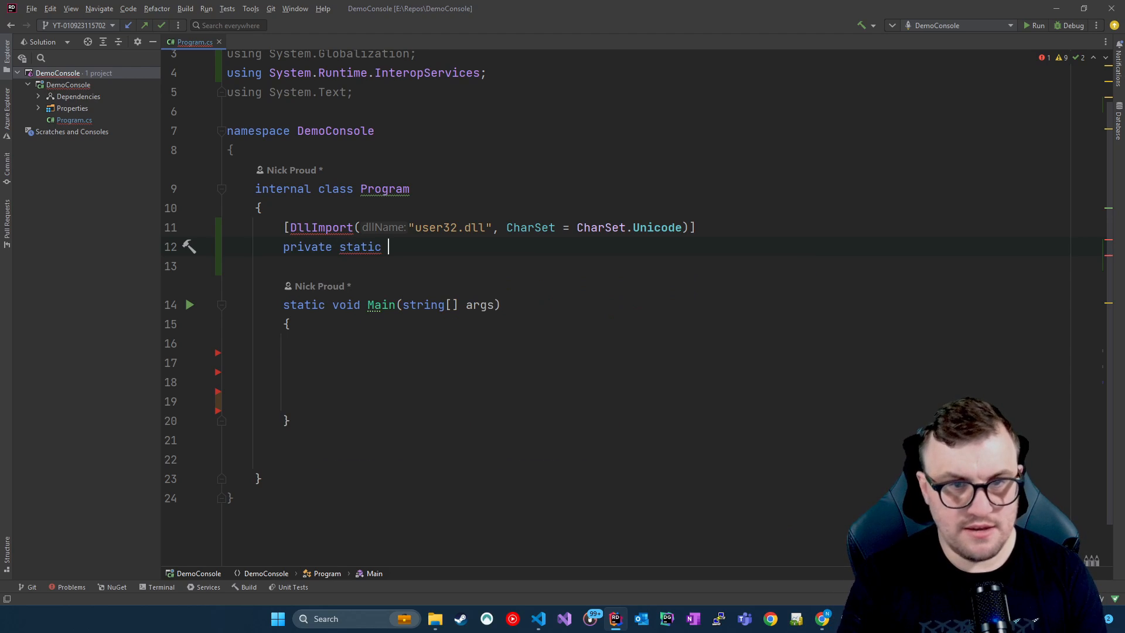
text(extern)
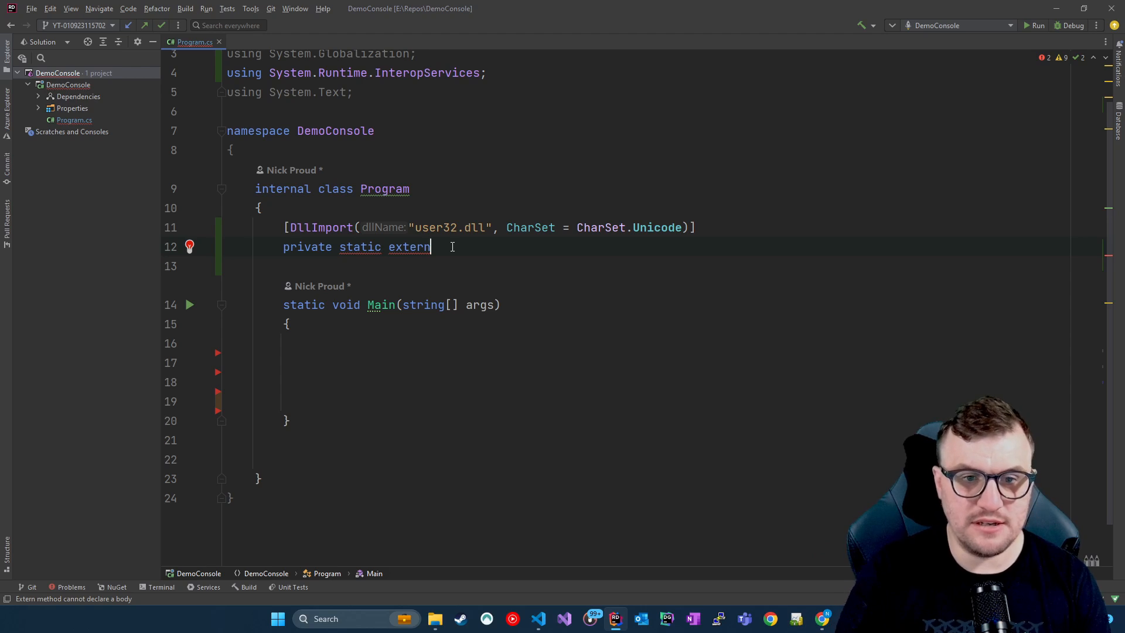
text(M)
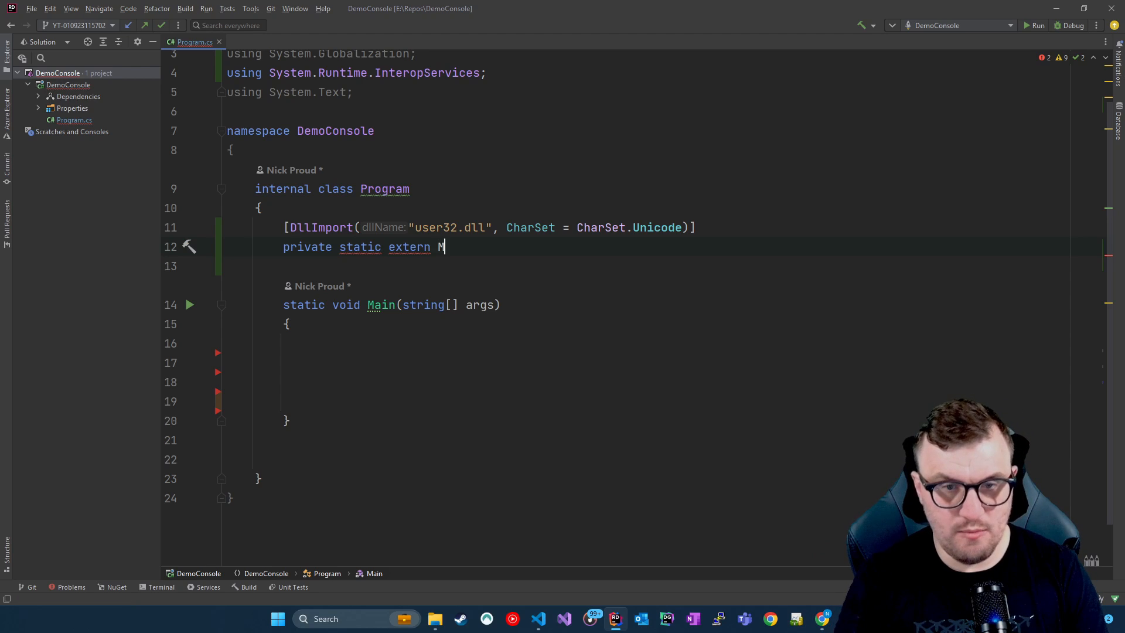
text(essage)
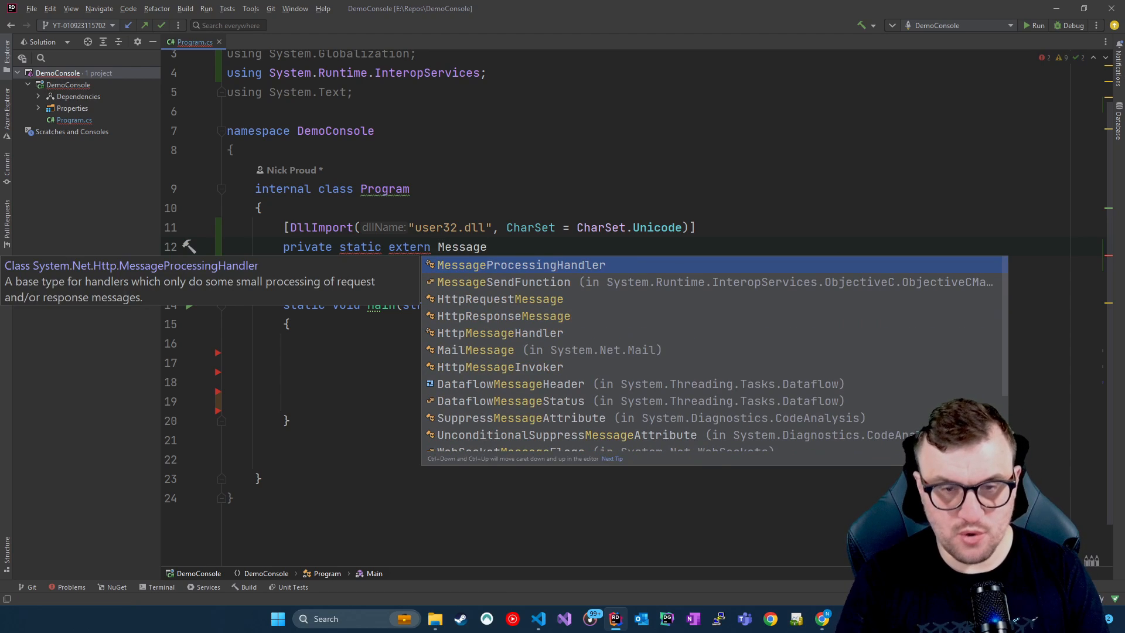
text(Box)
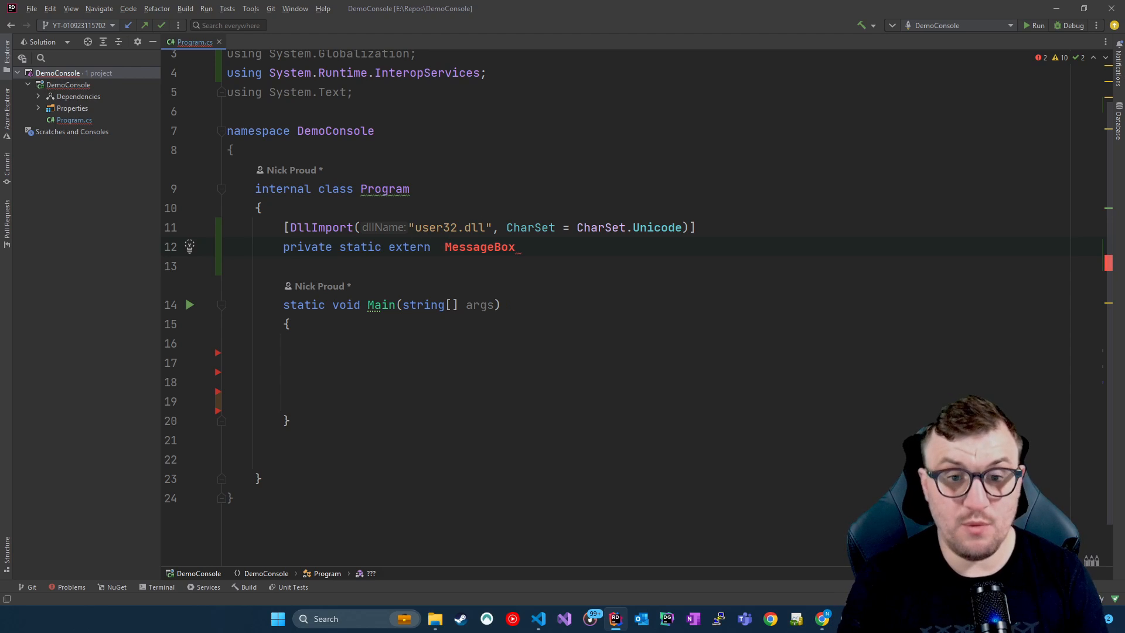
text(int)
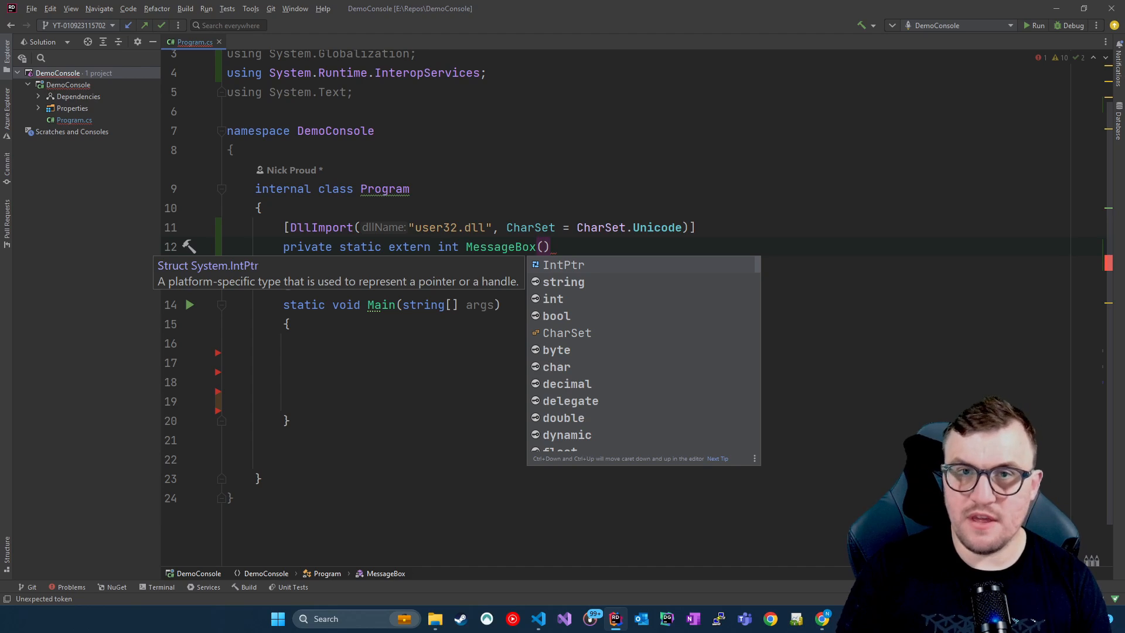
Step: Give MessageBox parameters IntPtr hWnd, string lpText, string lpCaption and uint uType
text(IntPtr)
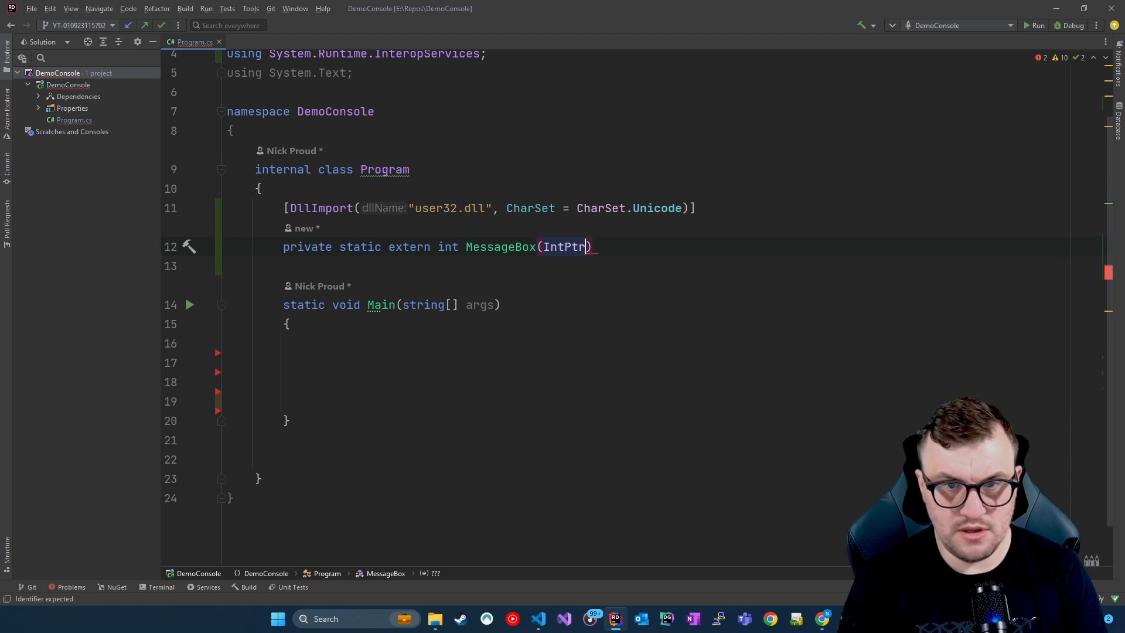
text(" ")
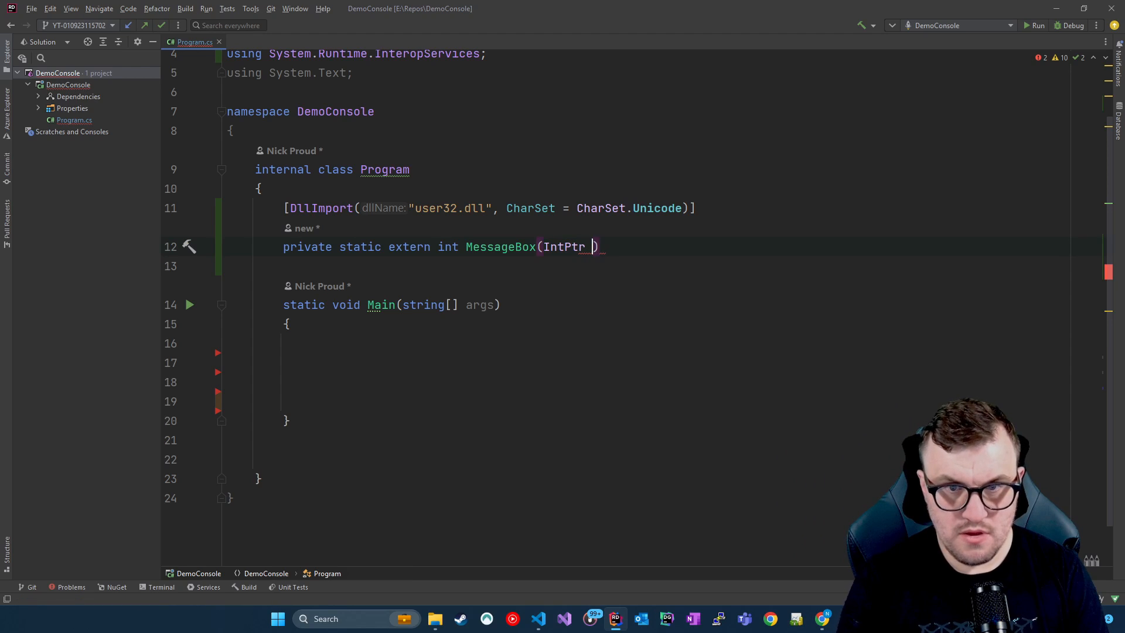
text(h)
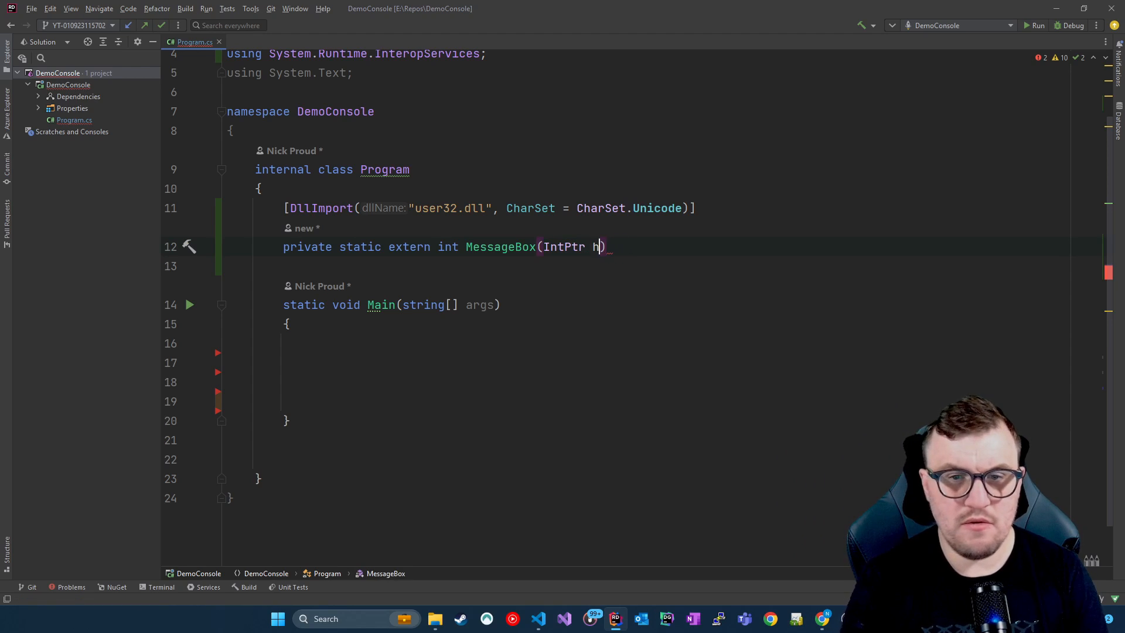
text(wnd, str)
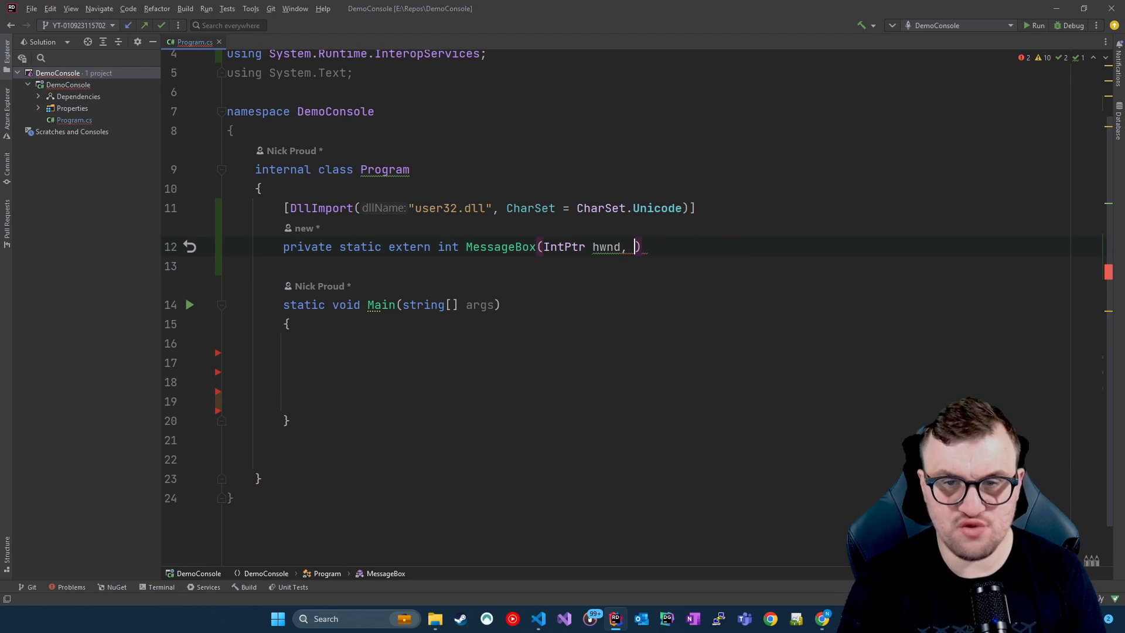
text(string lpTe)
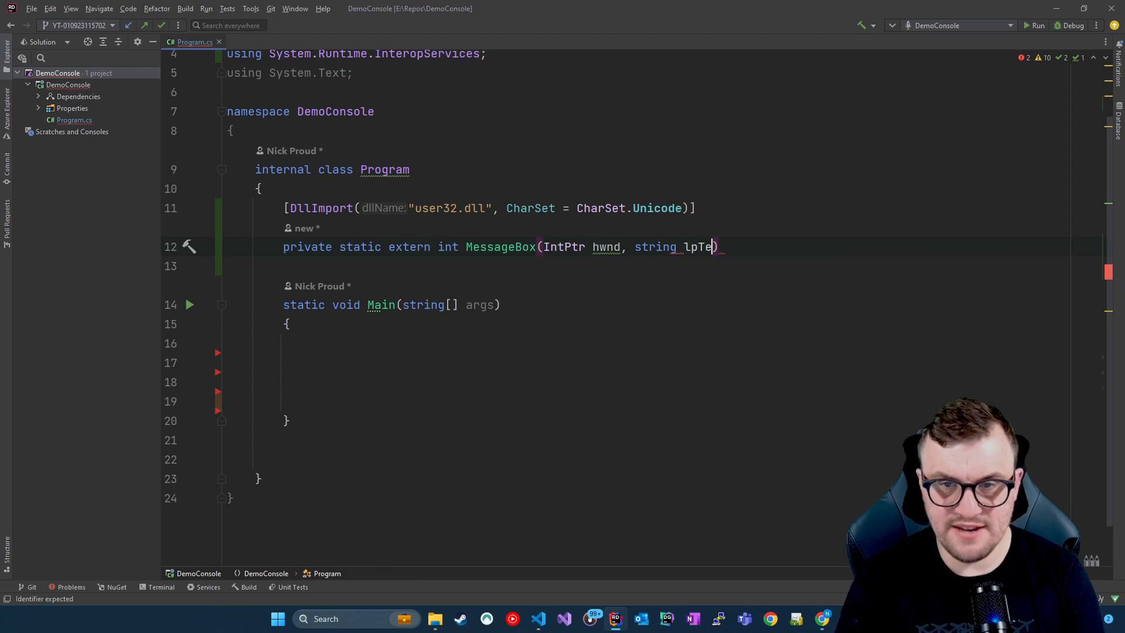
text(xt, string lpCaption, uint)
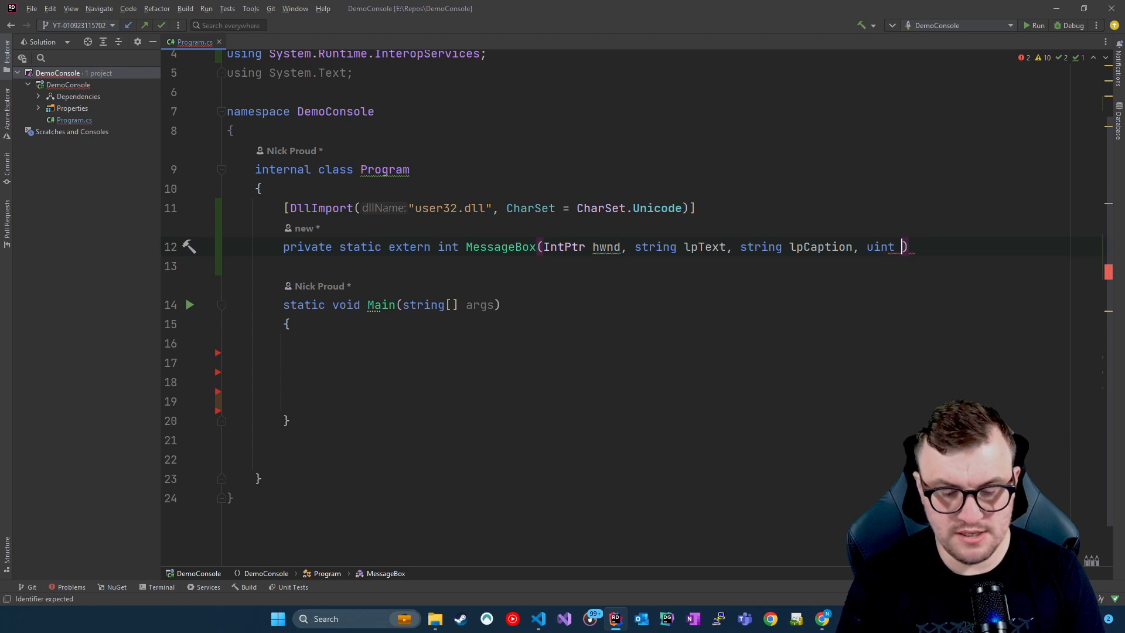
text(uType)
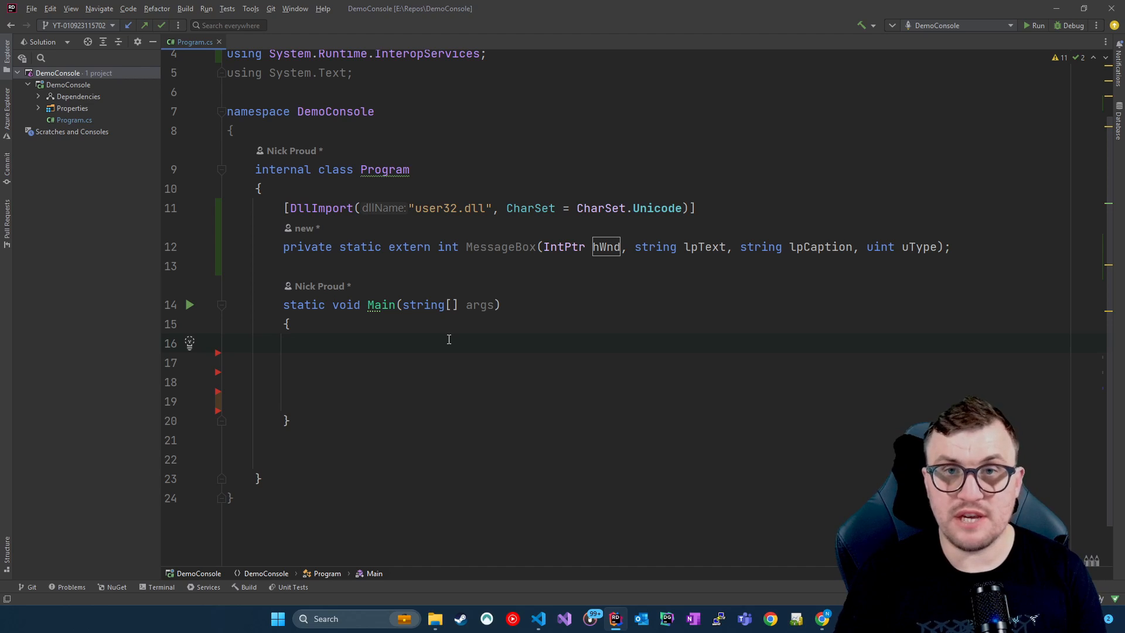
Step: Call MessageBox in Main with IntPtr.Zero and text "Something happened. Please investigate"
text(MessageBox)
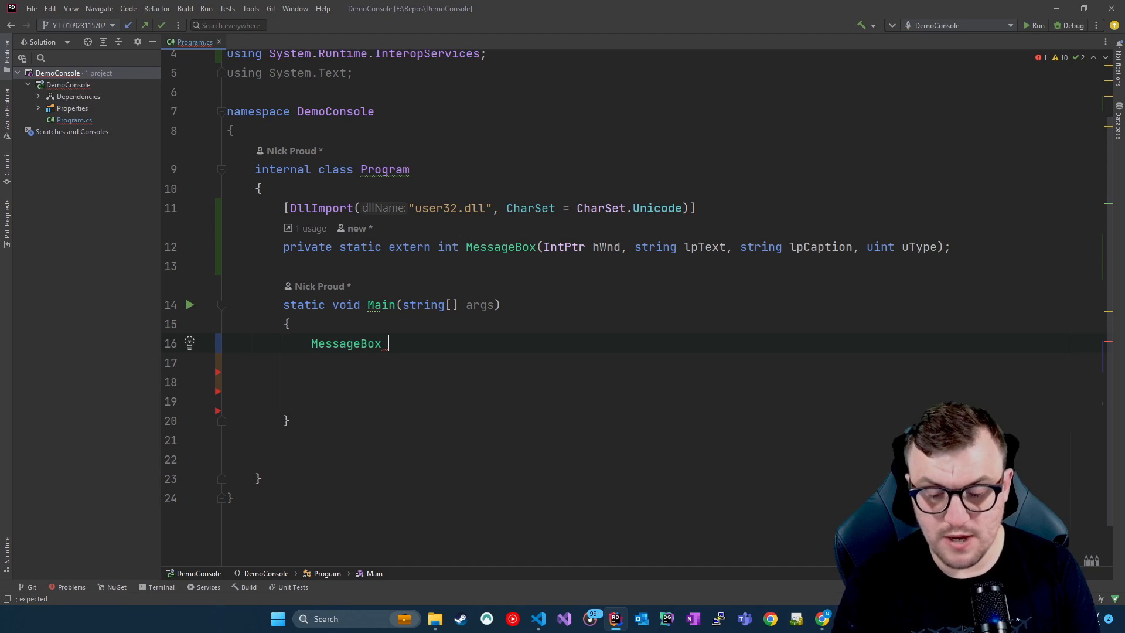
text(()
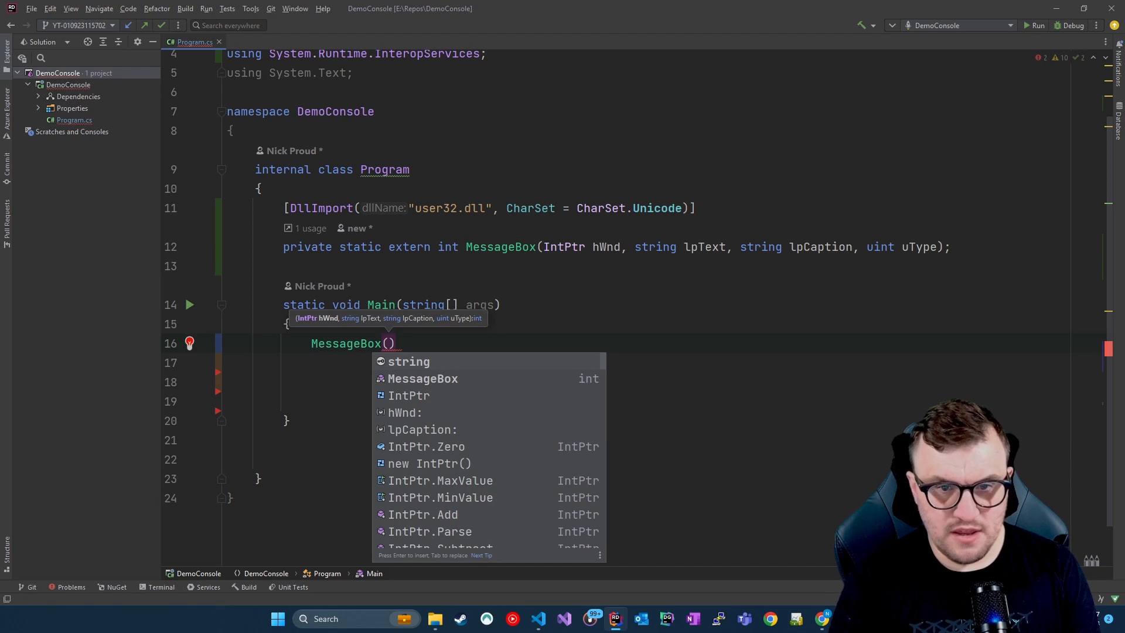
text(IntPtr.Zero, ")
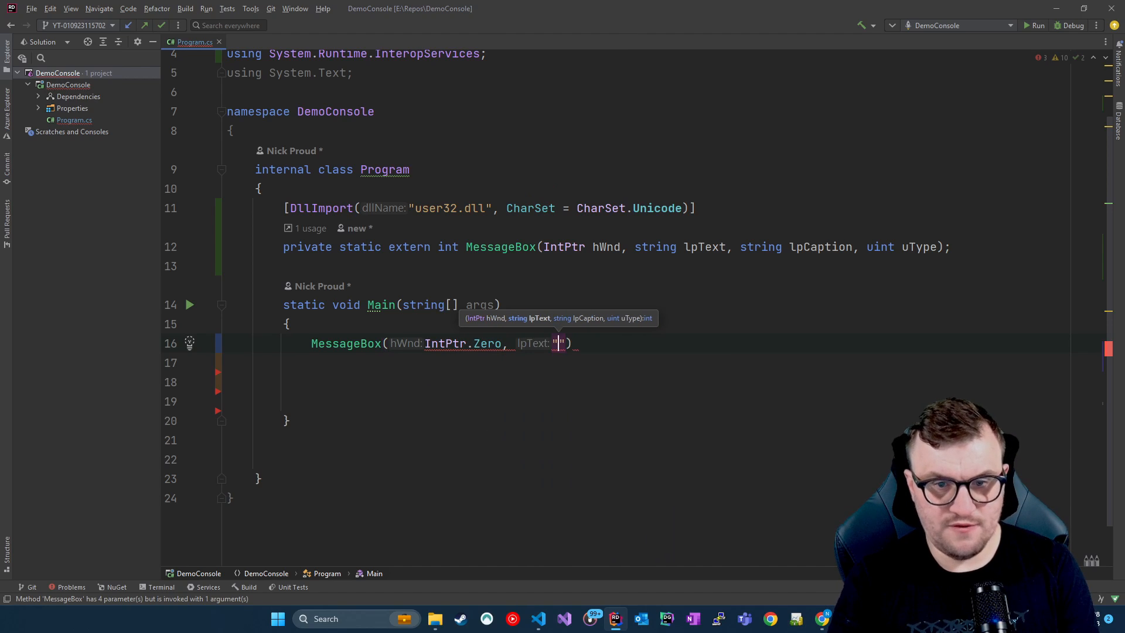
text(S)
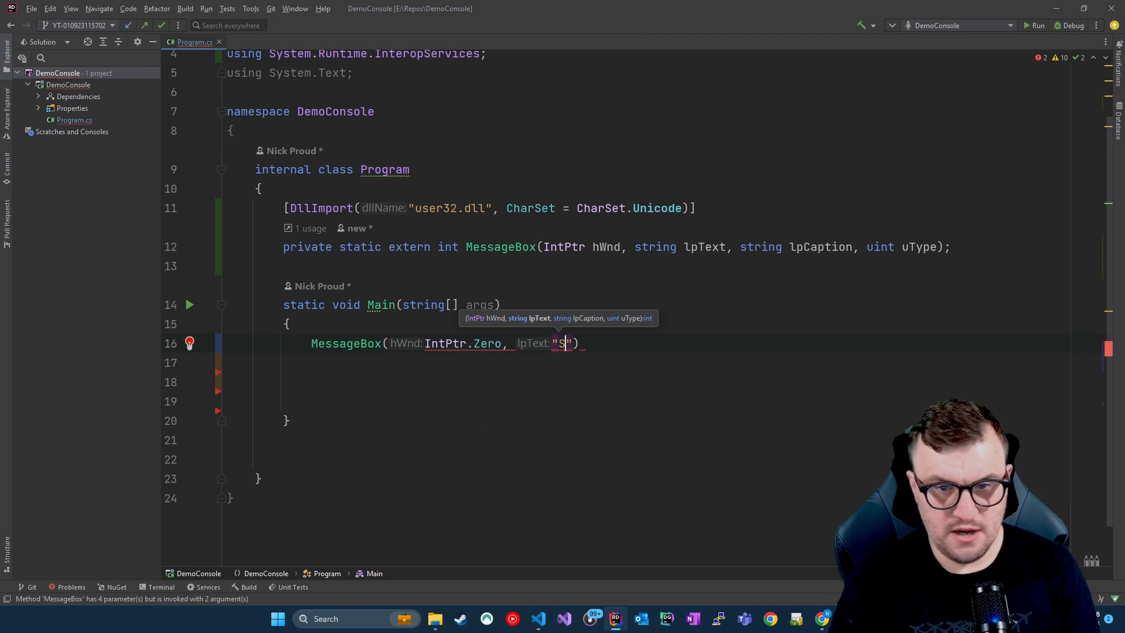
text(omething happen)
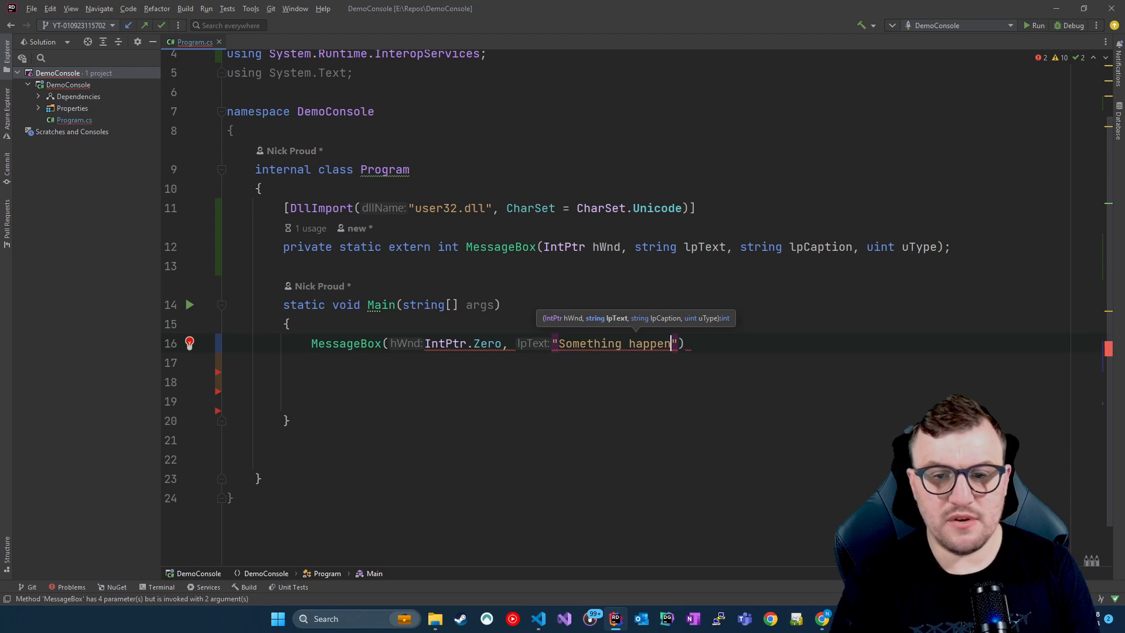
text(ed. Please in)
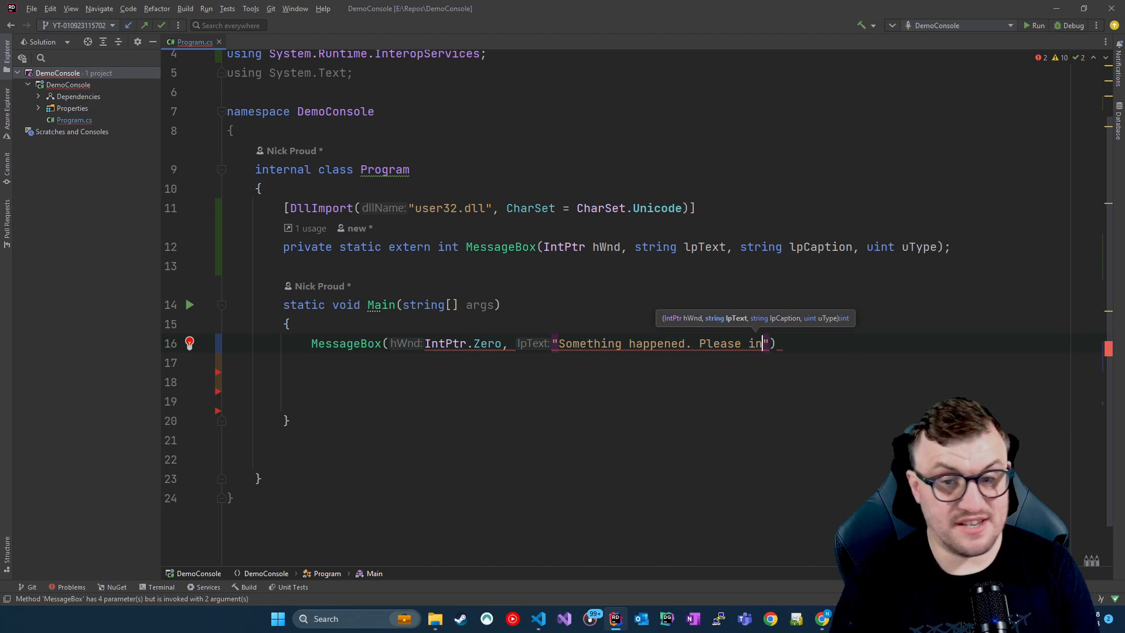
text(vestigate",)
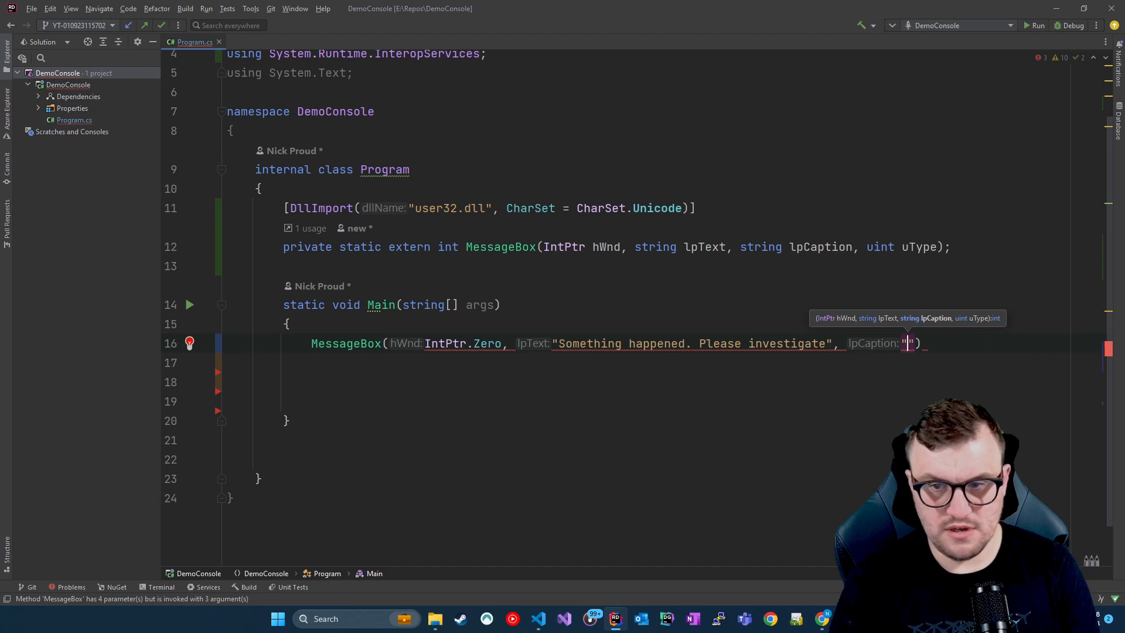
Step: Finish the call with caption "FATAL ERROR!!!" and type 0
text(F)
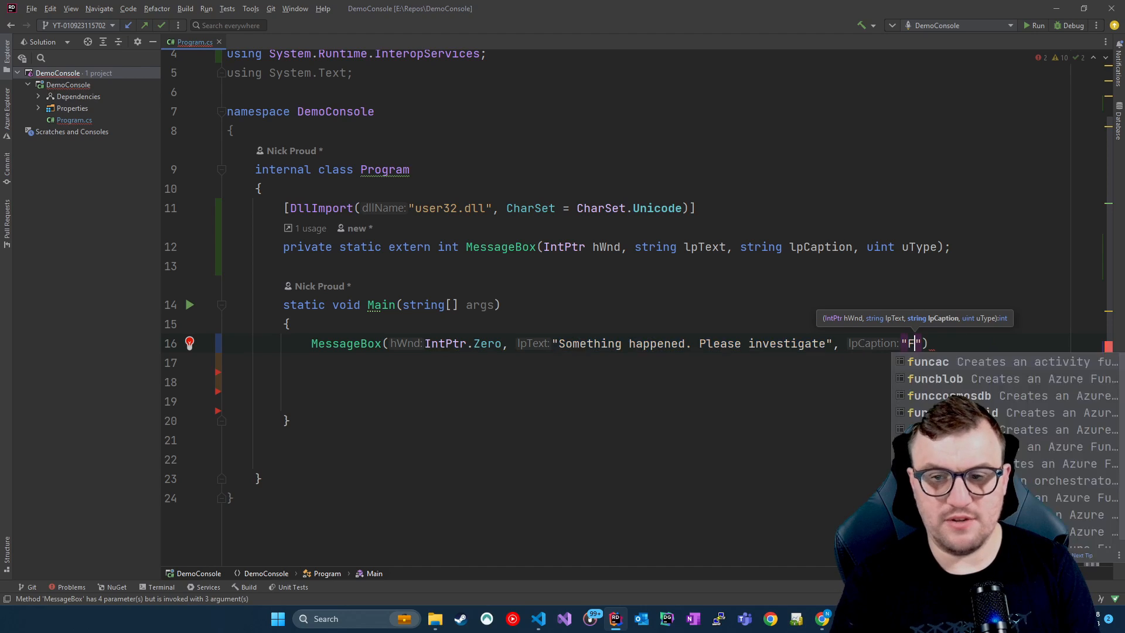
text(ATAL ERROR)
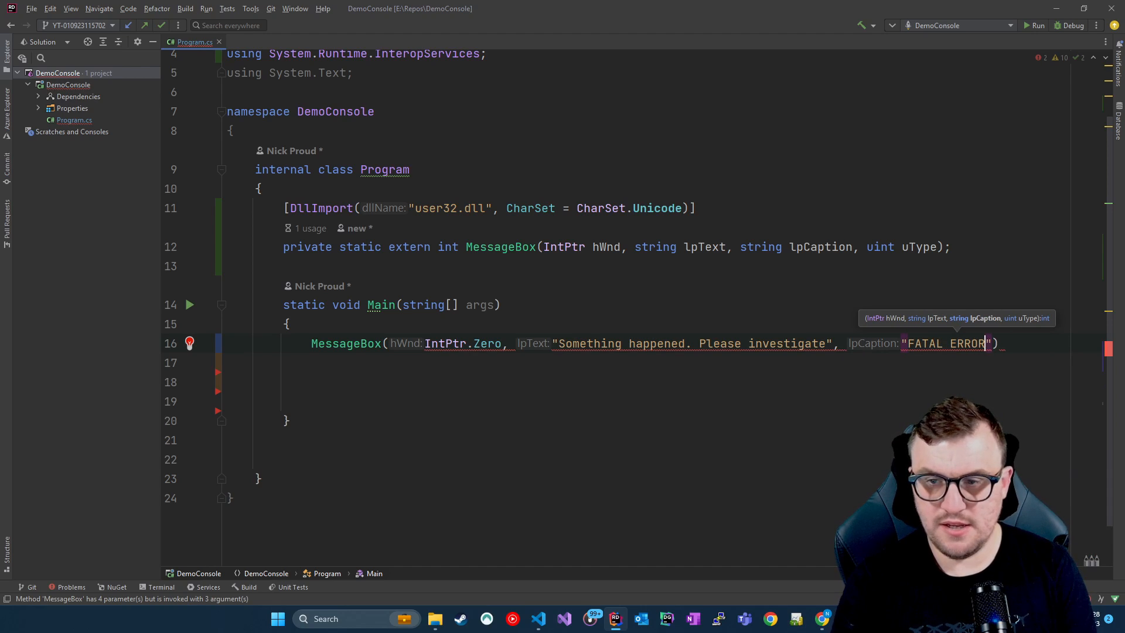
text(!!!)
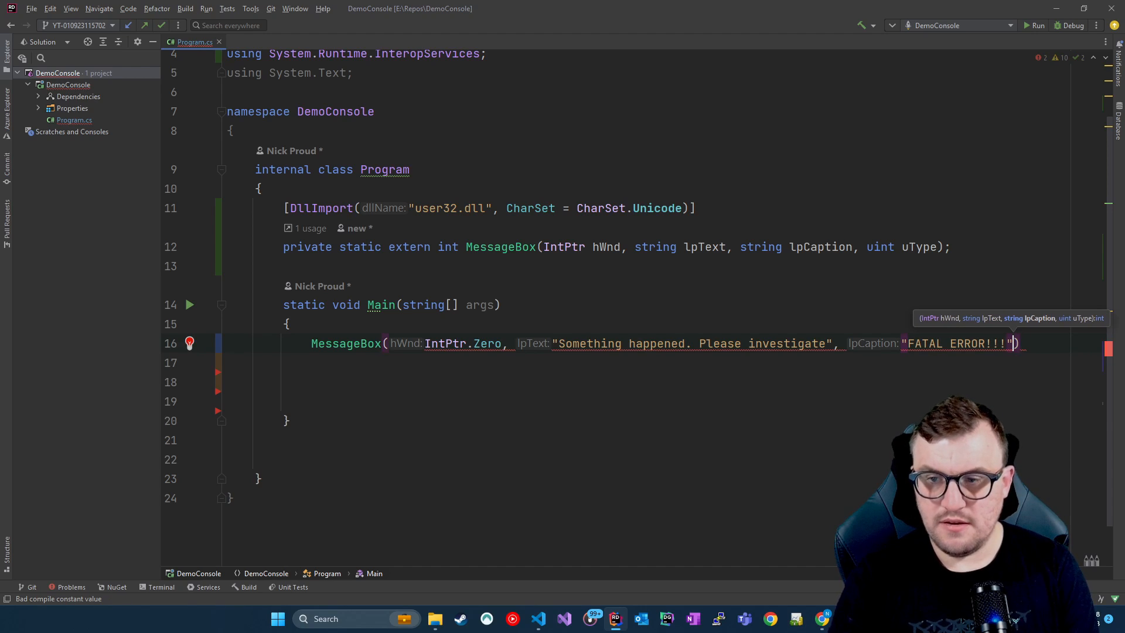
text(0)
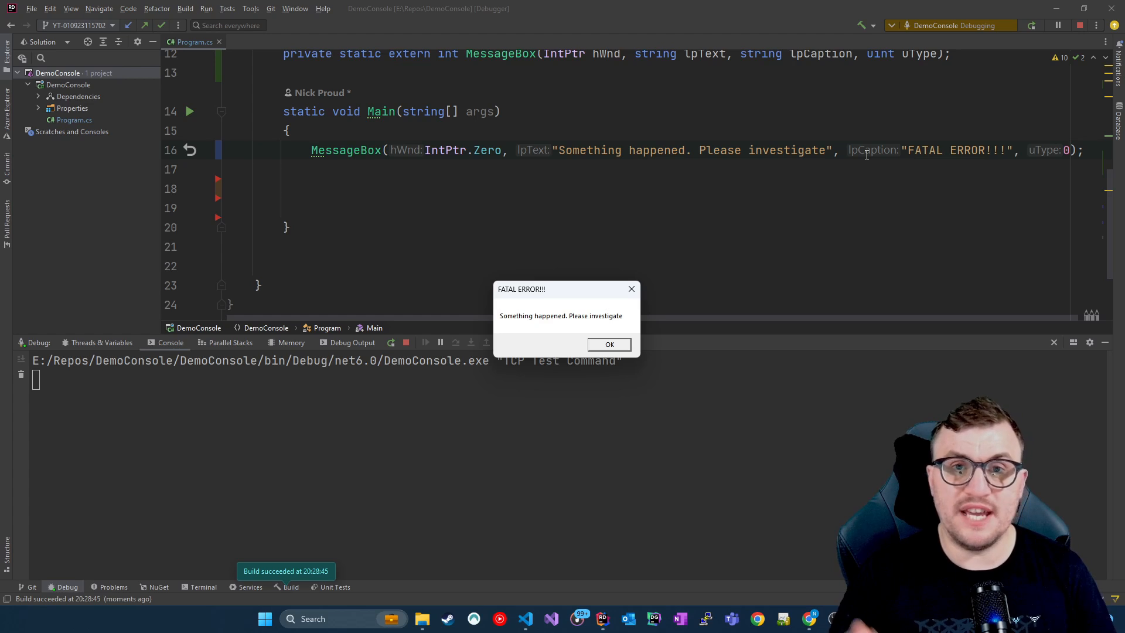
Step: Store MessageBox's return in var result and debug it, reading result = 1 after dismissing the box
click(610, 345)
text(var result = )
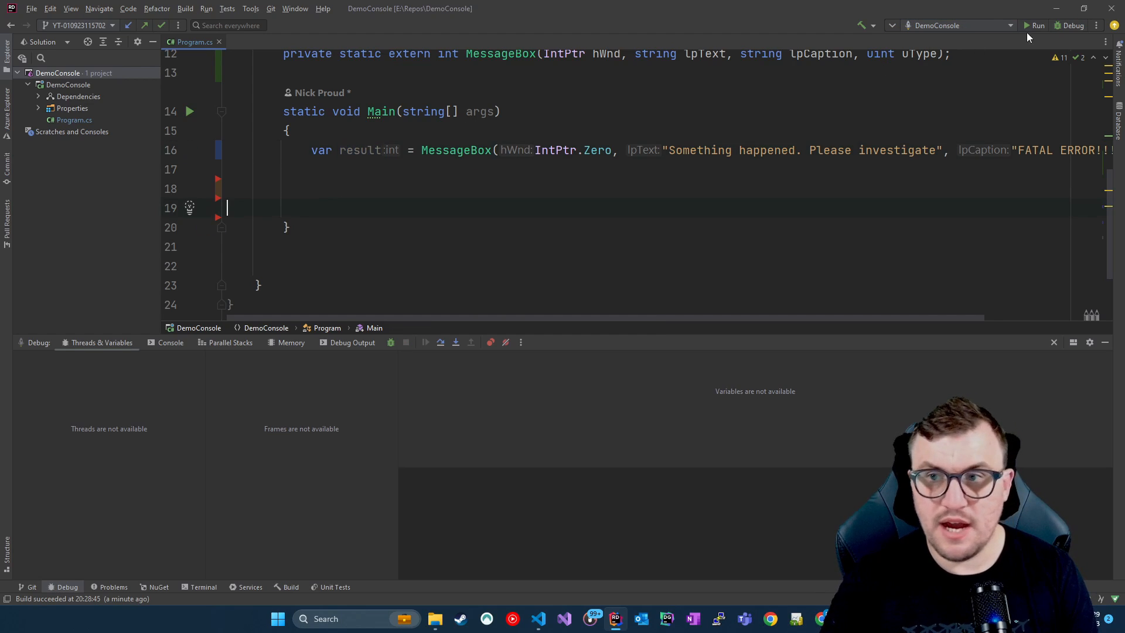
click(205, 150)
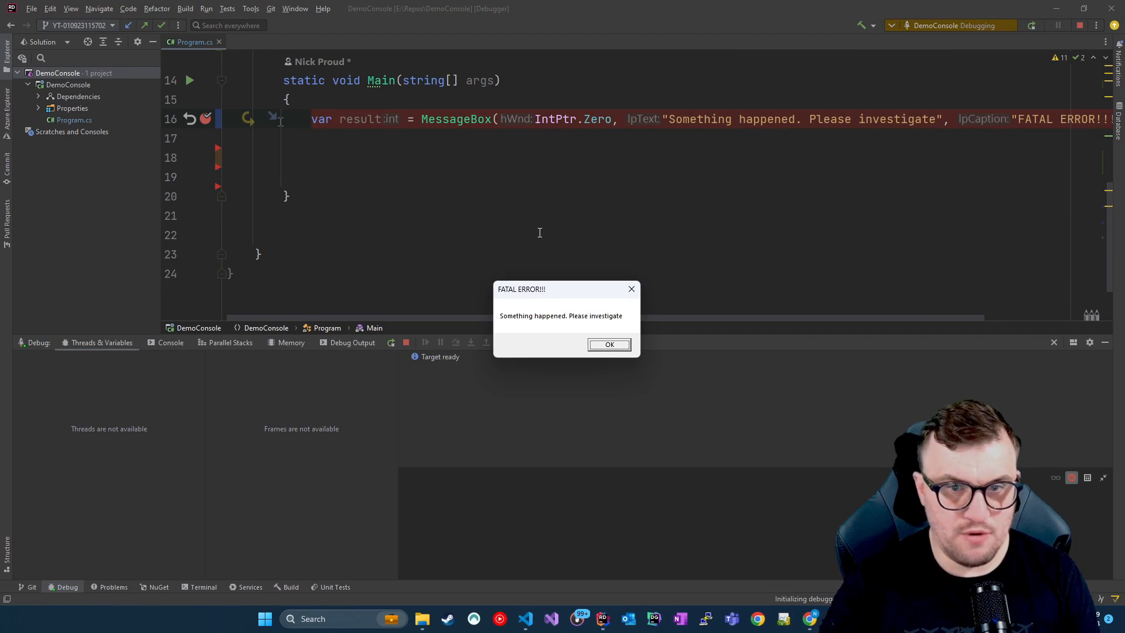
click(608, 344)
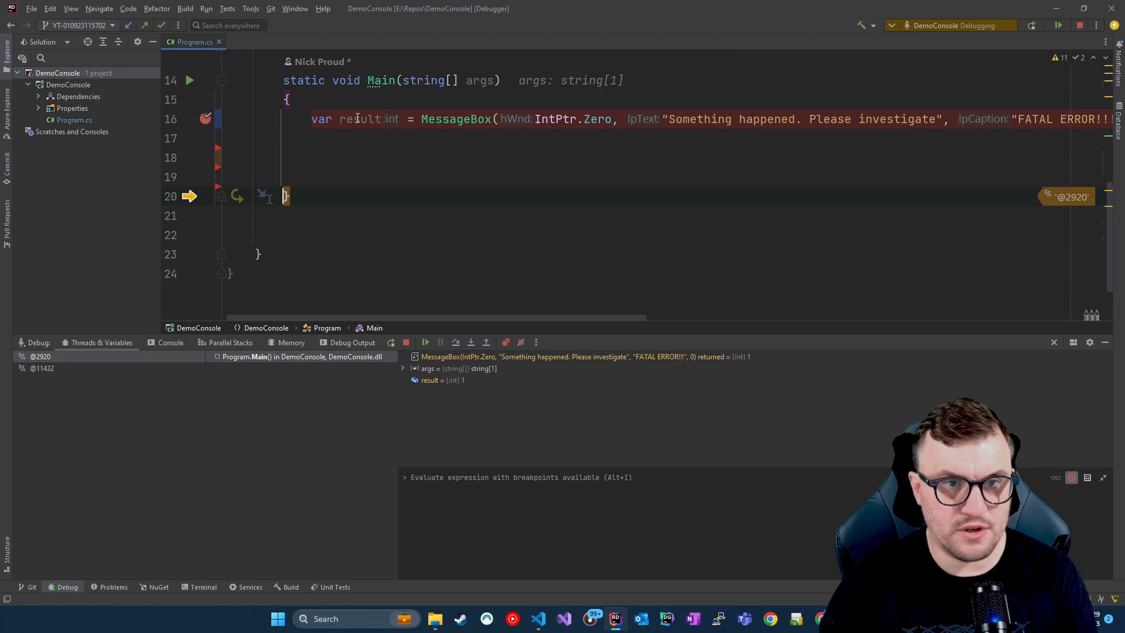
mouse_move(361, 118)
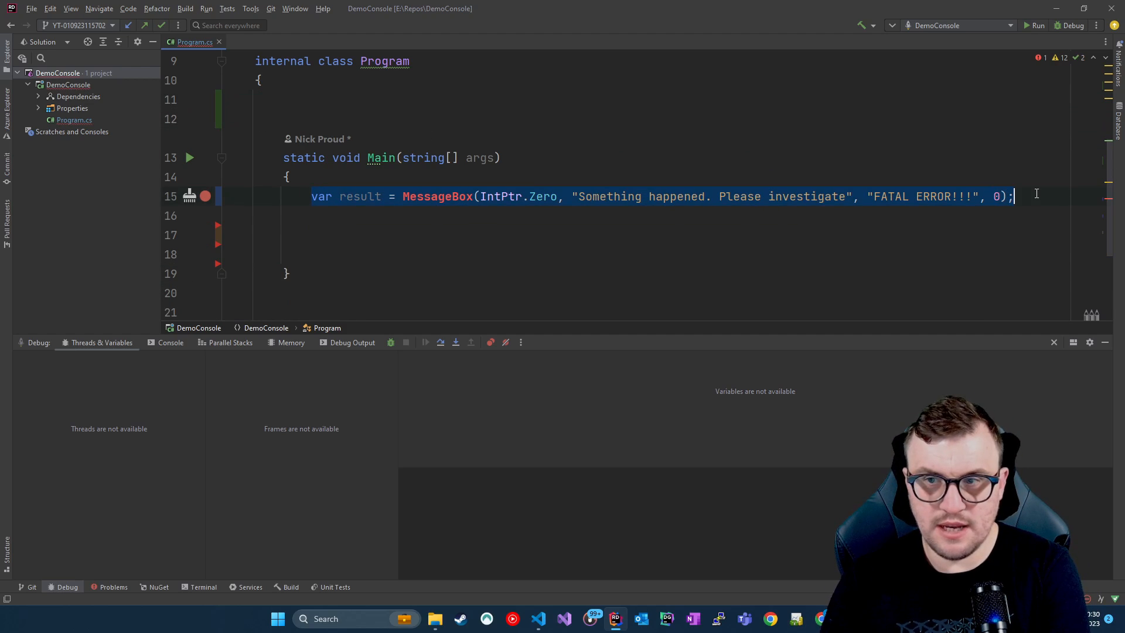
Step: Delete the var result = MessageBox(...) line, leaving Main empty
key(Delete)
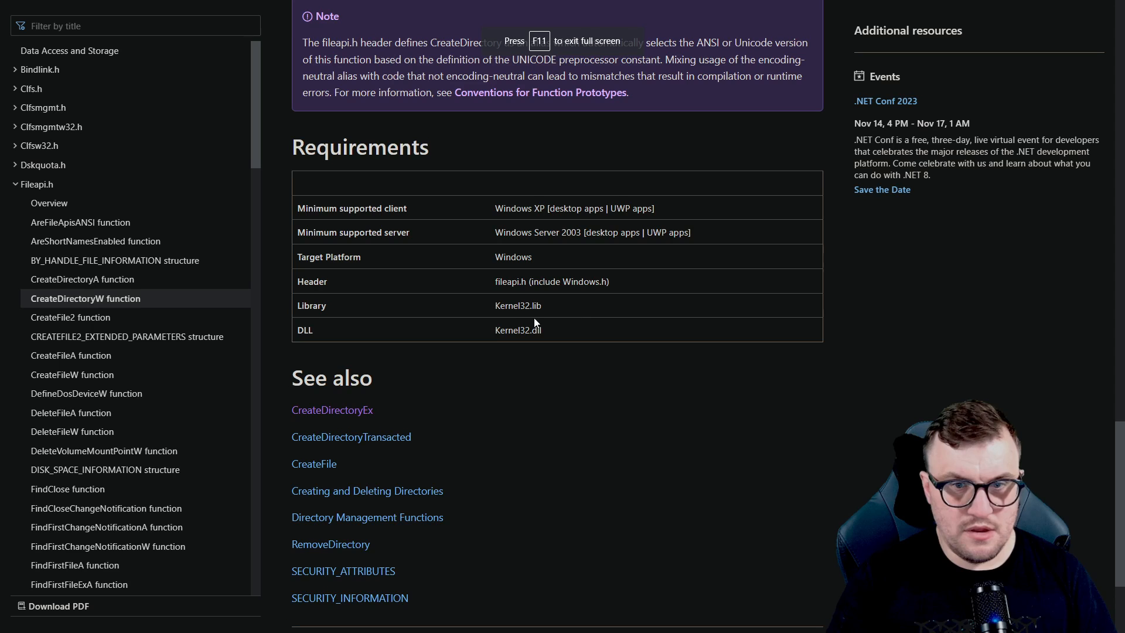
mouse_move(696, 359)
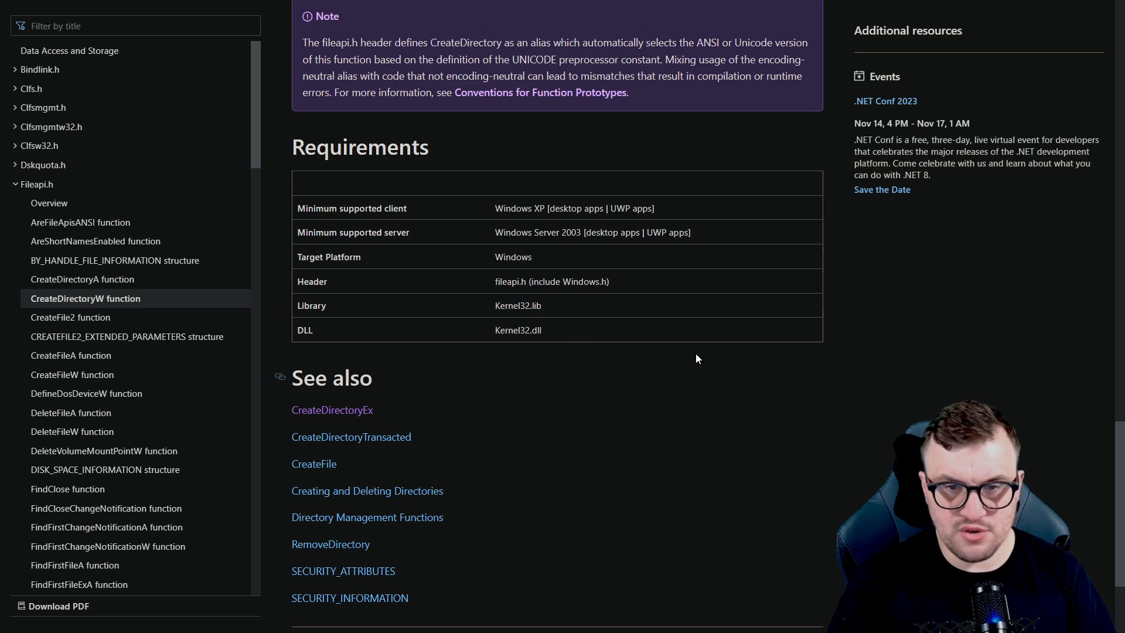
Step: Review CreateDirectoryW's Kernel32.dll requirement on Microsoft Learn and return to Rider's editor
double_click(517, 330)
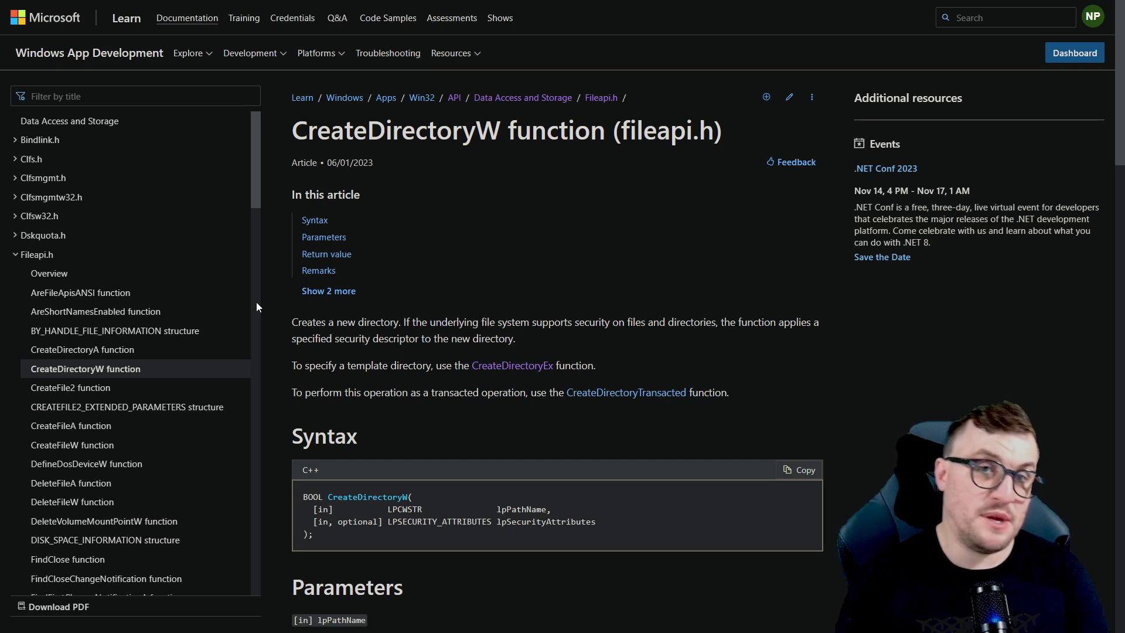
click(614, 618)
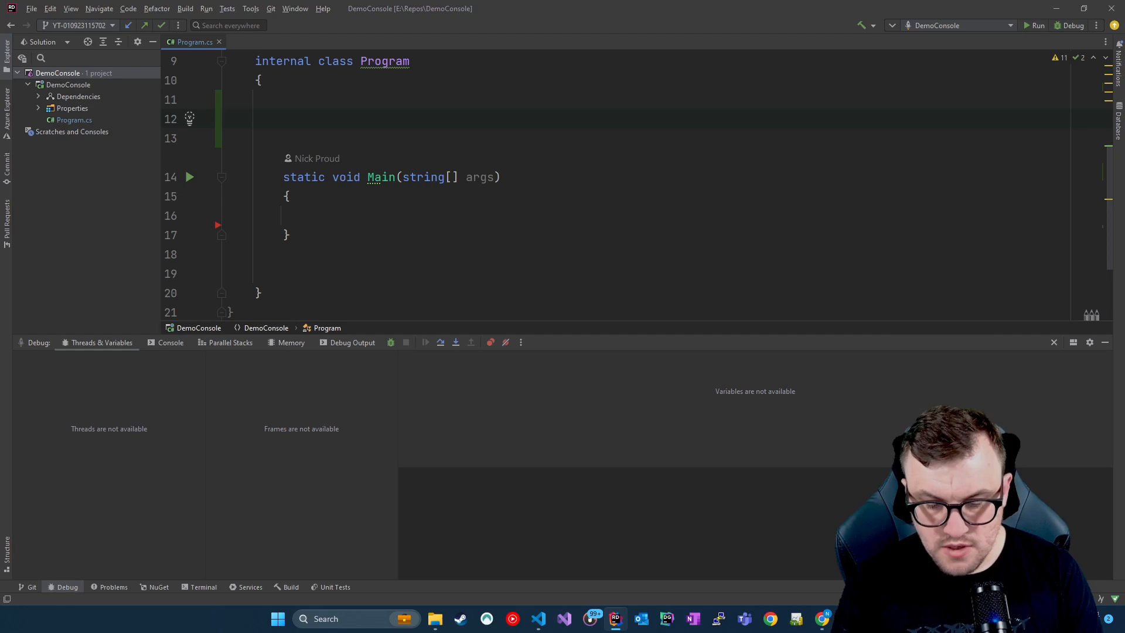
Step: Write private extern bool CreateDirectoryW(string lpPathName) in the Program class
text(private)
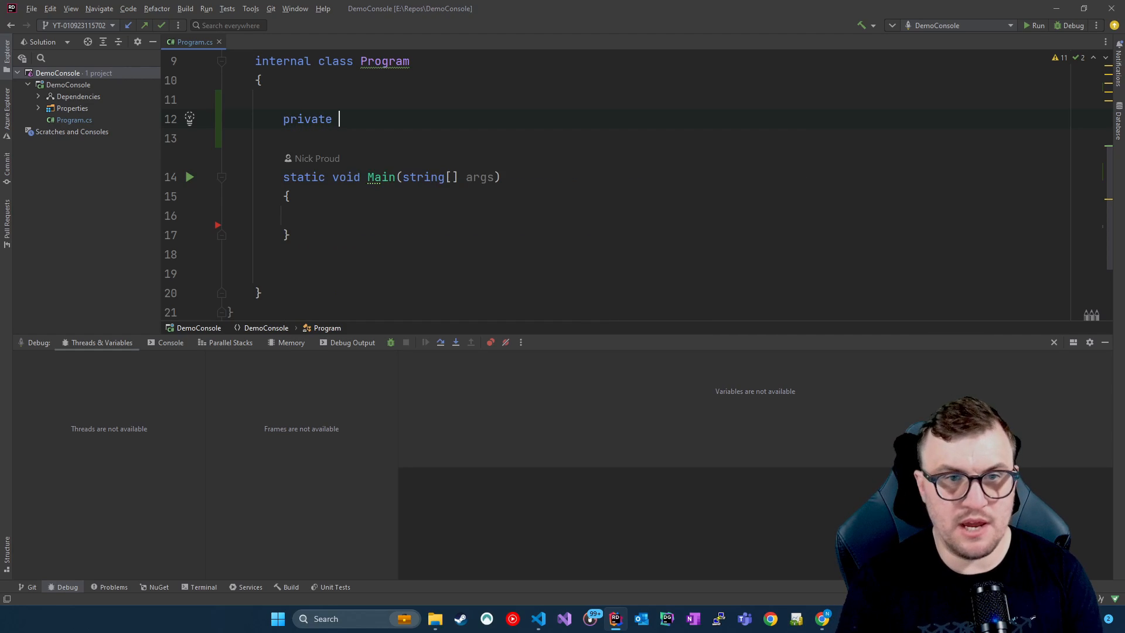
text(extern)
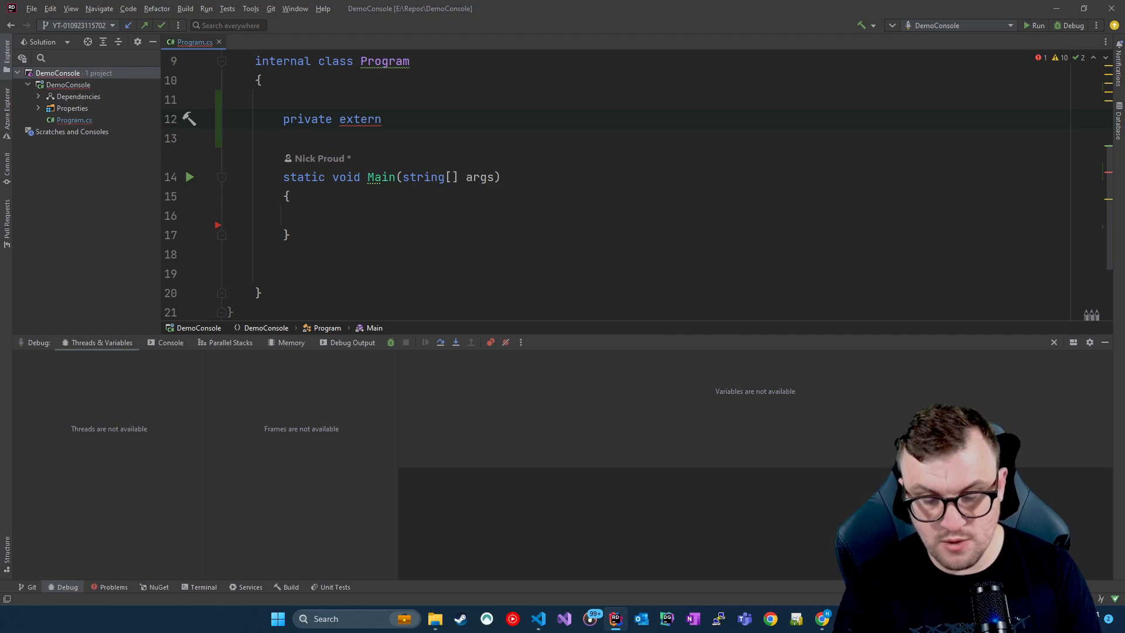
text(bool)
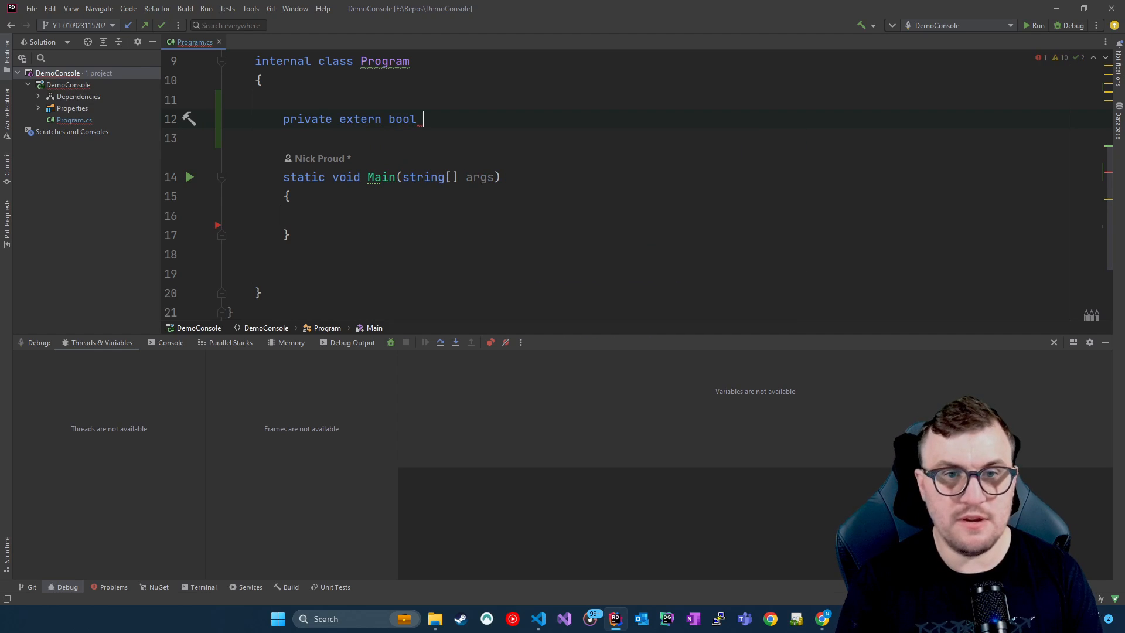
text(Create)
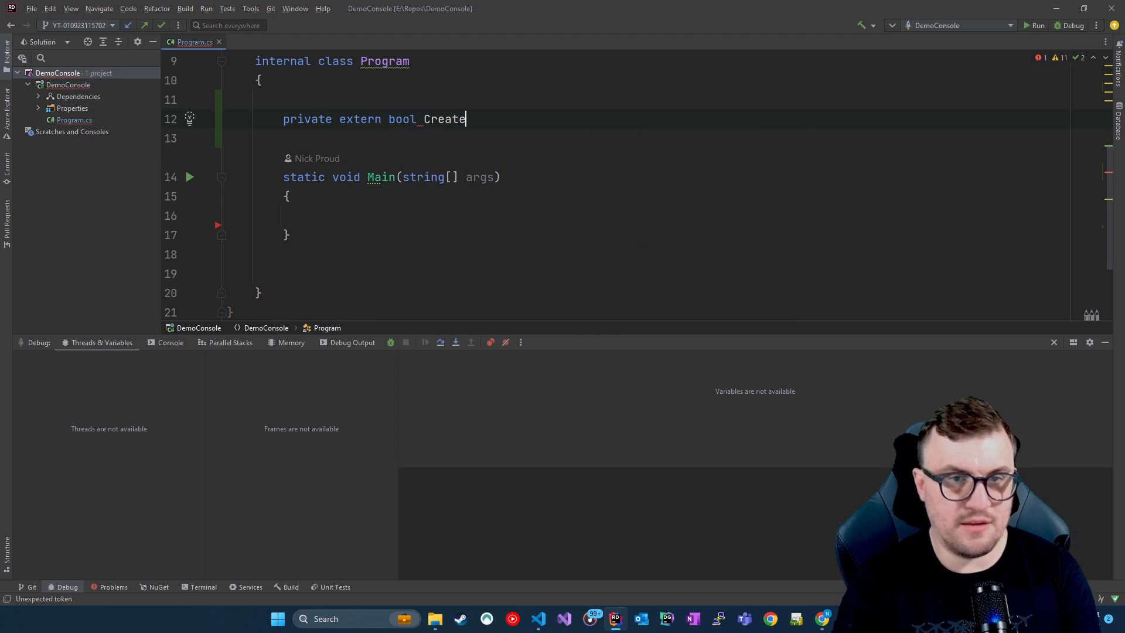
text(Directo)
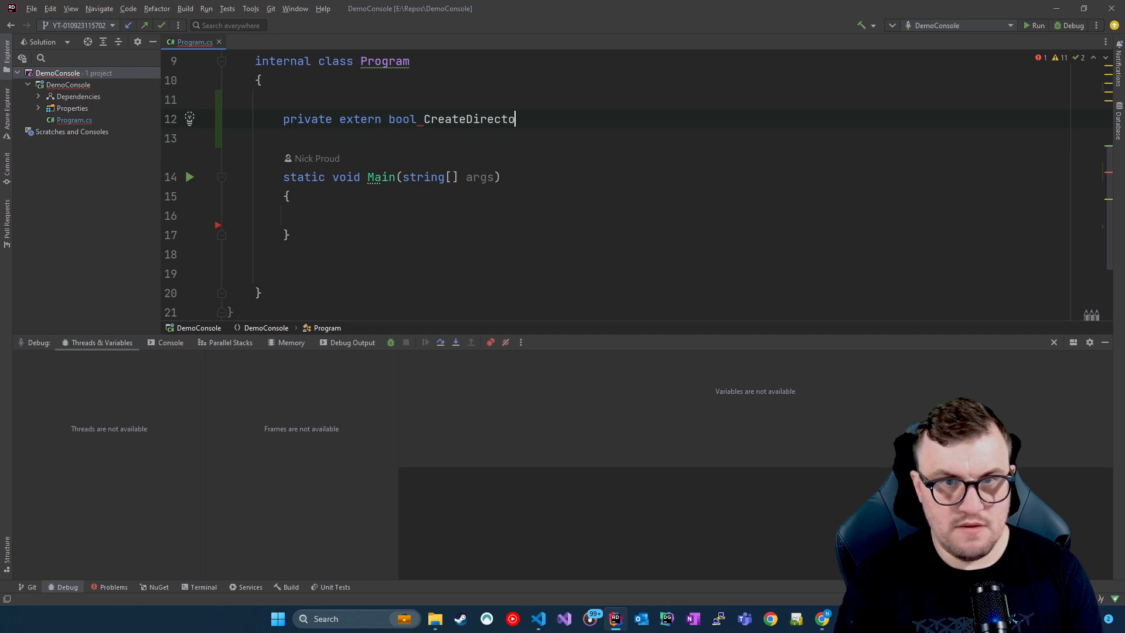
text(ryW()
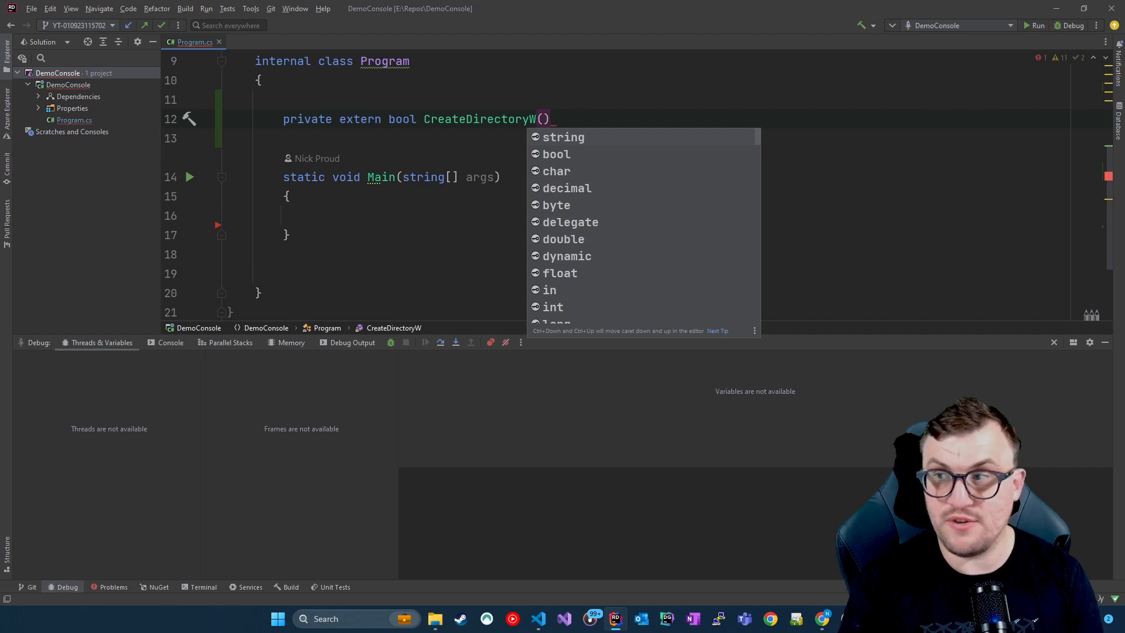
text(string)
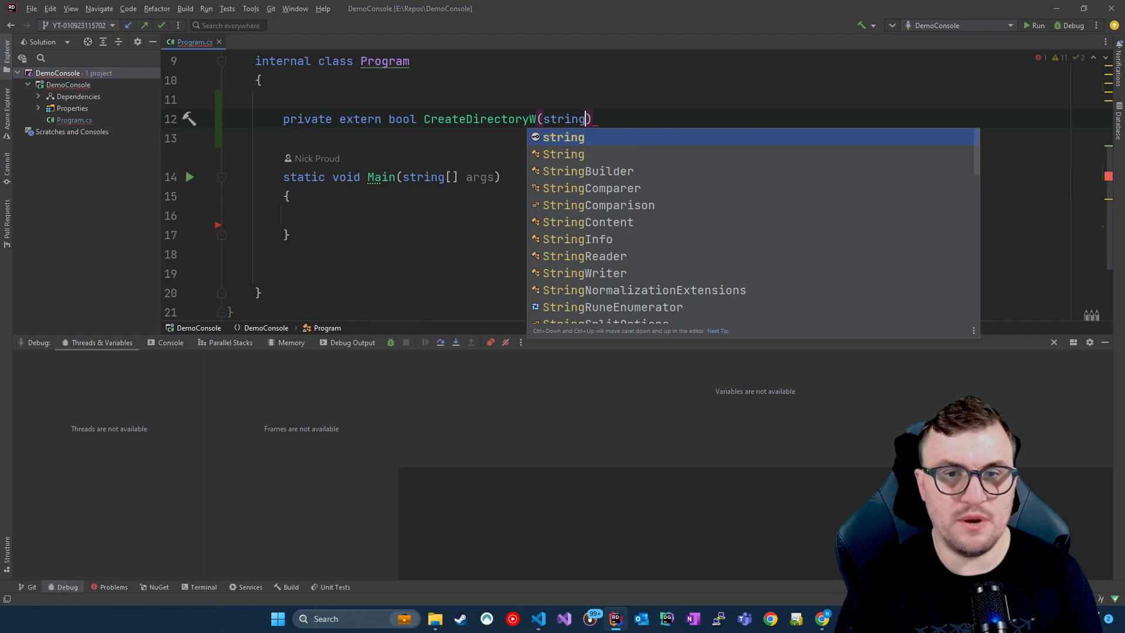
text(lpPath)
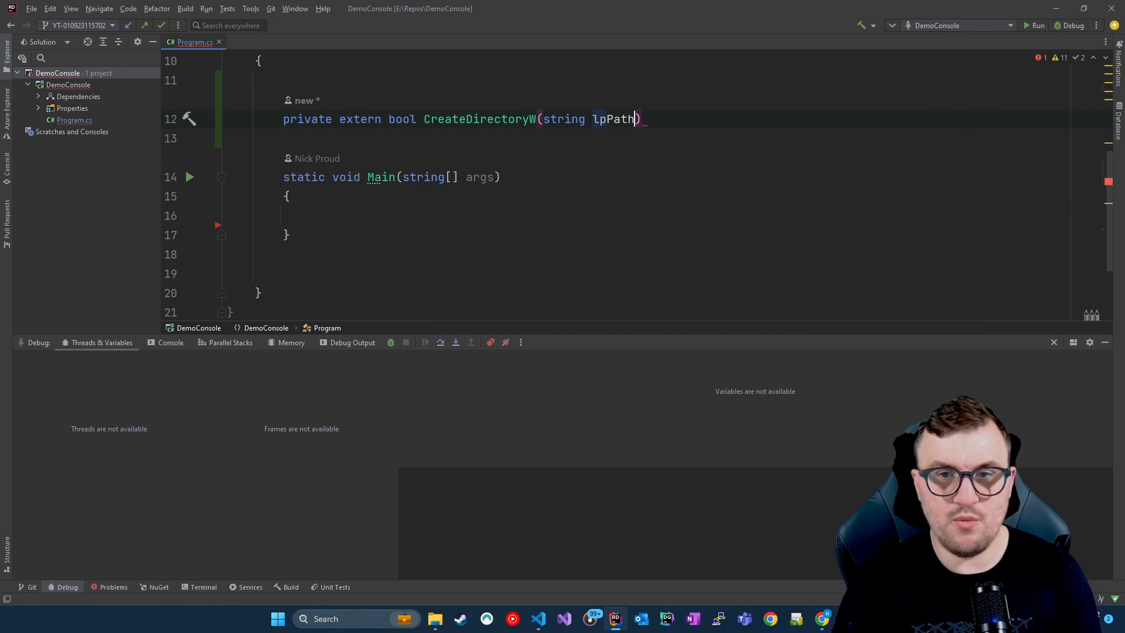
text(Name)
text([)
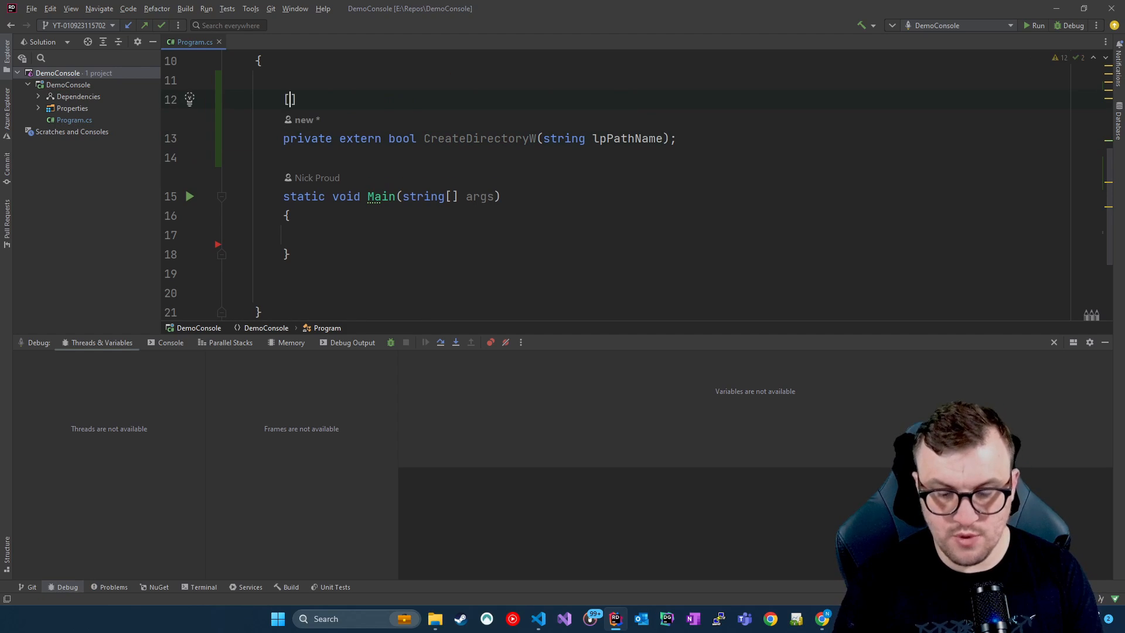
Step: Add [DllImport("kernal32.dll", CharSet = CharSet.Unicode)] and make CreateDirectoryW static
text(DllImport()
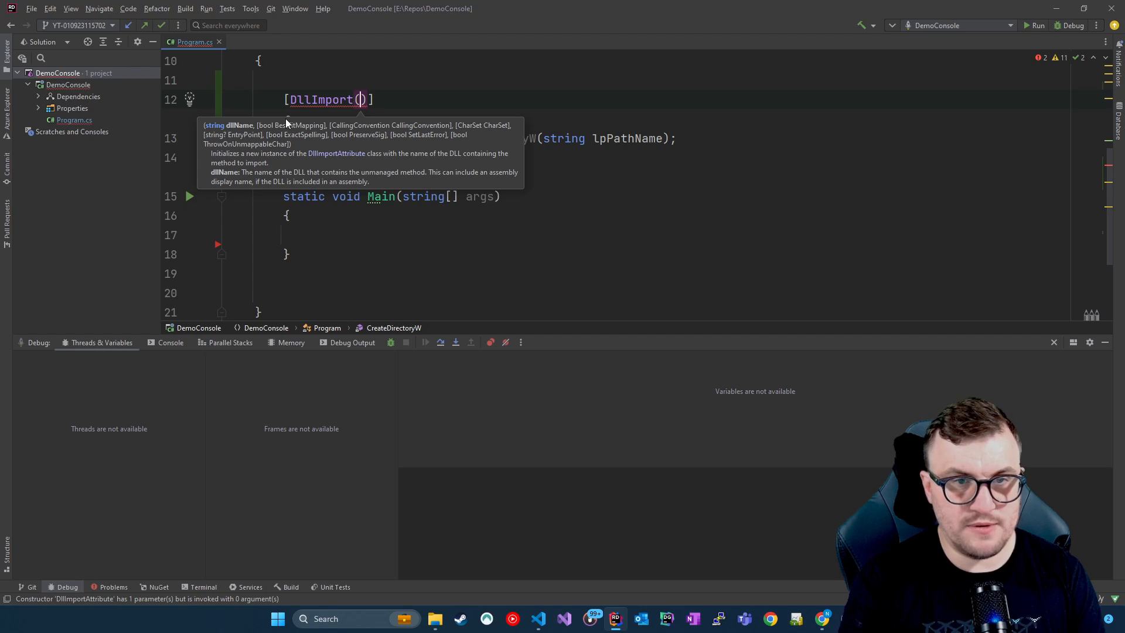
text(dllName:"kernal3")
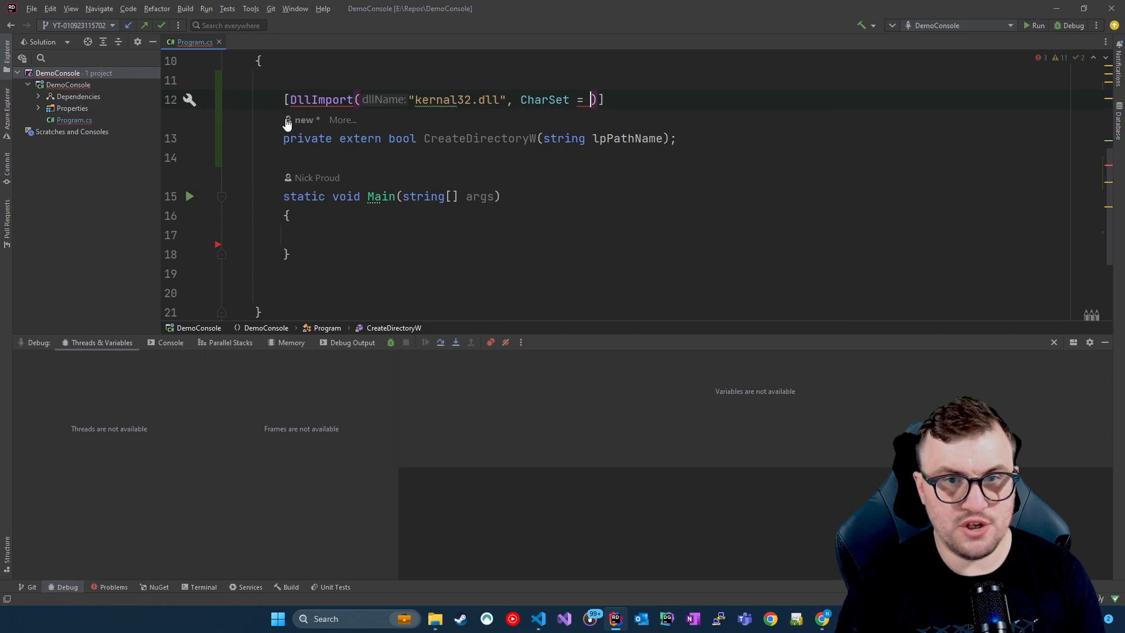
text(CharSet.Unicode)
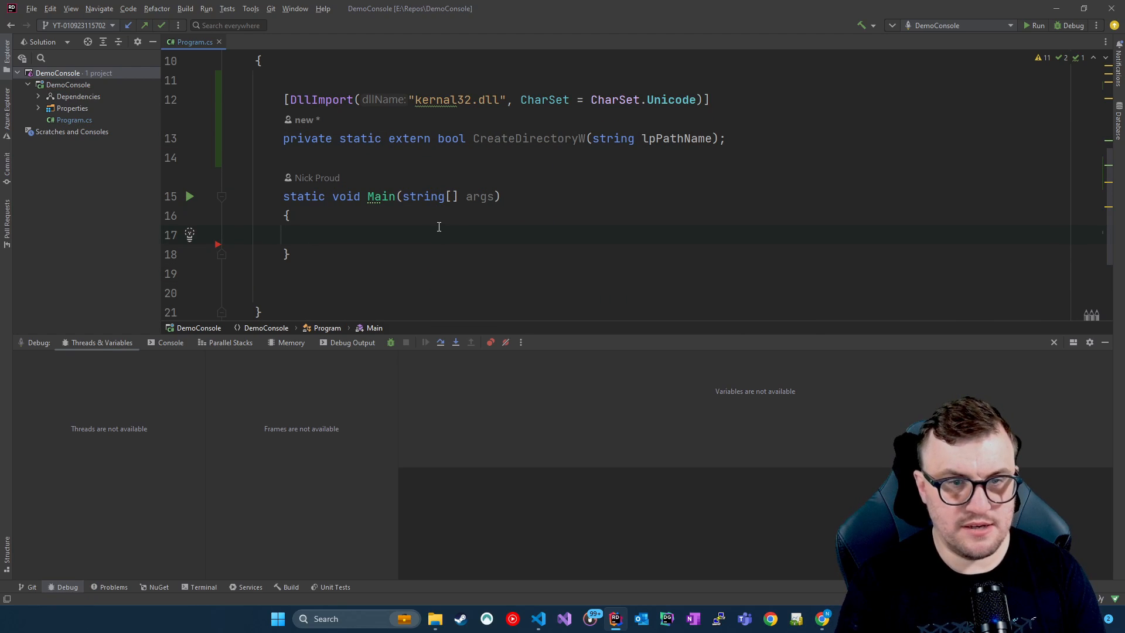
Step: Write var result = CreateDirectoryW(@"C:\temp\InteropDemo\FolderCreatedThroughInterop"); as a verbatim string path
text(var_result)
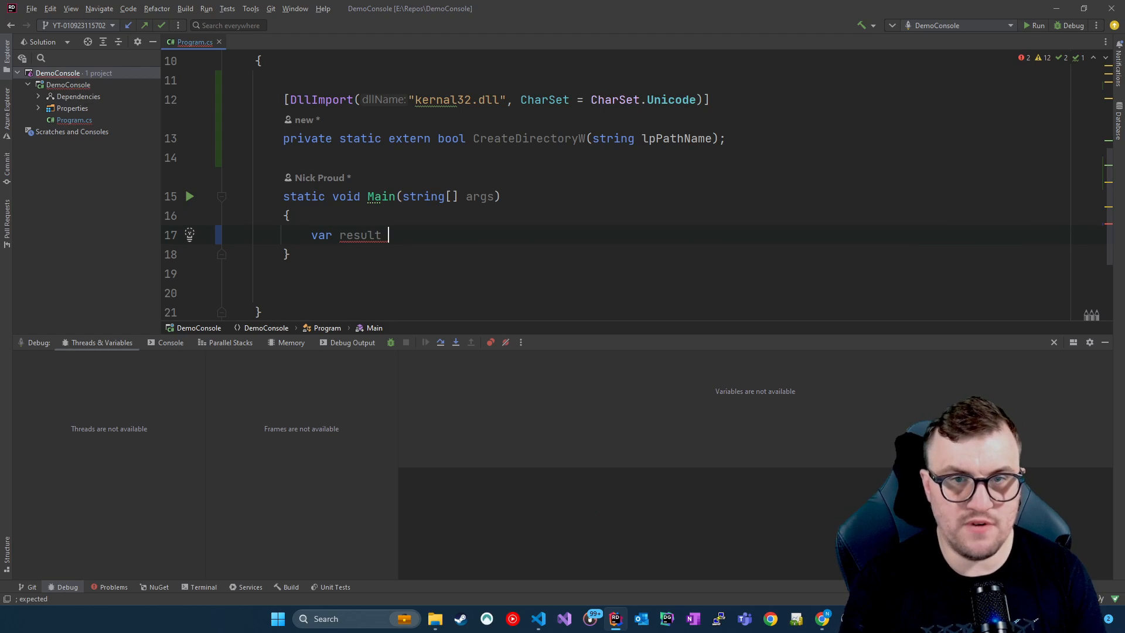
text(=)
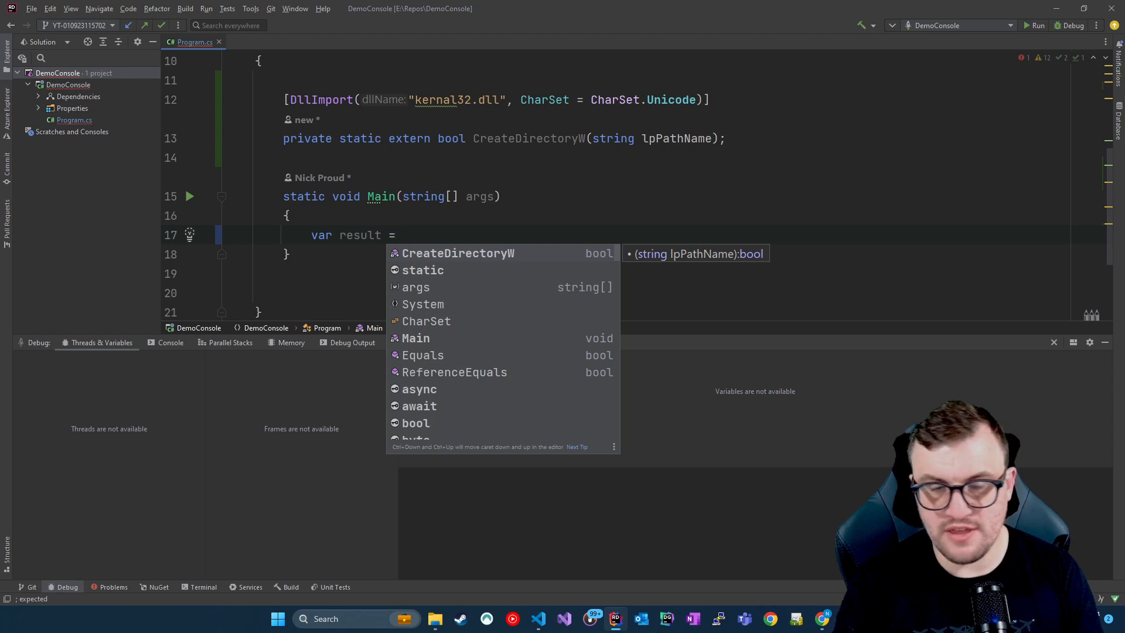
text(CreateDirectoryW("C:)
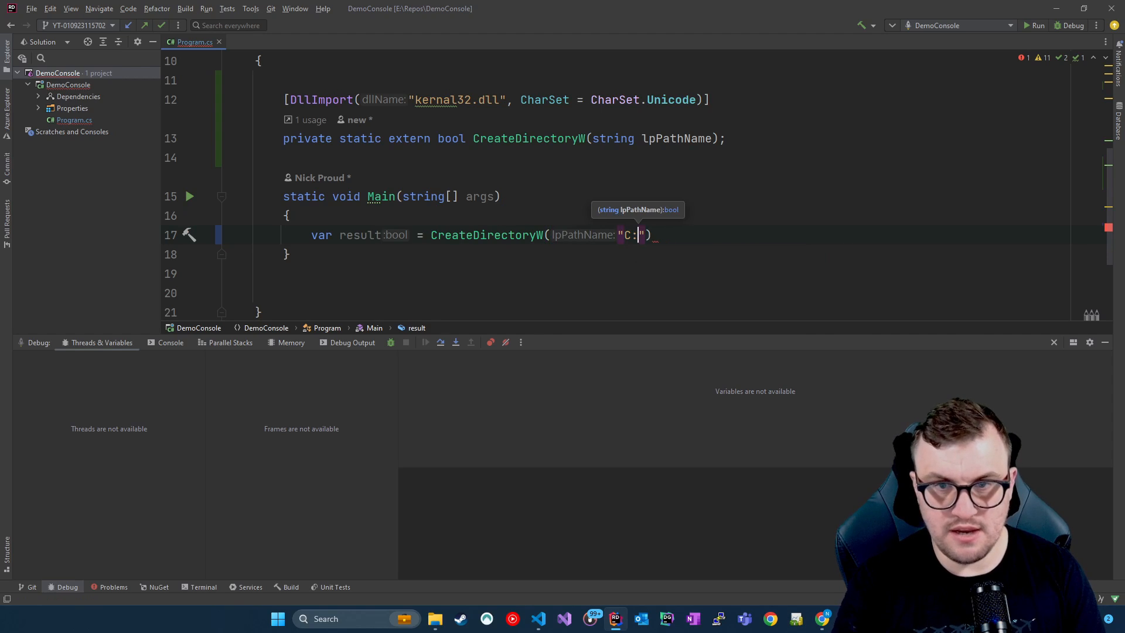
text(temp\InteropDemo\)
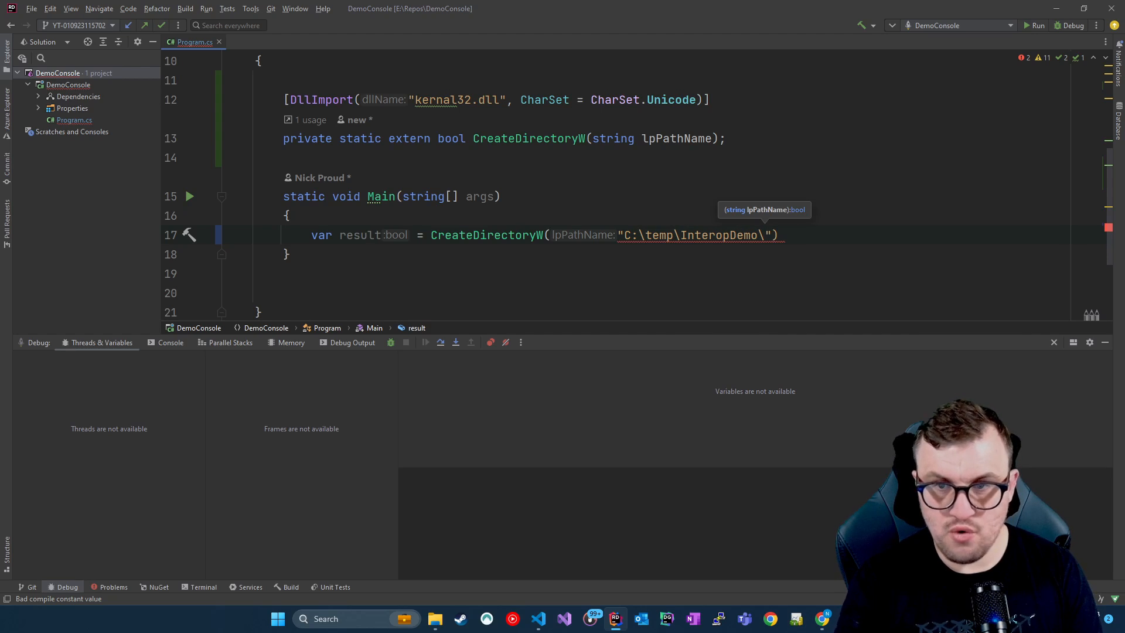
text(FolderCrea)
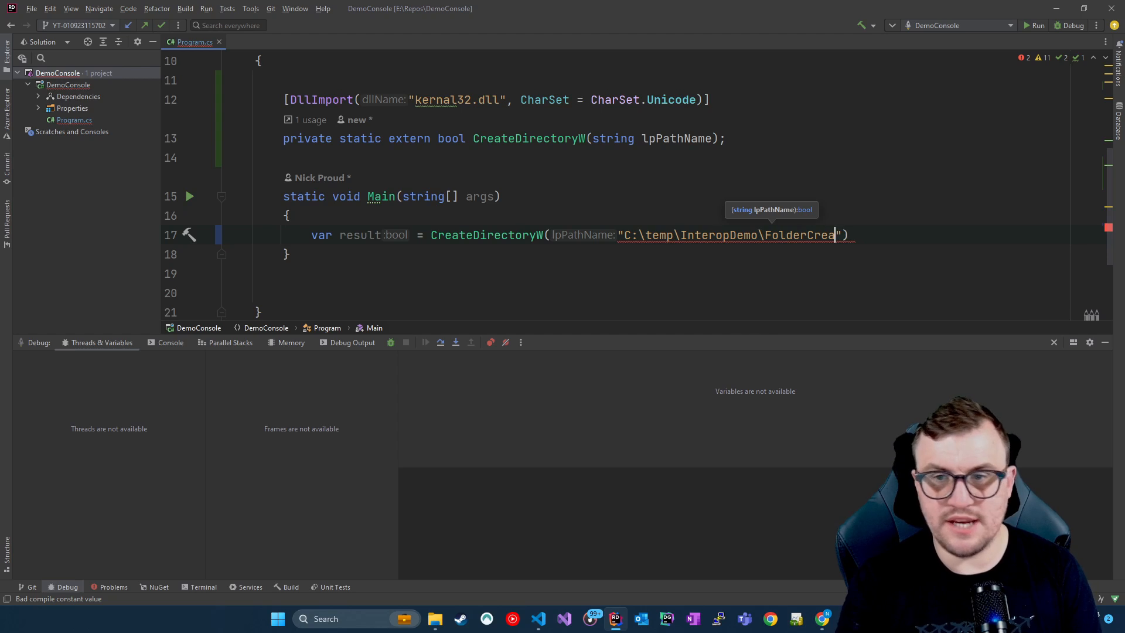
text(tedThroughInterop)
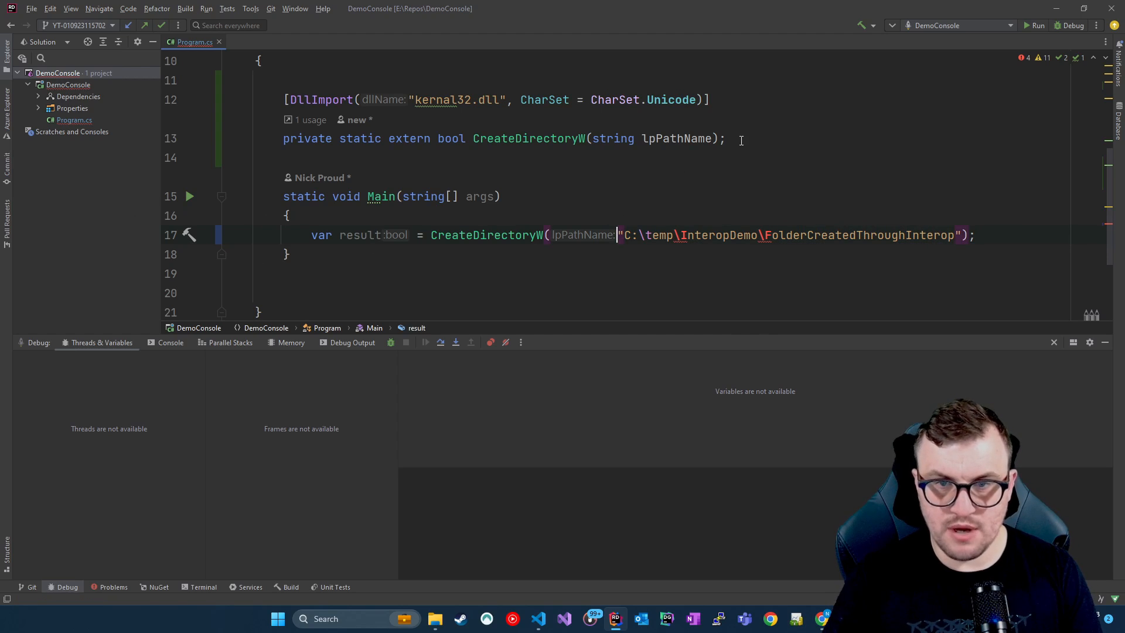
text(@)
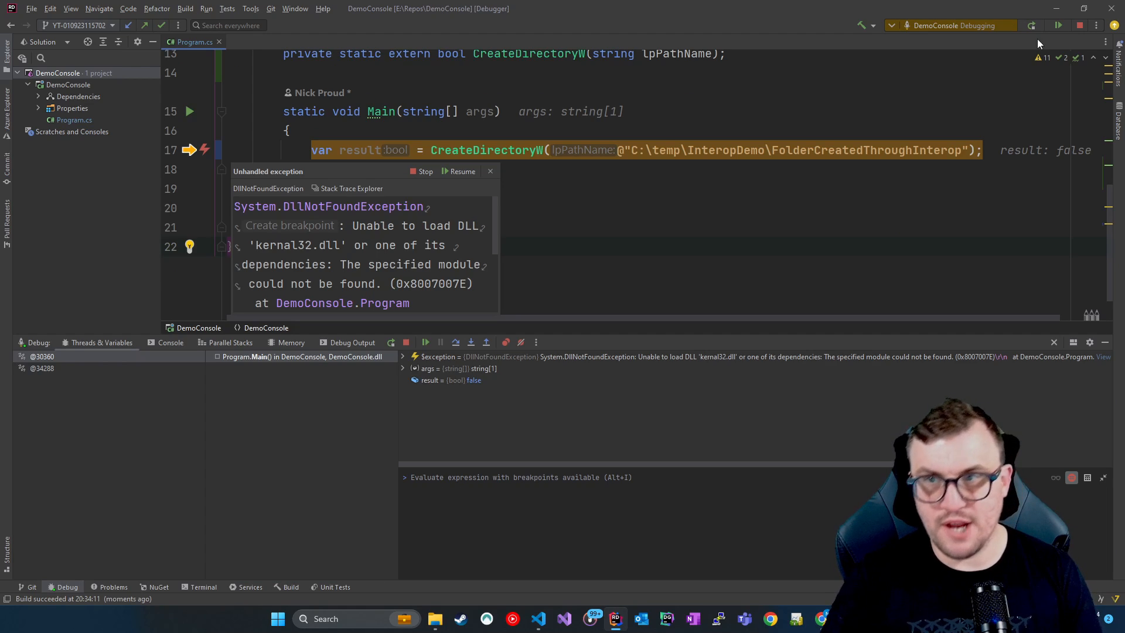
Step: Stop the failed session and go to the misspelled 'kernal32.dll' name to correct it
click(425, 171)
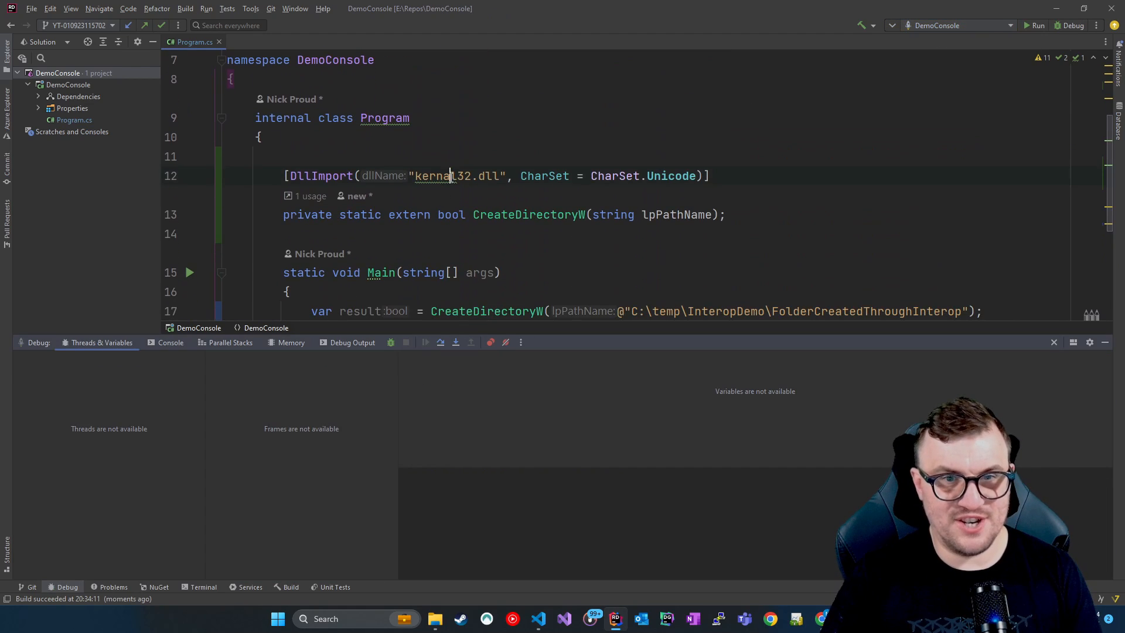
click(451, 176)
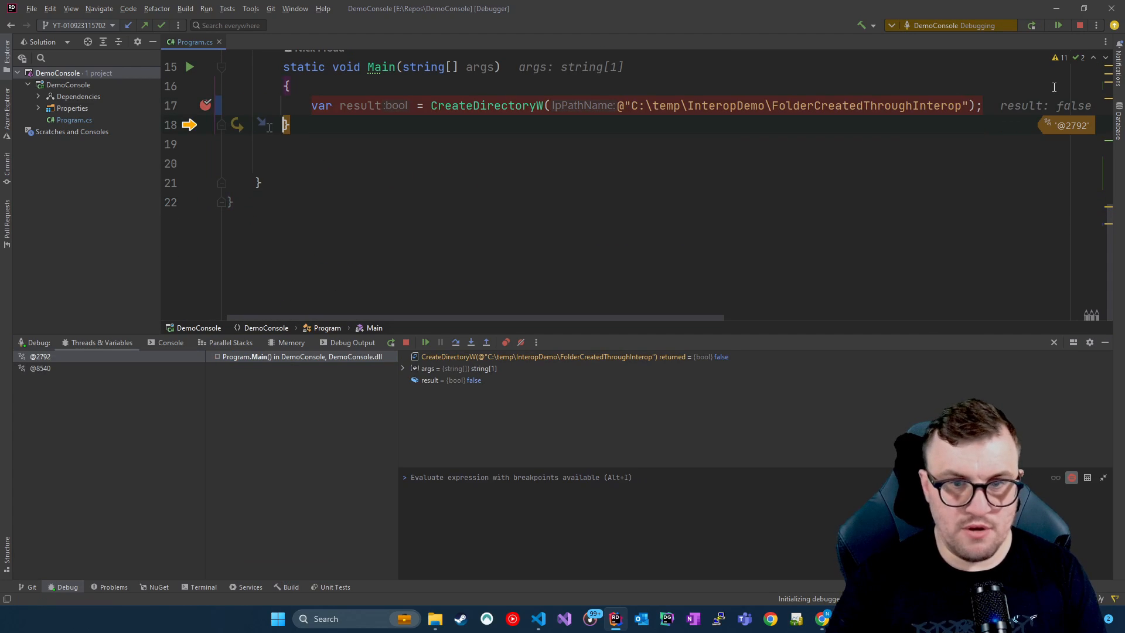
mouse_move(362, 106)
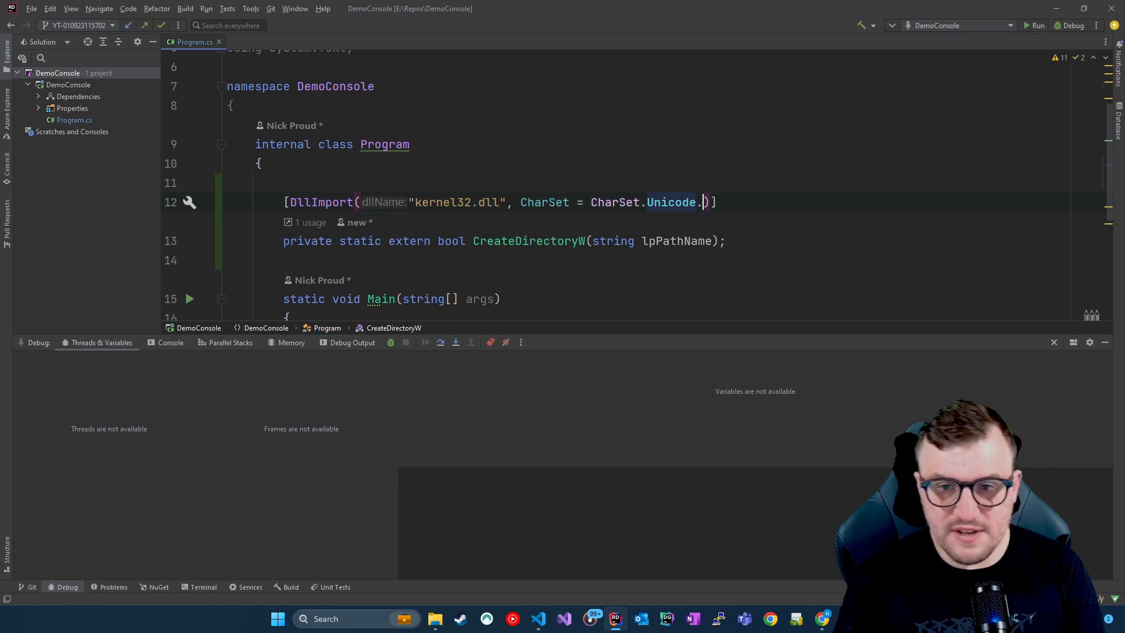
Step: Add SetLastError = true to the kernel32.dll DllImport attribute arguments
text(",)
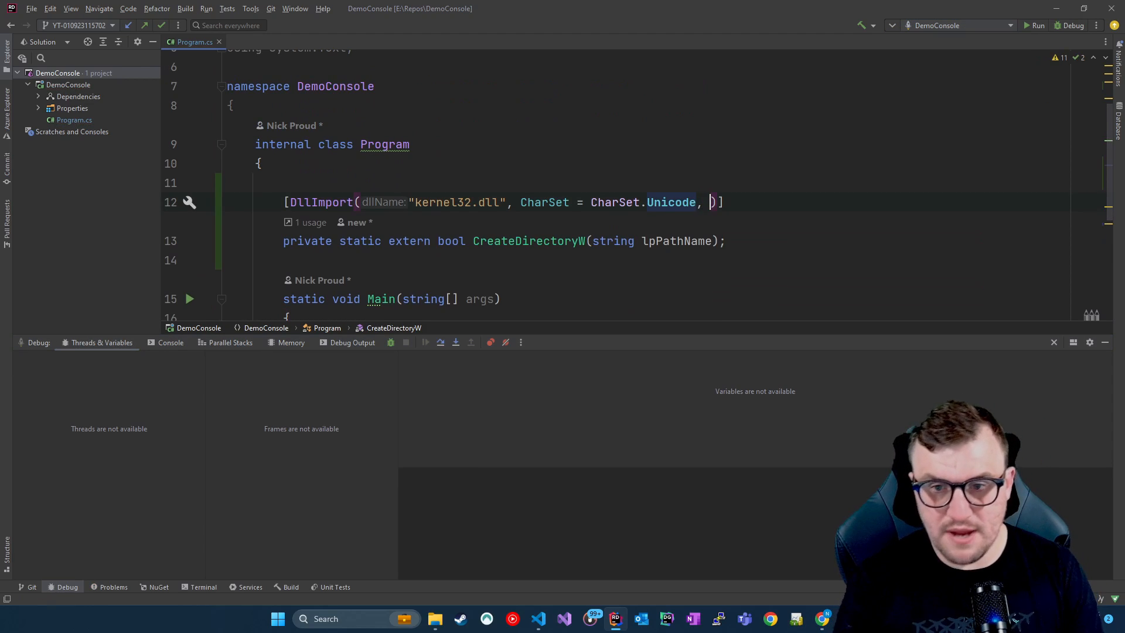
text(S)
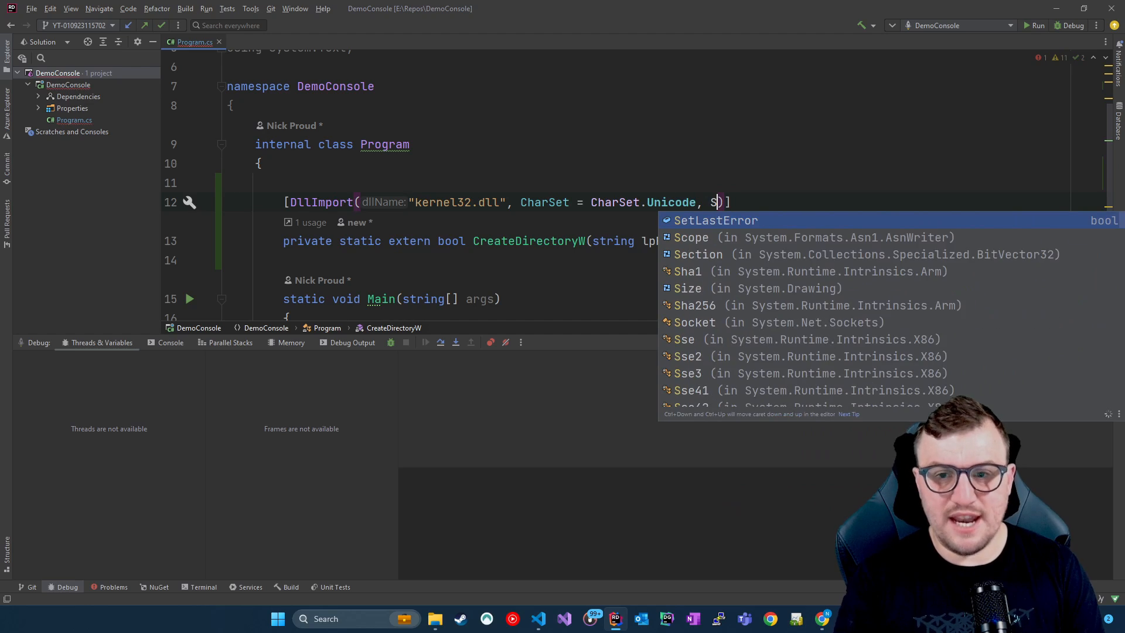
text(etLastError =)
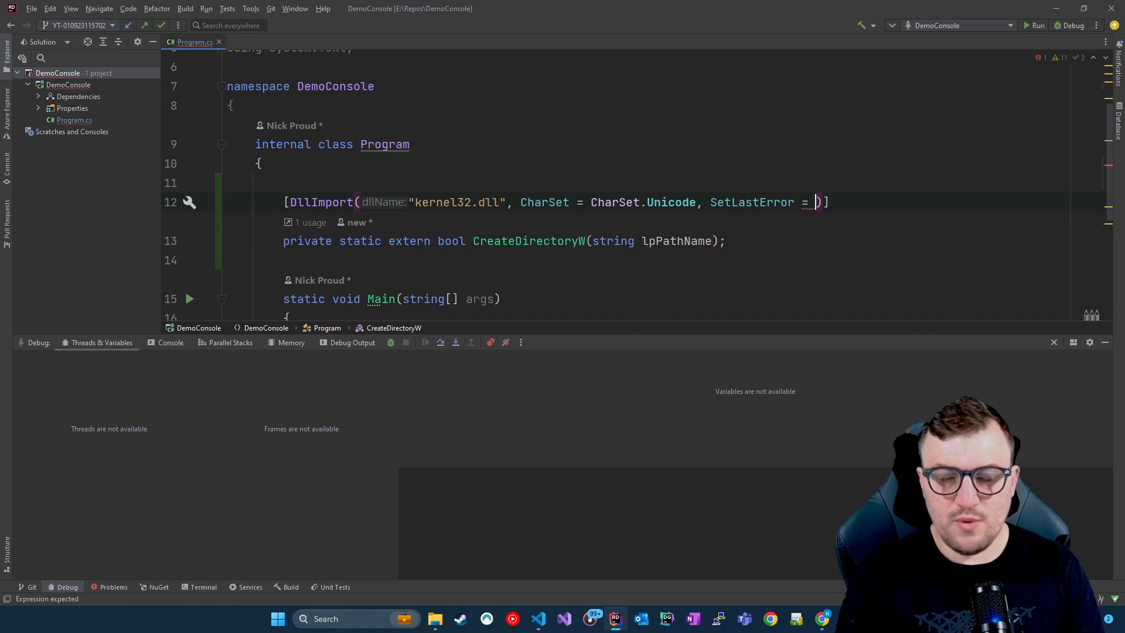
text(true)
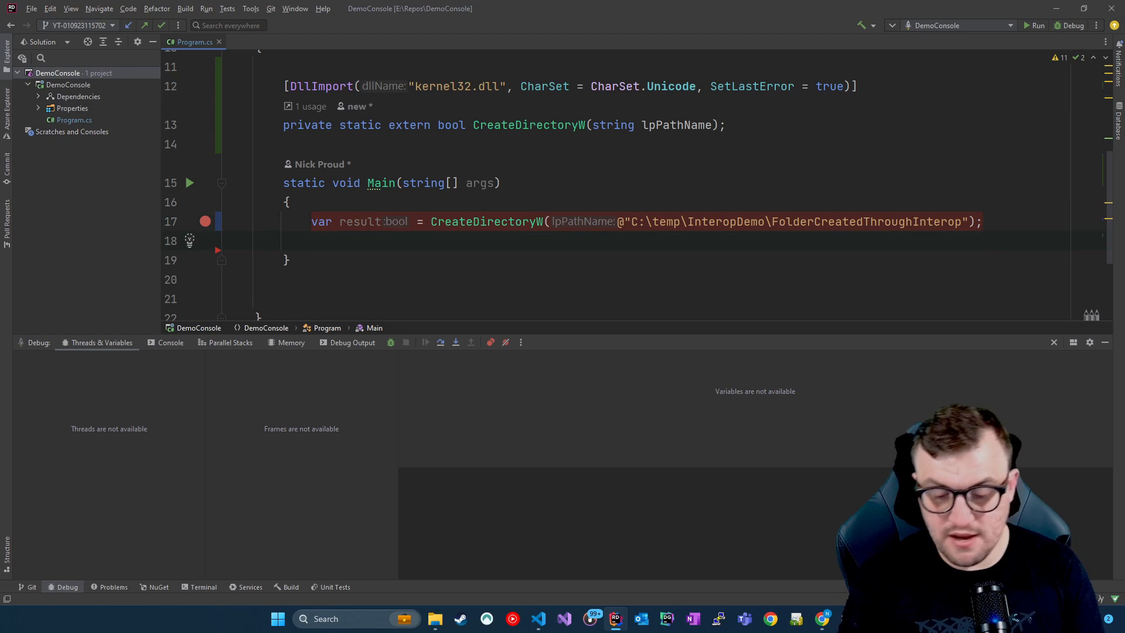
Step: Write if (result == false) { var error = Marshal.GetLastWin32Error(); } in Main
text(if(result =)
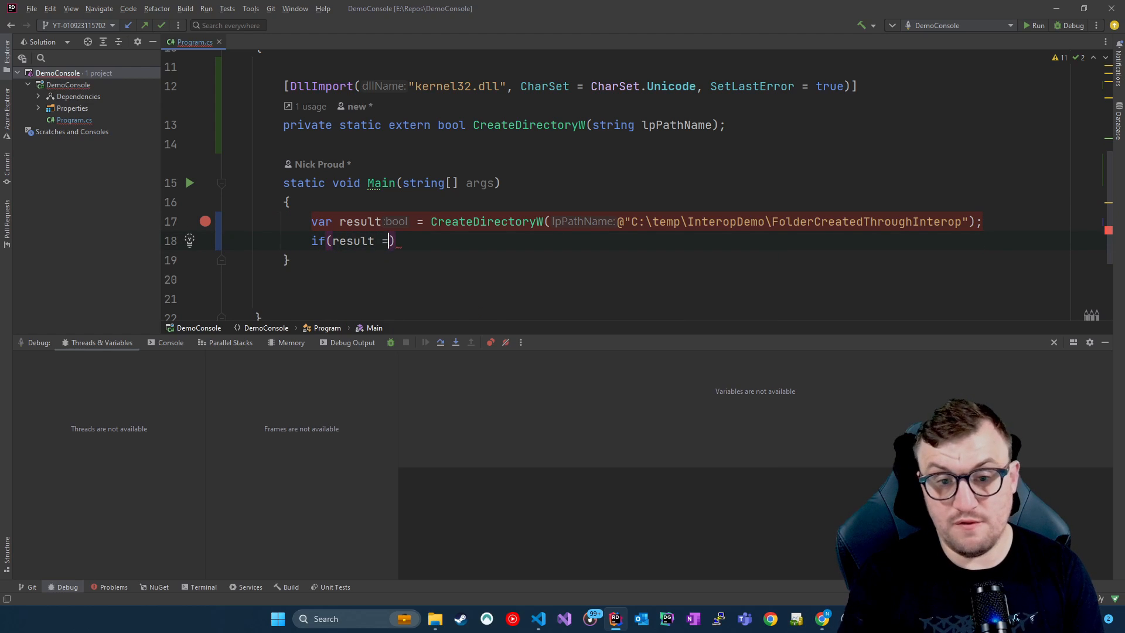
text(= false))
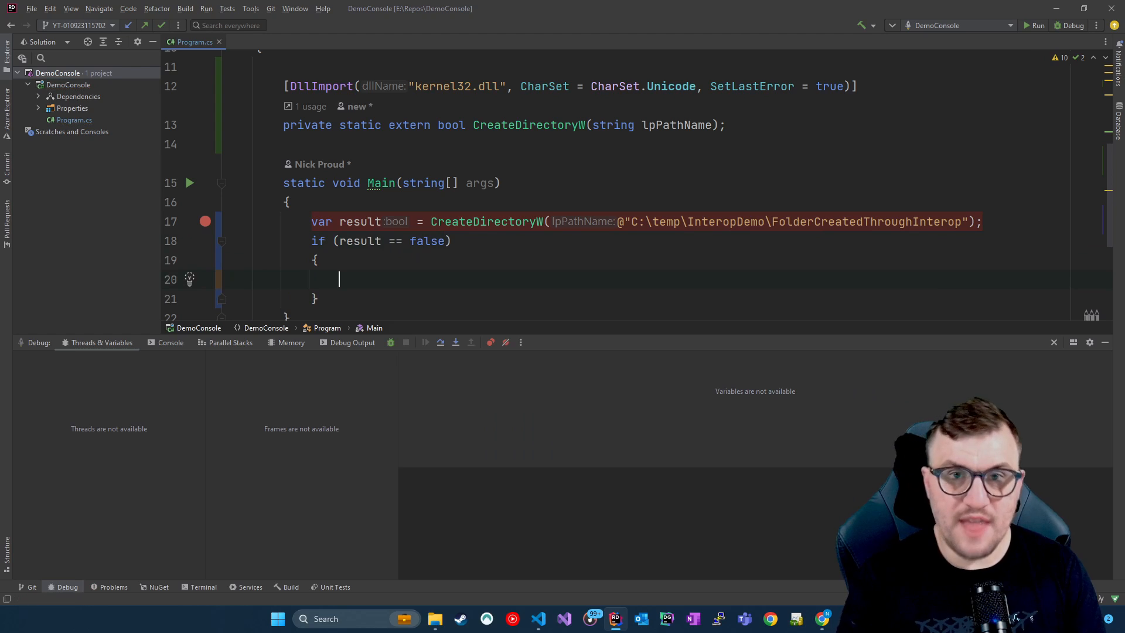
text(var)
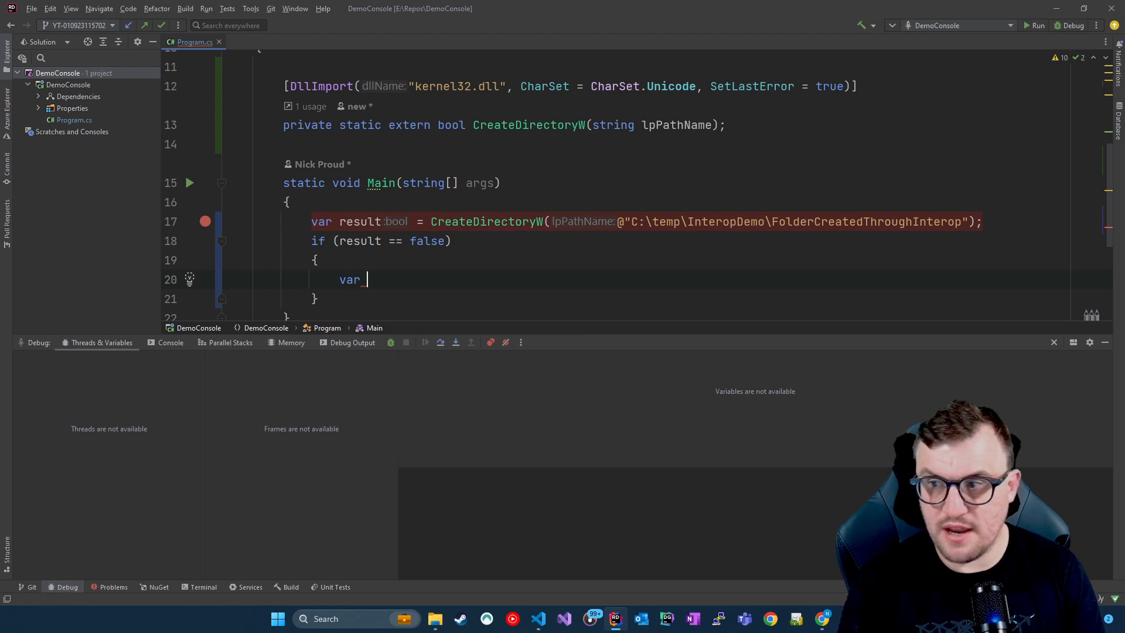
text(error)
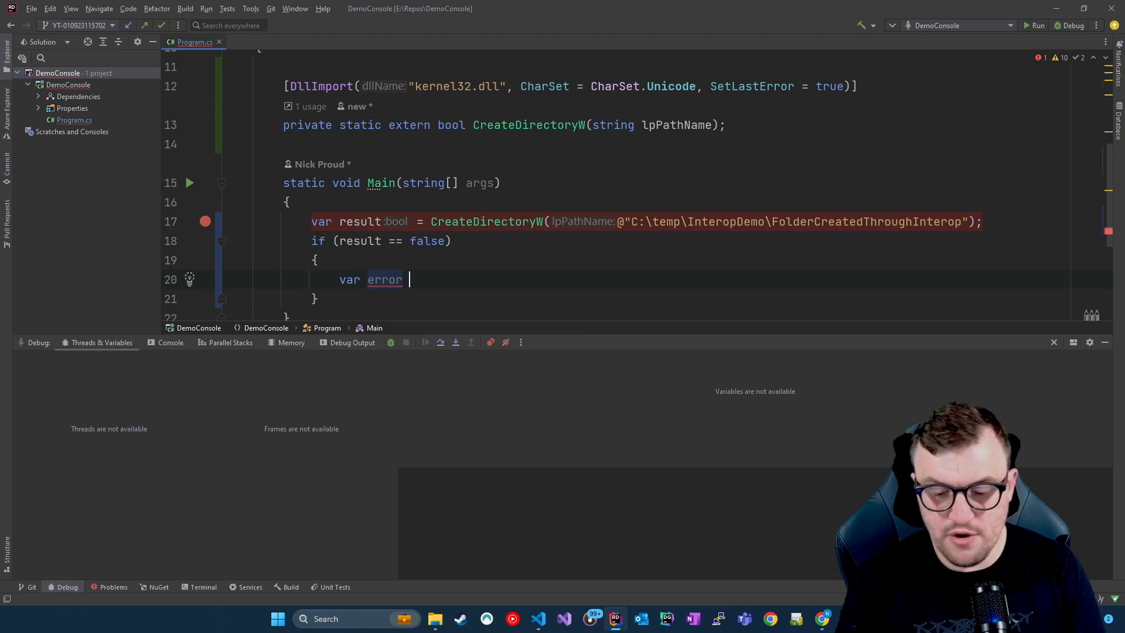
text(= Mars)
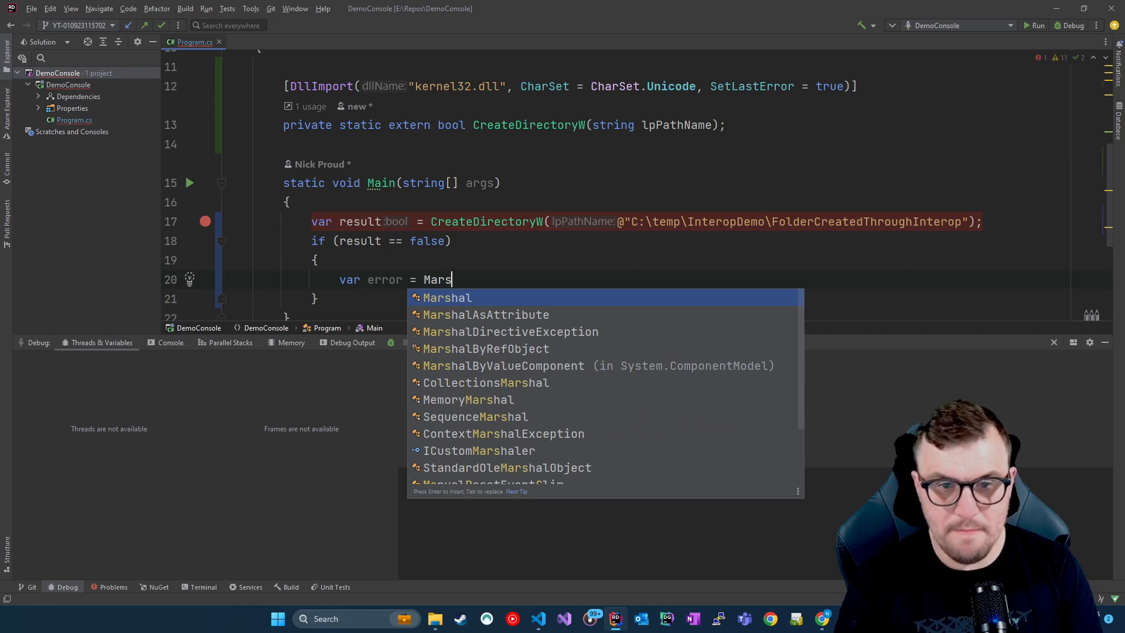
text(hal)
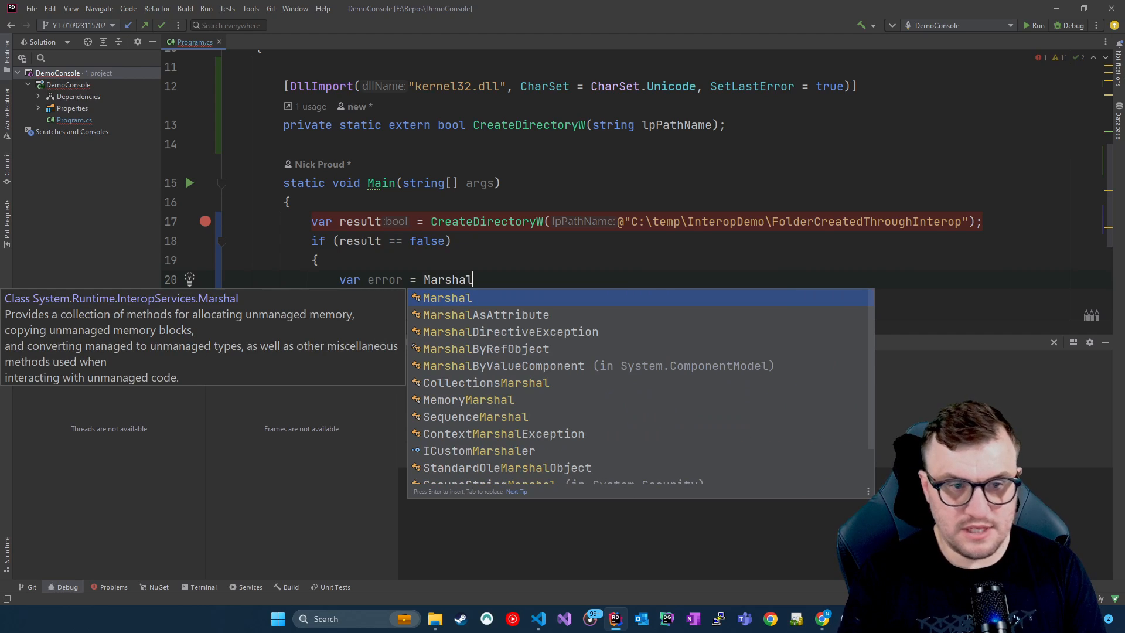
text(.)
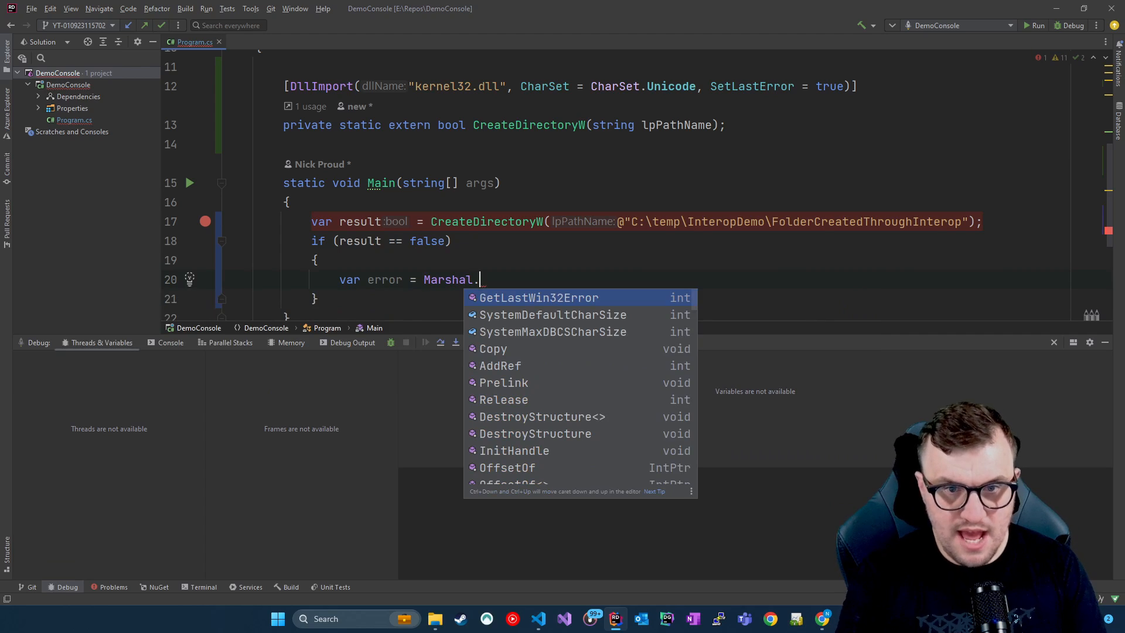
text(GetLastWin32Error();)
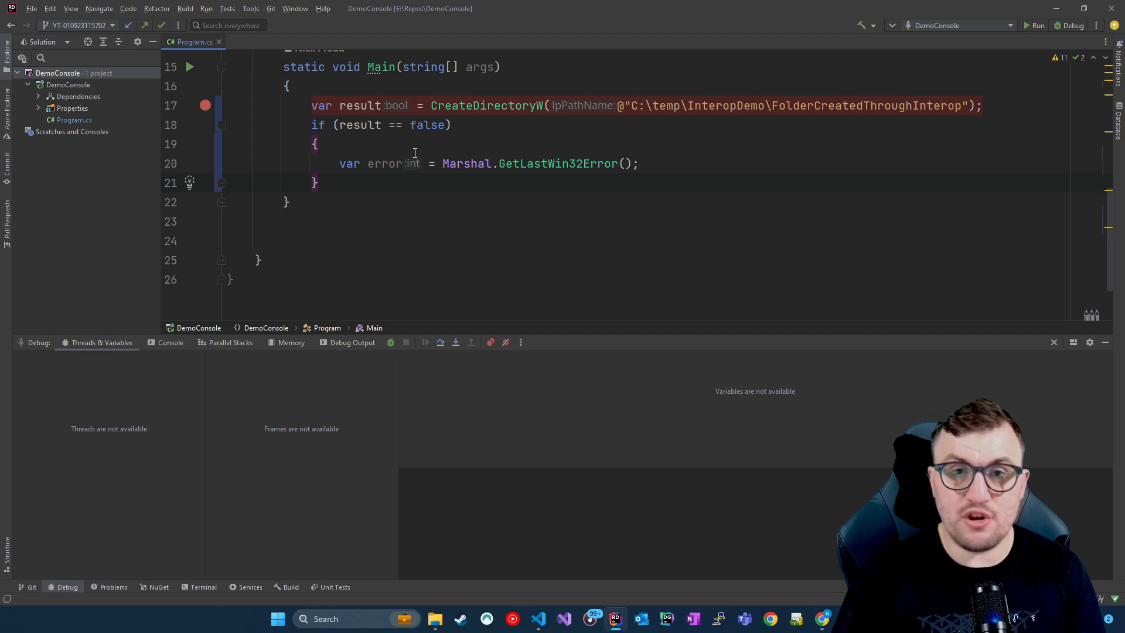
mouse_move(411, 163)
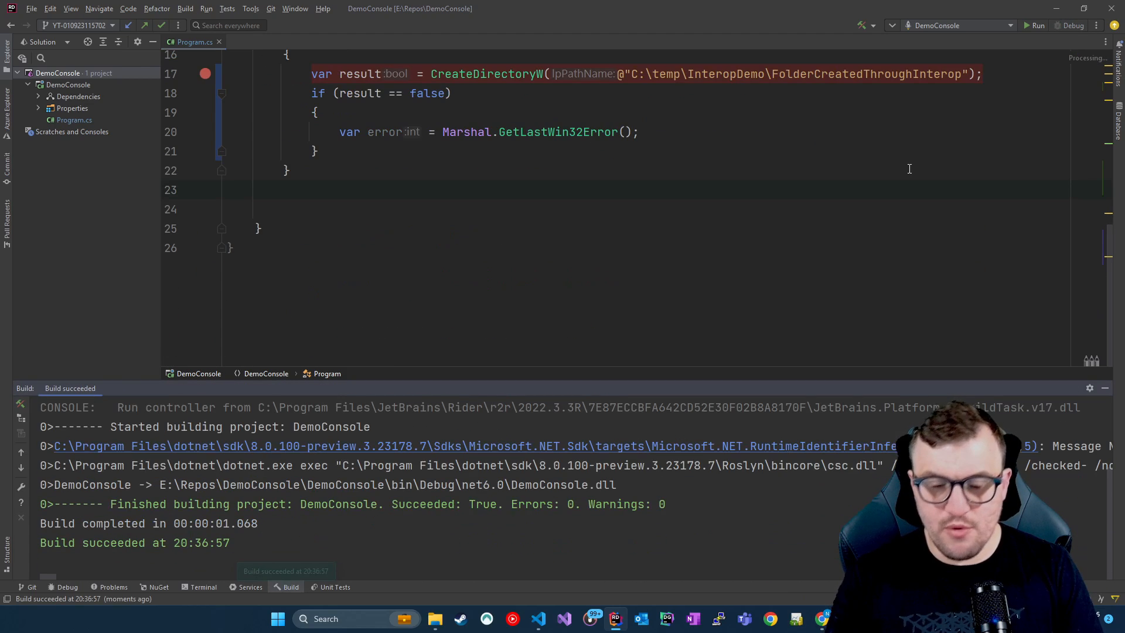
Step: Start debugging the rebuilt program to reach the if block and read error as 183
click(1070, 26)
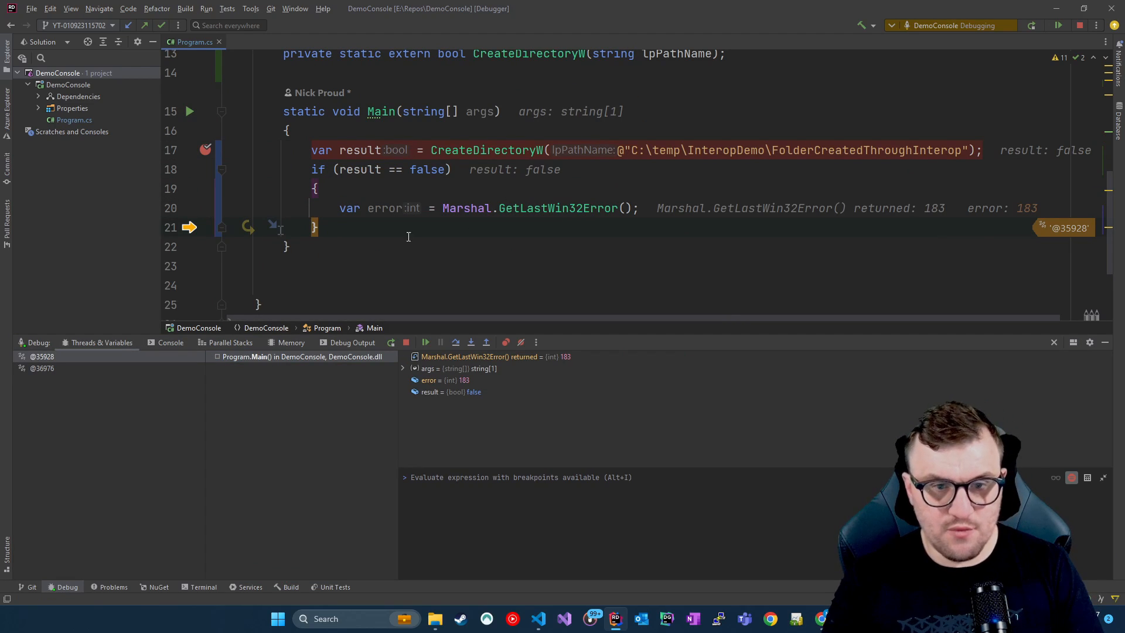
mouse_move(384, 208)
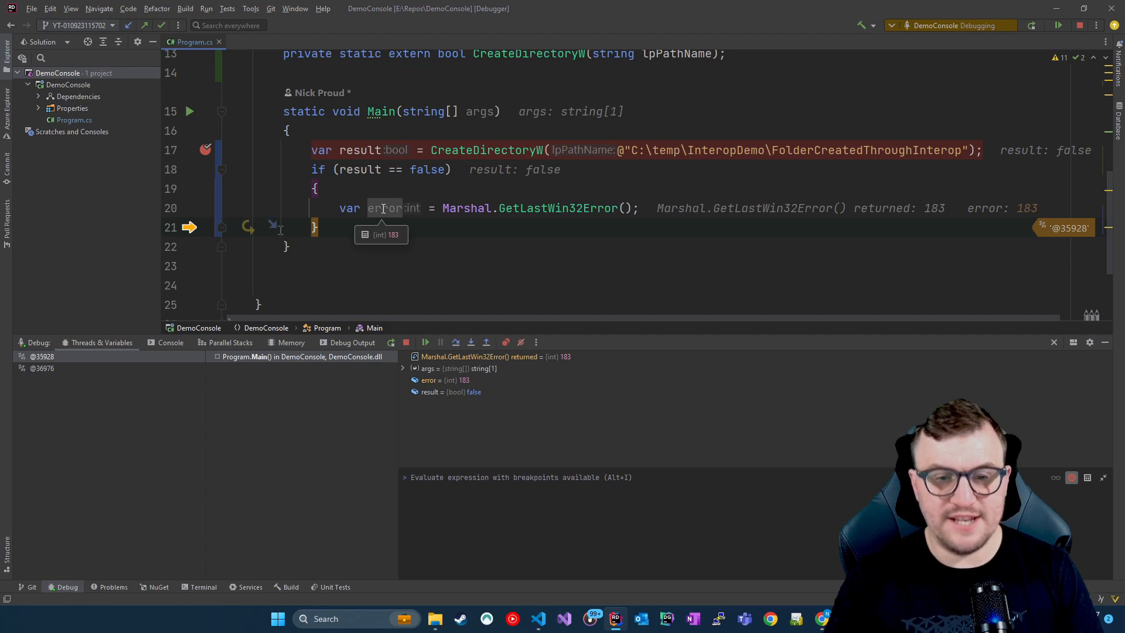